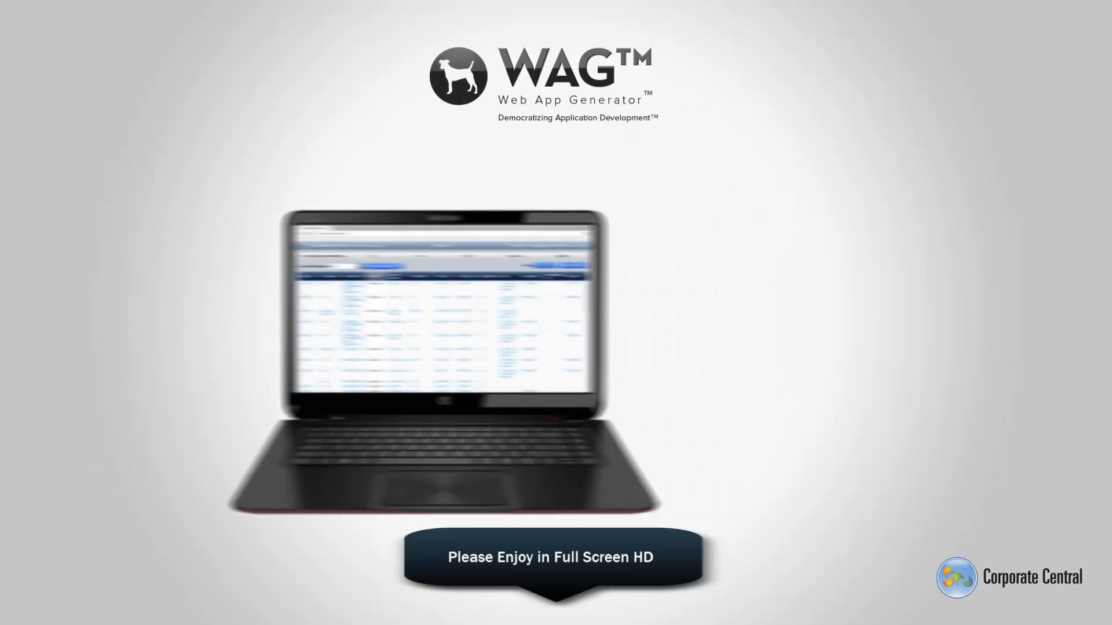
{"action": "type", "text": "www.corporatecentral.com"}
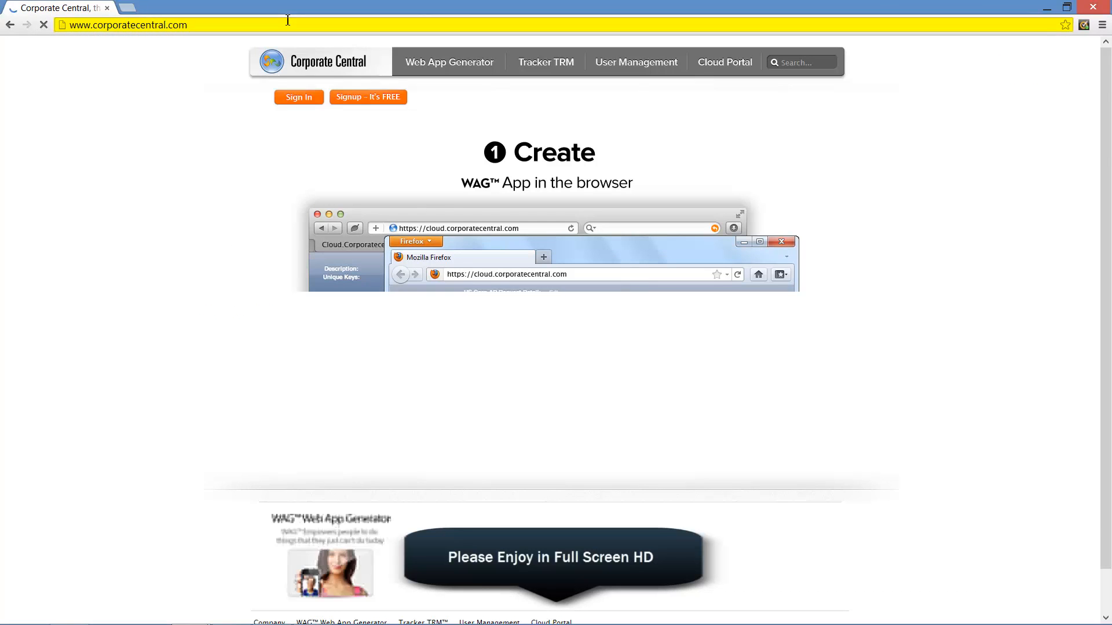
Sign up for the Free Ad supported edition as John A. (johndoe) and submit the form
{"action": "left_click", "coordinate": [369, 97]}
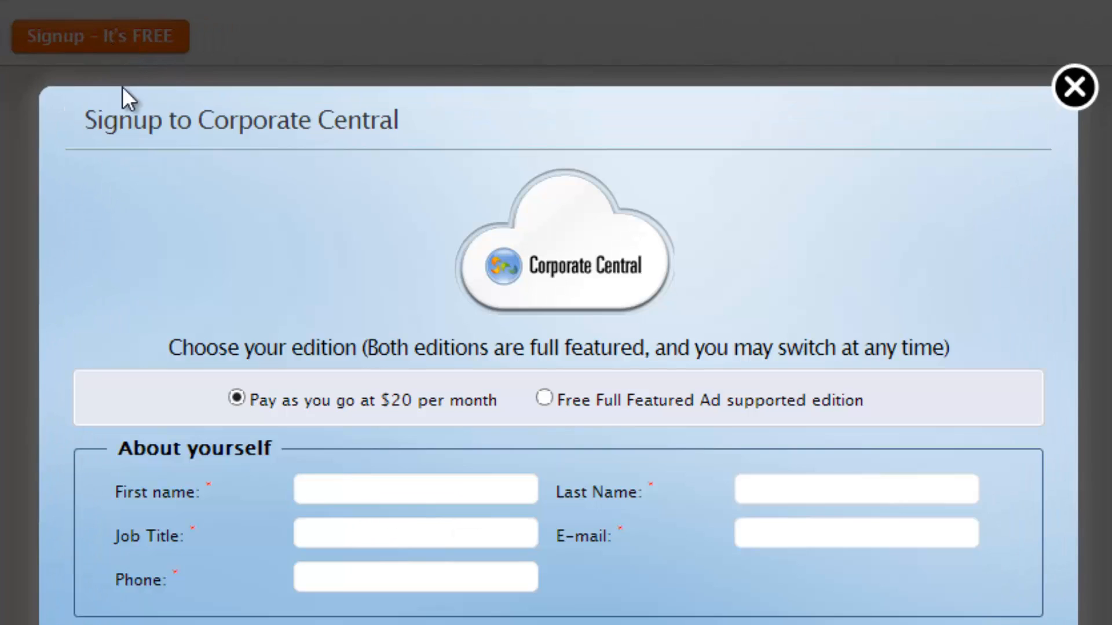
{"action": "left_click", "coordinate": [544, 399]}
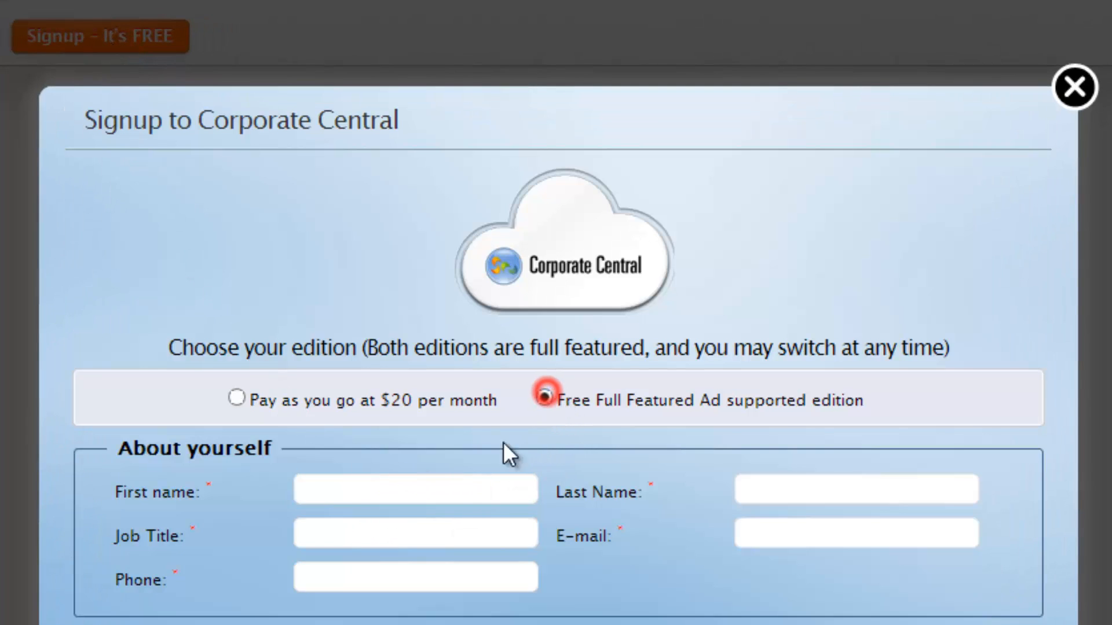
{"action": "type", "text": "Joh"}
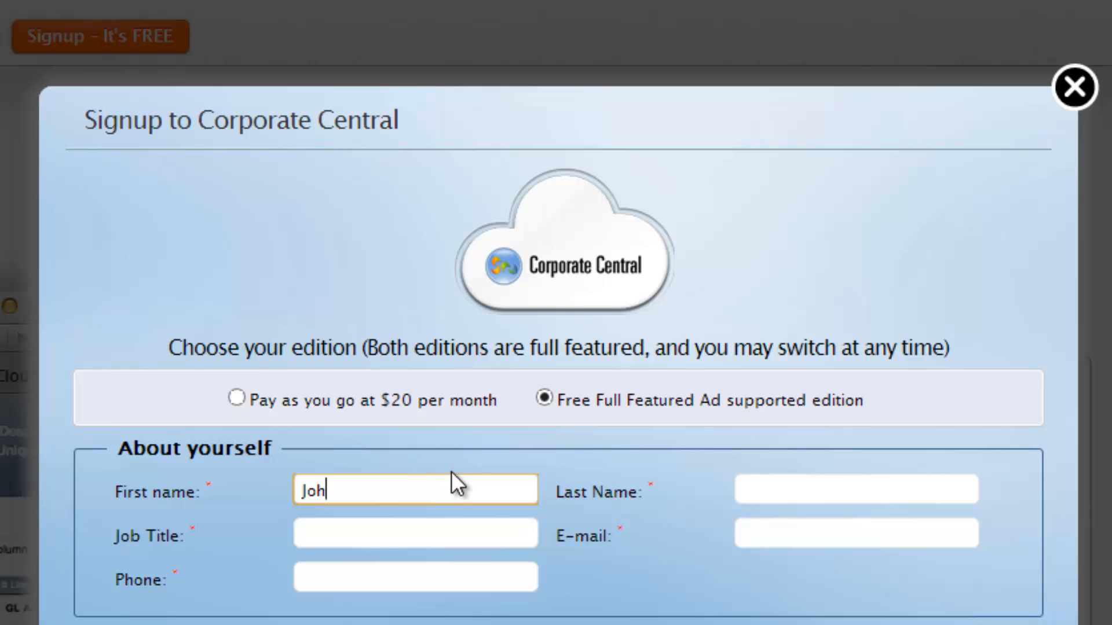
{"action": "type", "text": "Amazing Job"}
{"action": "left_click", "coordinate": [857, 490]}
{"action": "type", "text": "Doe"}
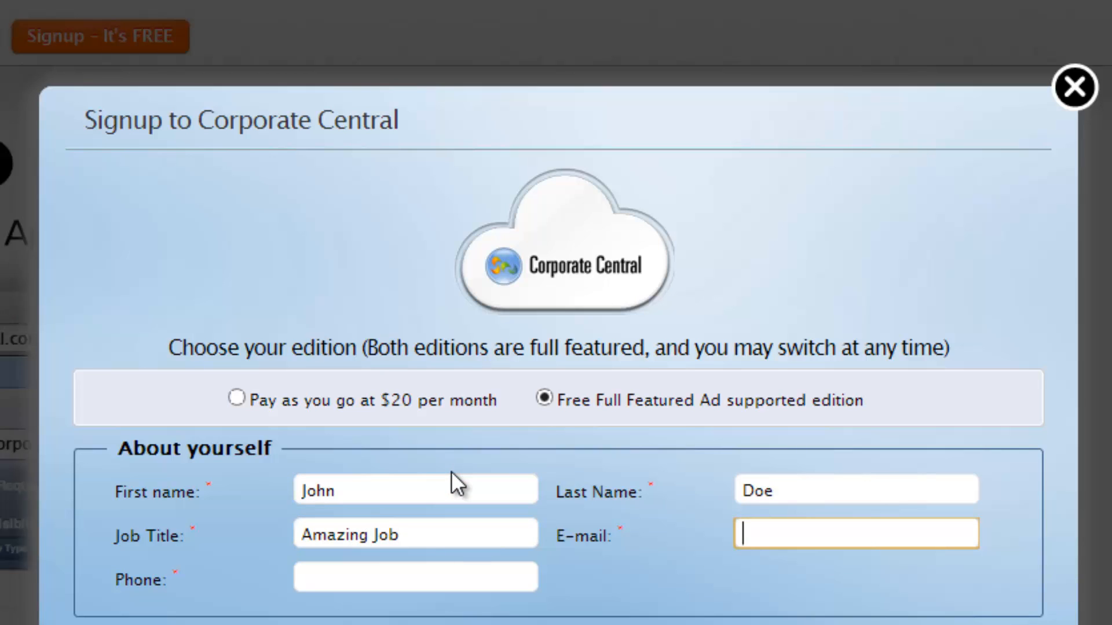
{"action": "type", "text": "johndoe"}
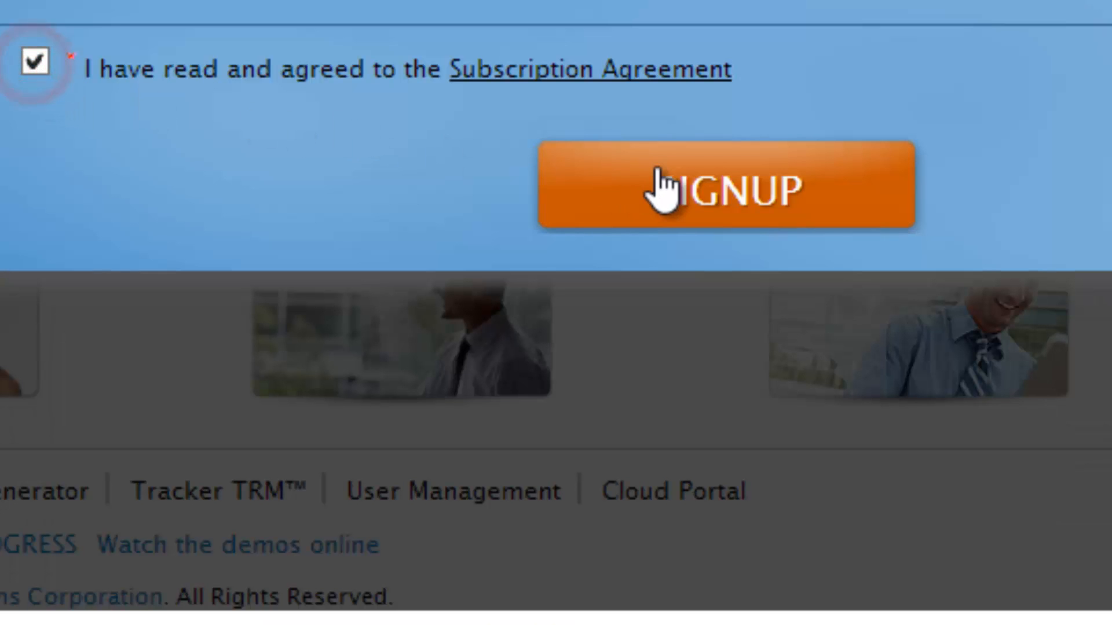
{"action": "left_click", "coordinate": [725, 184]}
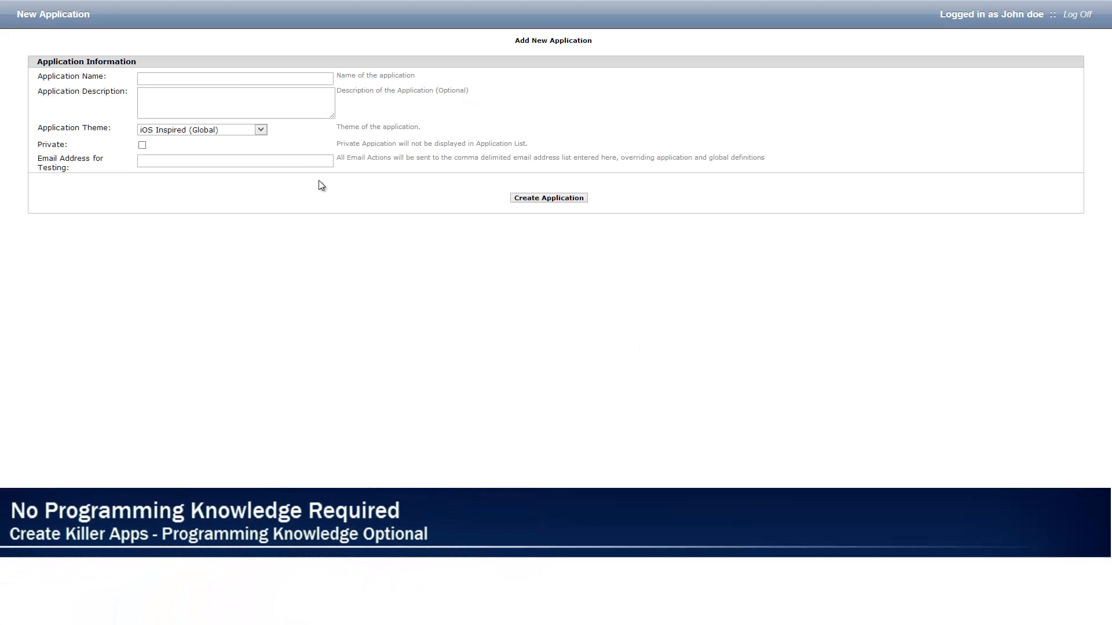
Create the 'My Recipes App' application and bring up its Forms page
{"action": "type", "text": "My Recipes App"}
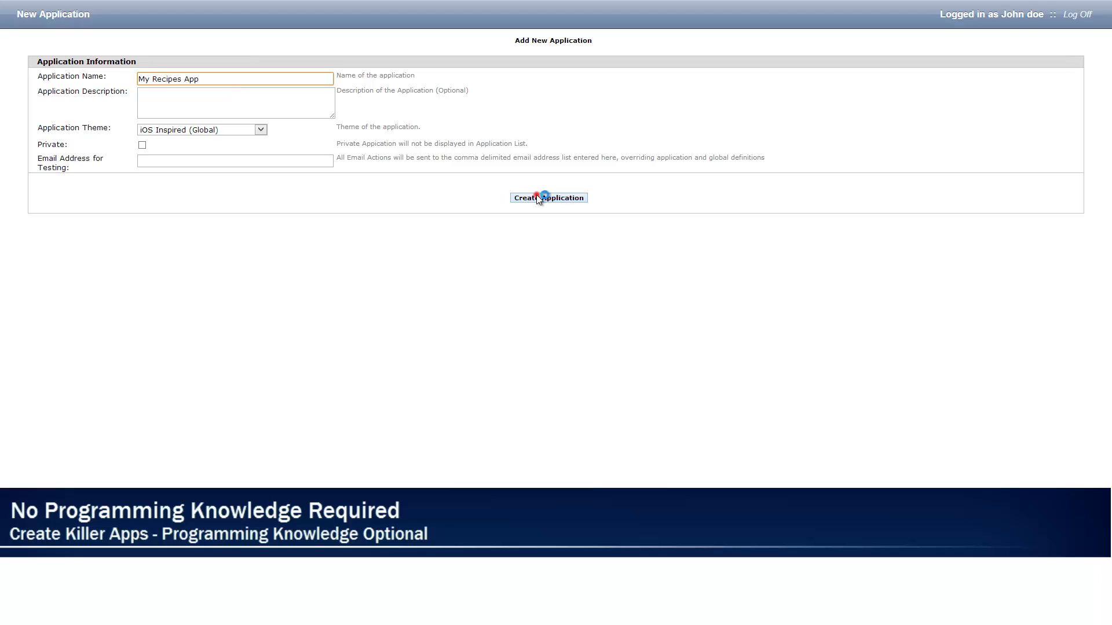
{"action": "left_click", "coordinate": [549, 198]}
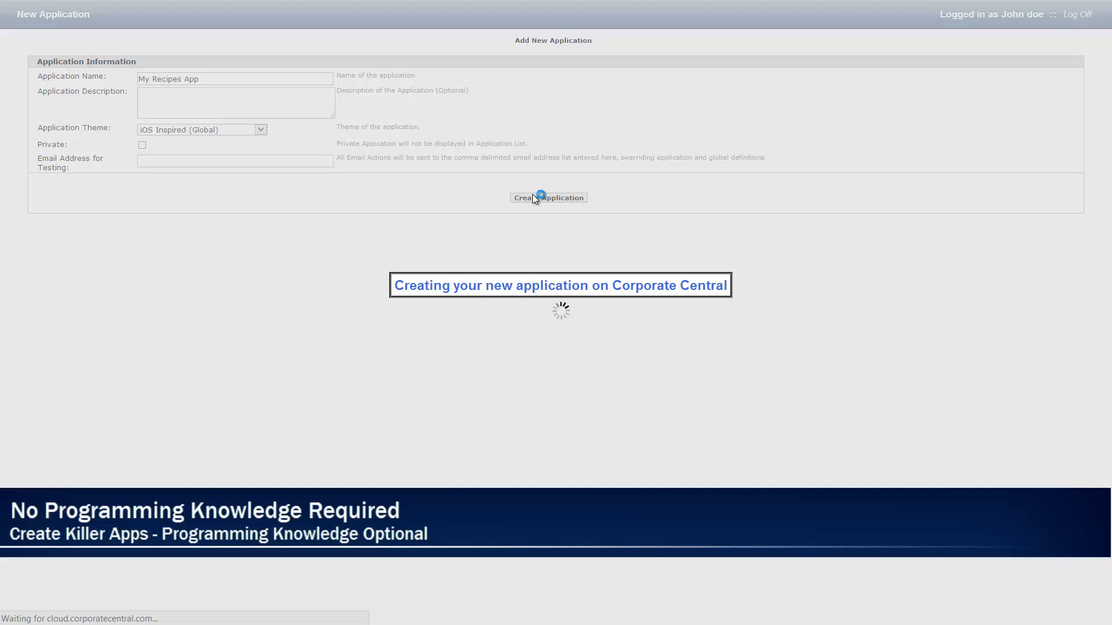
{"action": "left_click", "coordinate": [548, 198]}
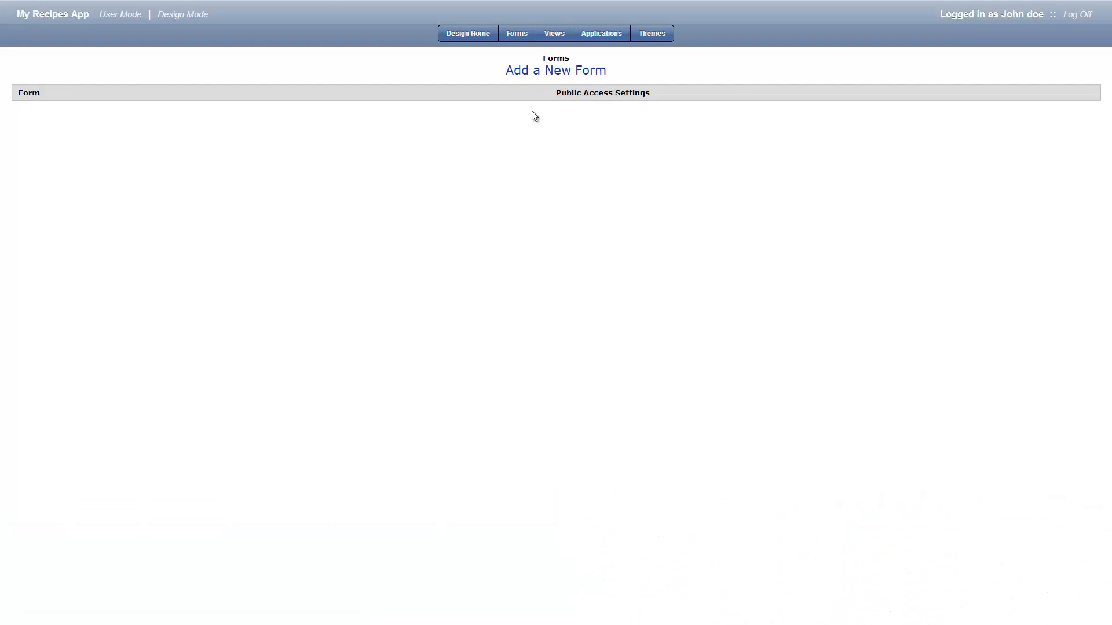
Add a new form named 'Recipe' and save it
{"action": "left_click", "coordinate": [556, 71]}
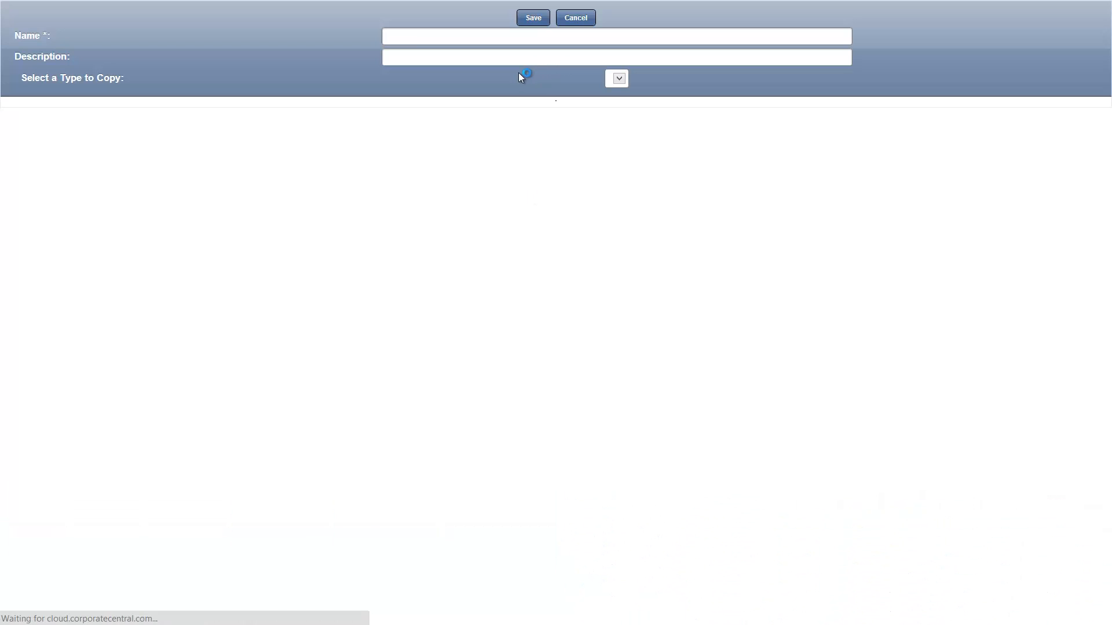
{"action": "type", "text": "Recipe"}
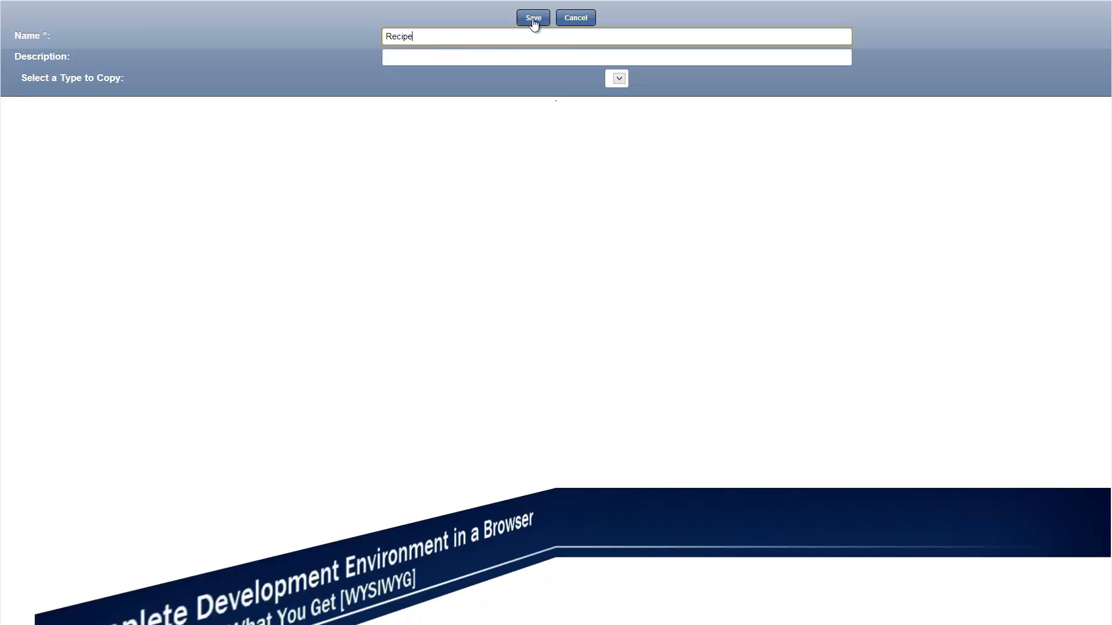
{"action": "left_click", "coordinate": [532, 18]}
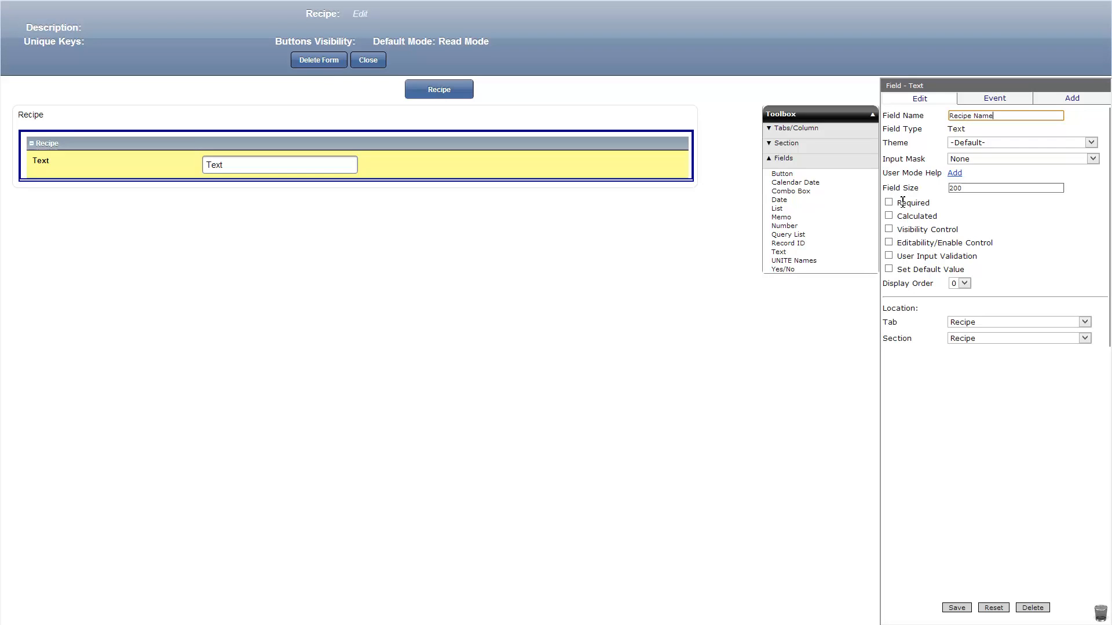
Mark the Recipe Name field as required and save it
{"action": "left_click", "coordinate": [888, 202]}
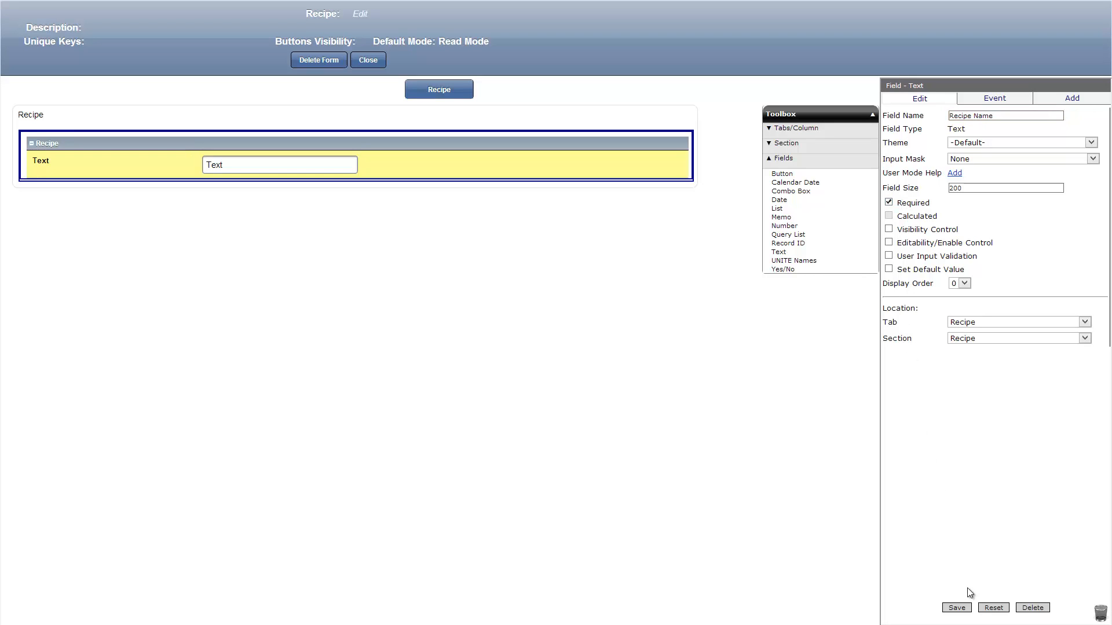
{"action": "left_click", "coordinate": [955, 607]}
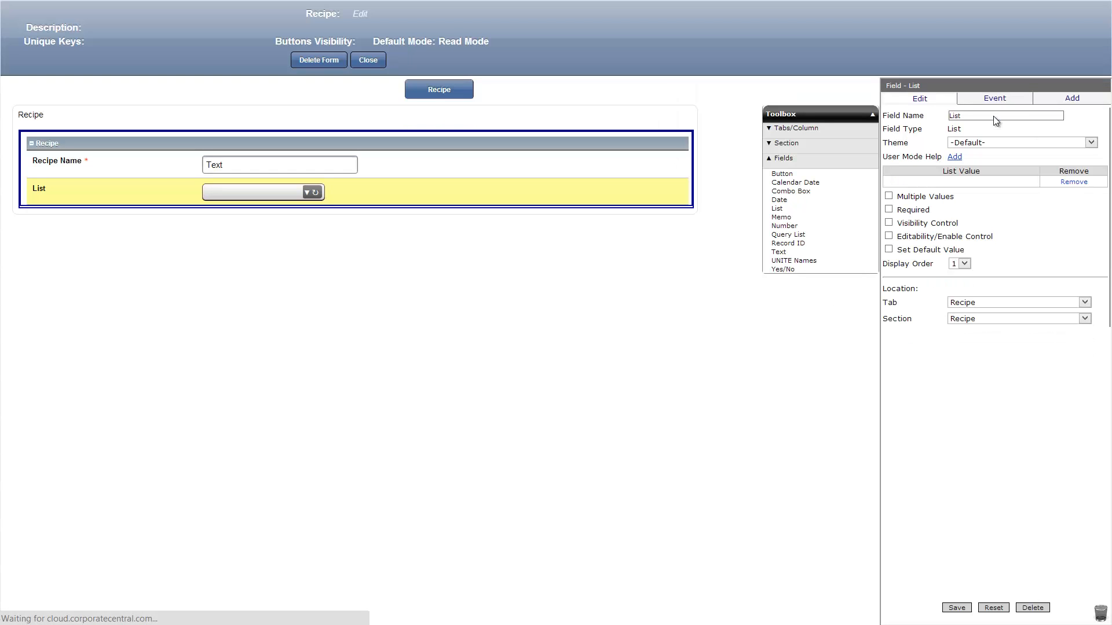
Save the 'Recipe Category' list with nine options, Appetizers through Vegan
{"action": "type", "text": "Reci"}
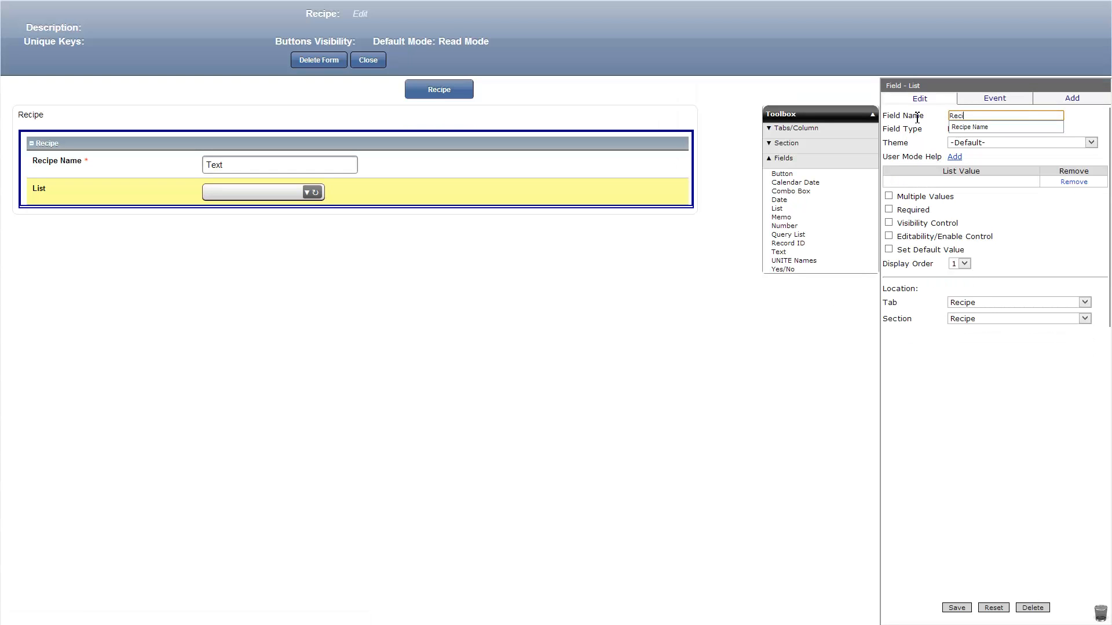
{"action": "type", "text": "Recipe Category"}
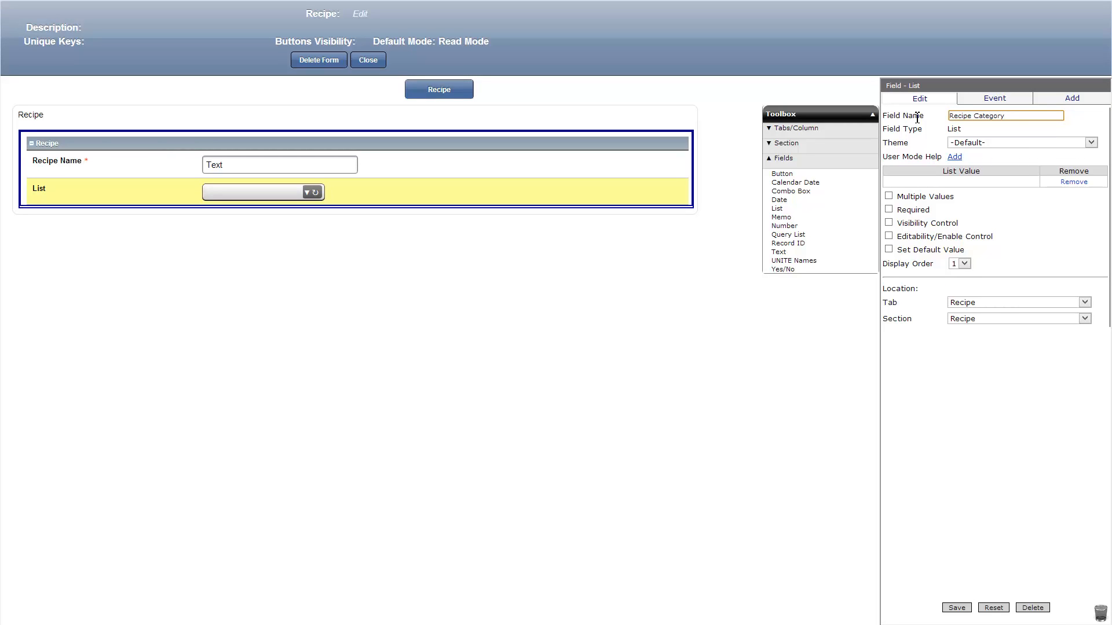
{"action": "type", "text": "A"}
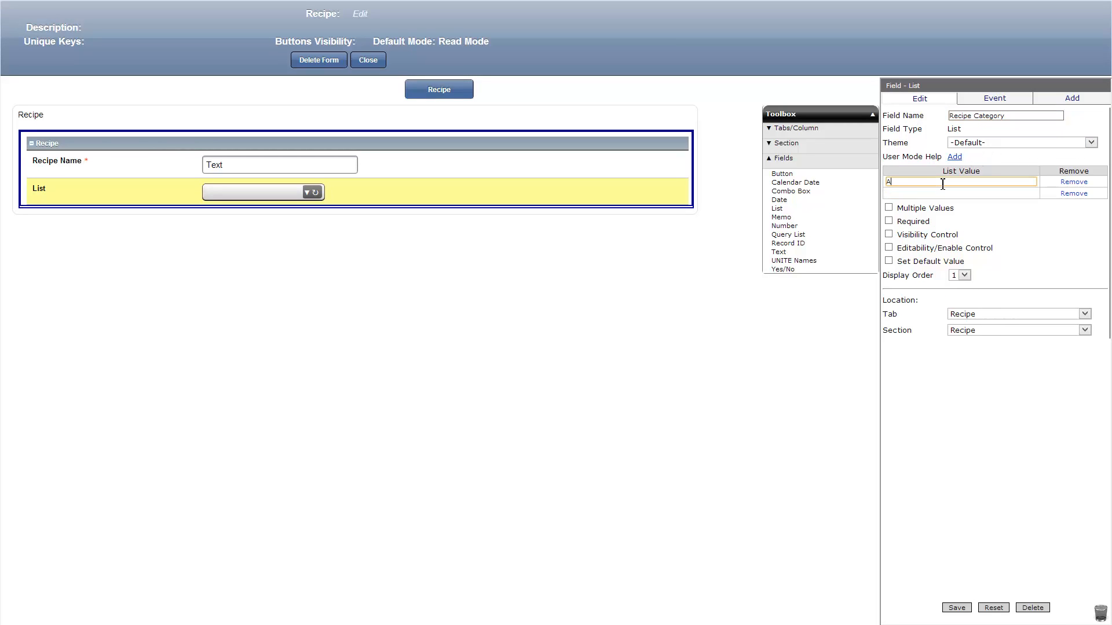
{"action": "type", "text": "Appetizers"}
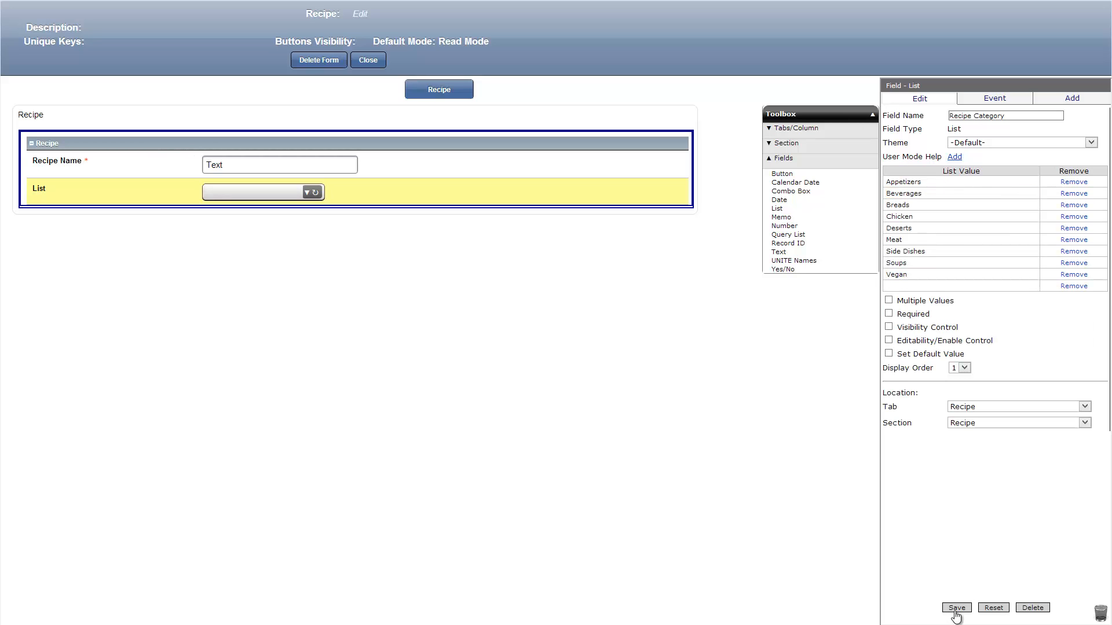
{"action": "left_click", "coordinate": [955, 608]}
{"action": "type", "text": "Cook Time"}
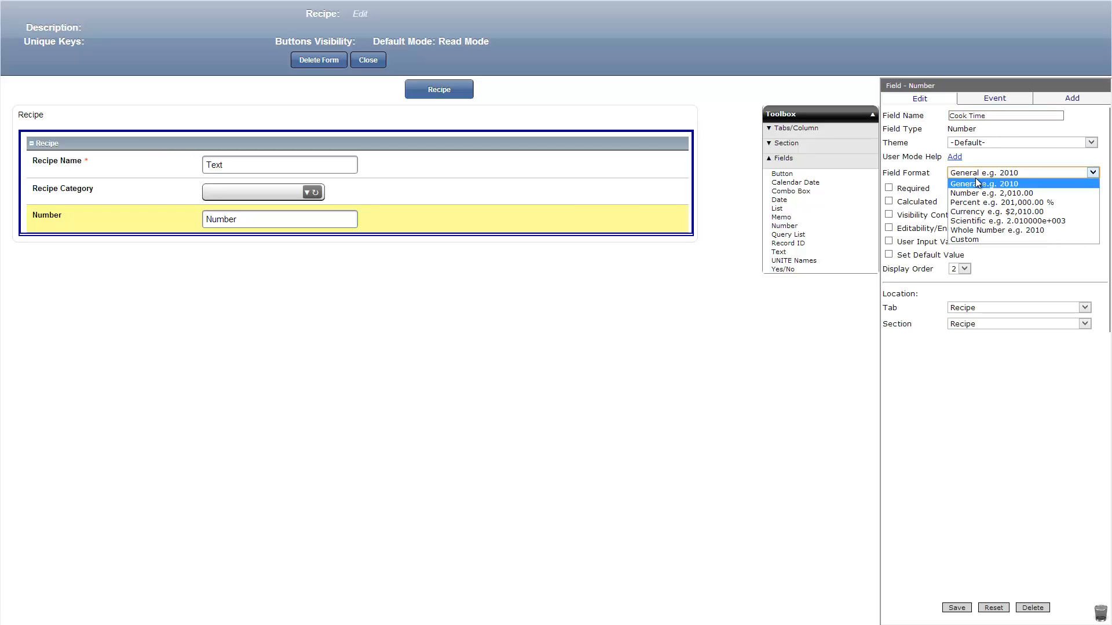
Save Cook Time as whole-number, then make the next number field a required 'Prep Time'
{"action": "left_click", "coordinate": [991, 231]}
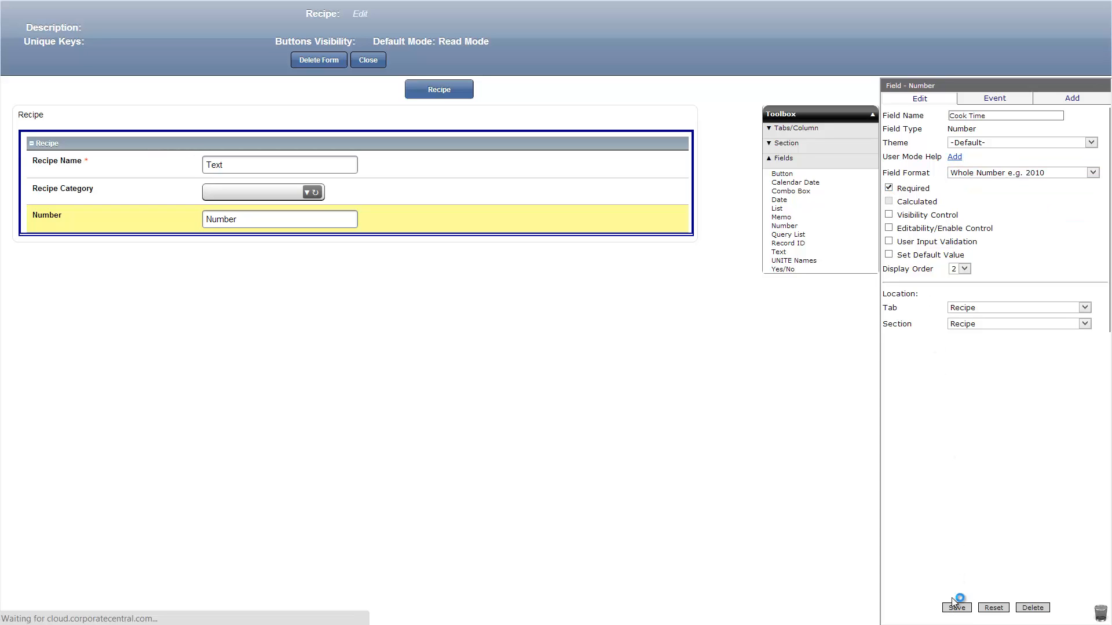
{"action": "left_click", "coordinate": [955, 607]}
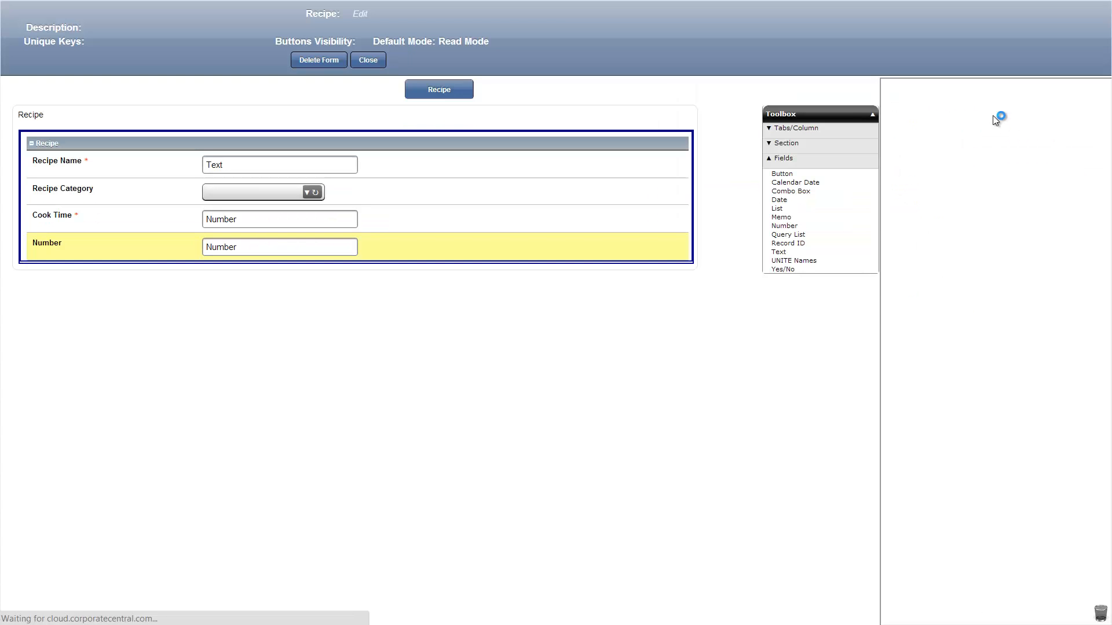
{"action": "left_click", "coordinate": [47, 246]}
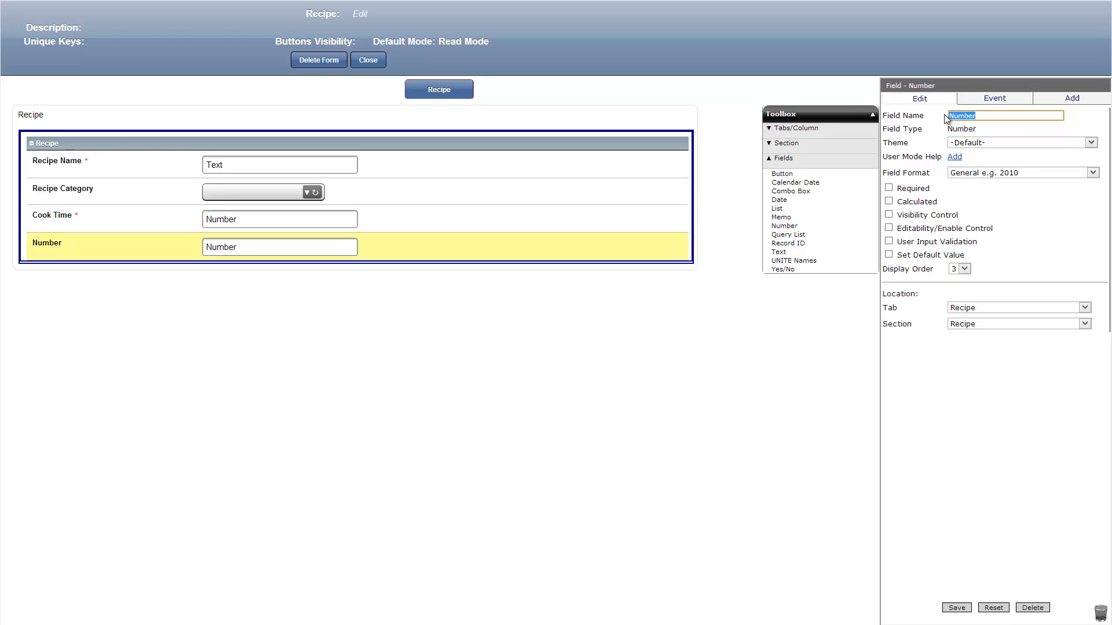
{"action": "type", "text": "Prep Time"}
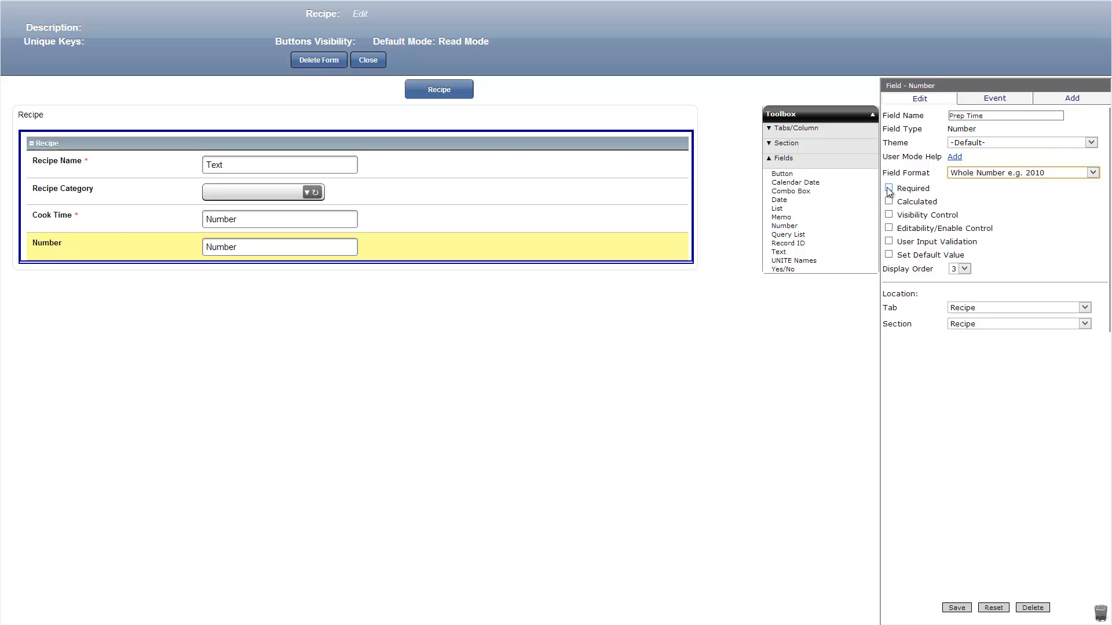
{"action": "left_click", "coordinate": [889, 187]}
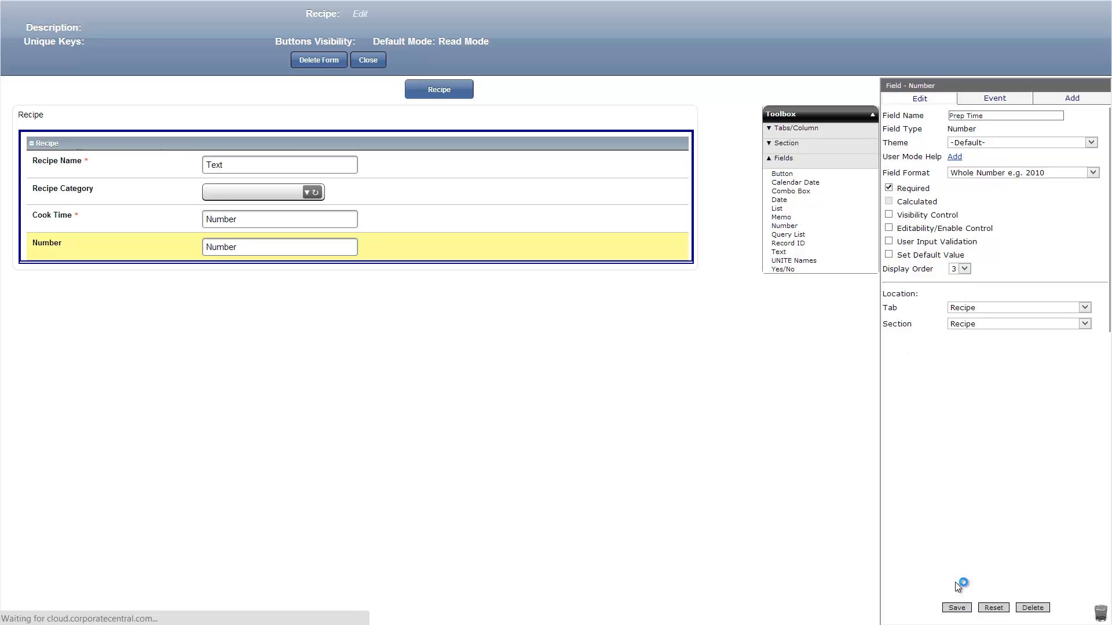
{"action": "left_click", "coordinate": [955, 607]}
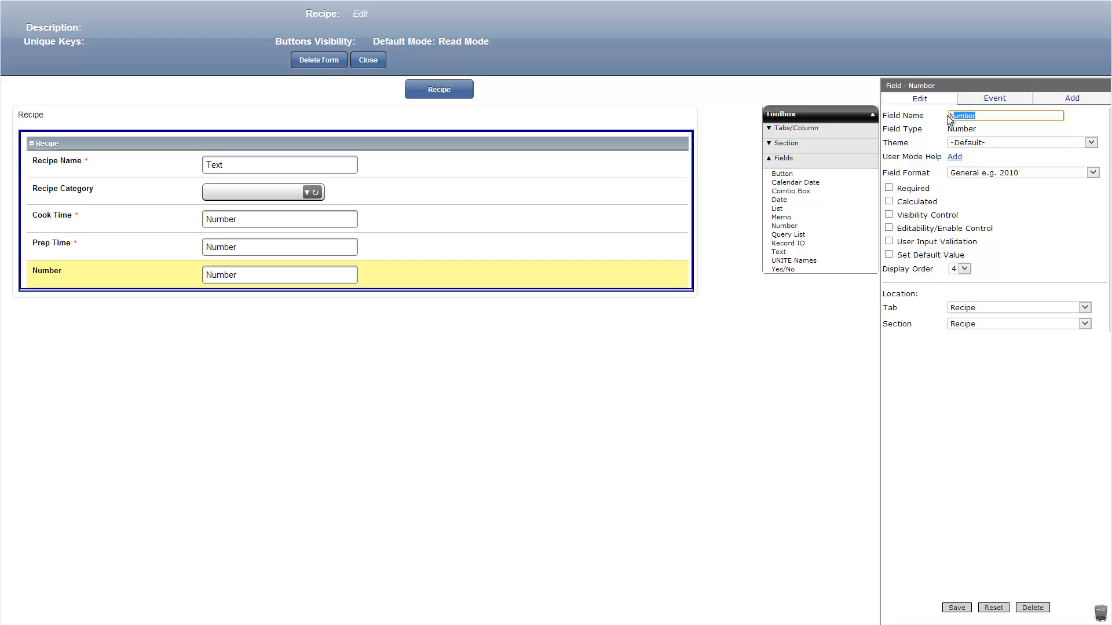
Save a 'Total Time' field calculated as [Cook Time]+[Prep Time]
{"action": "type", "text": "Total Time"}
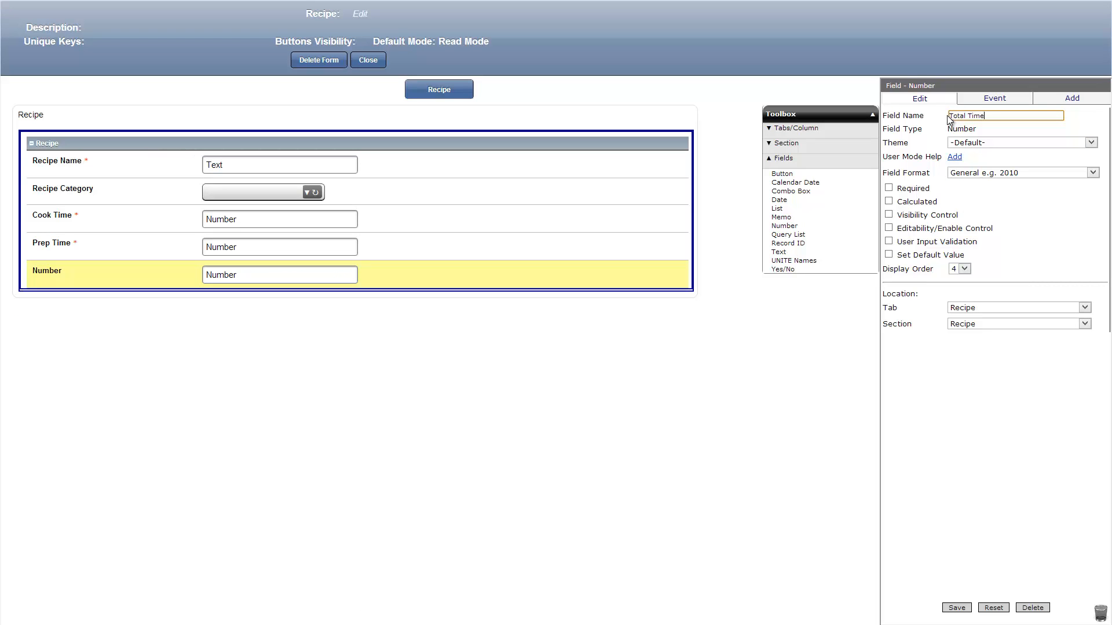
{"action": "left_click", "coordinate": [888, 201]}
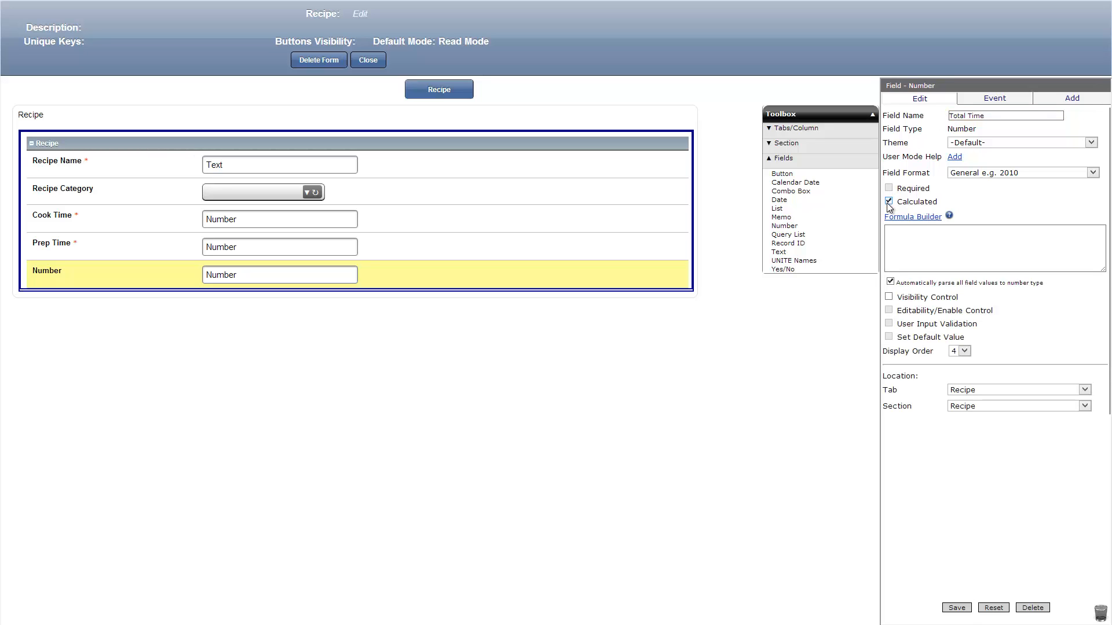
{"action": "left_click", "coordinate": [912, 216]}
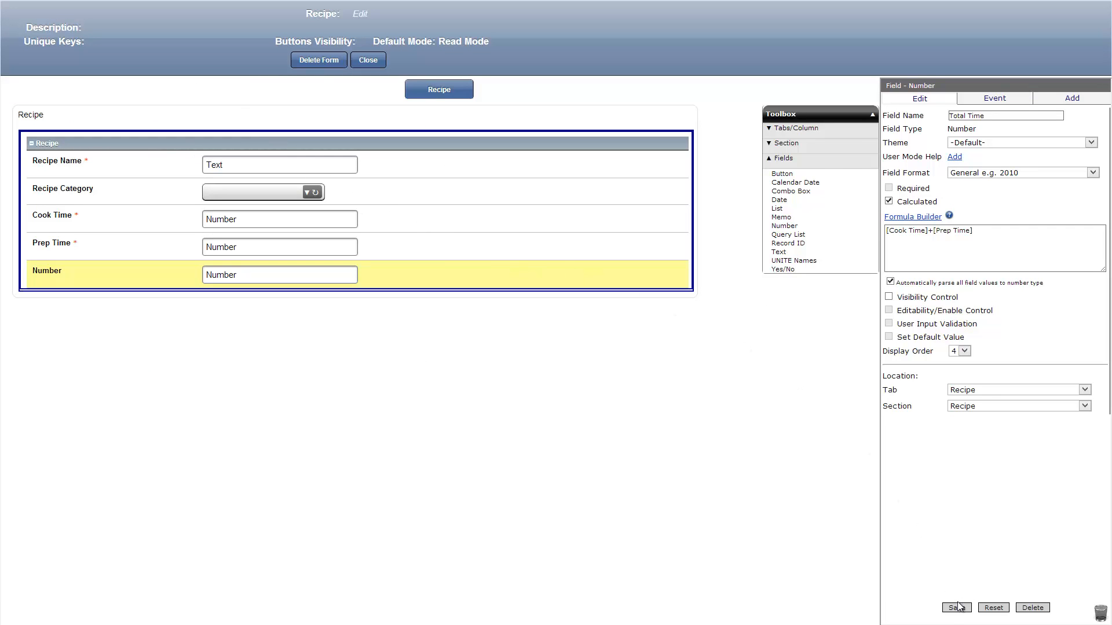
{"action": "left_click", "coordinate": [956, 606]}
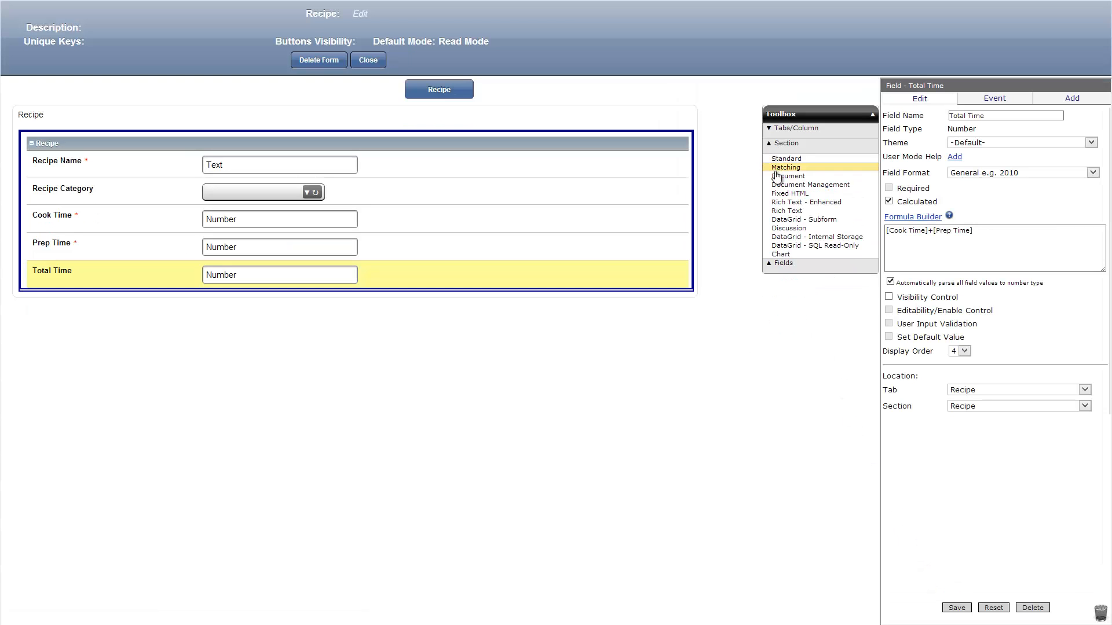
Add a Rich Text - Enhanced section and rename it 'Directions'
{"action": "left_click", "coordinate": [806, 202]}
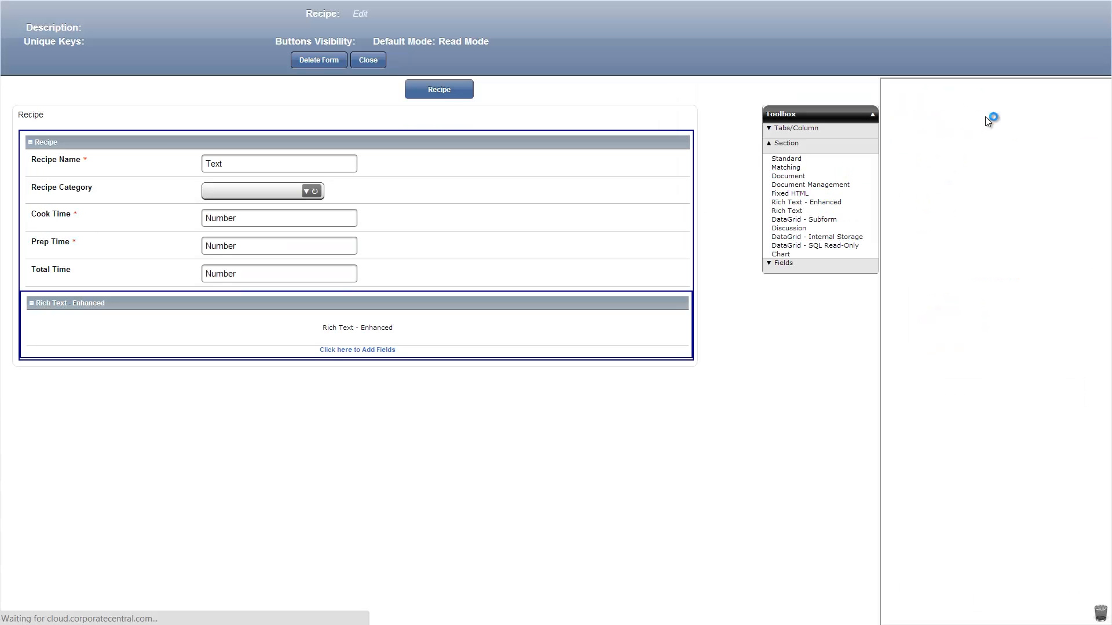
{"action": "left_click", "coordinate": [68, 303]}
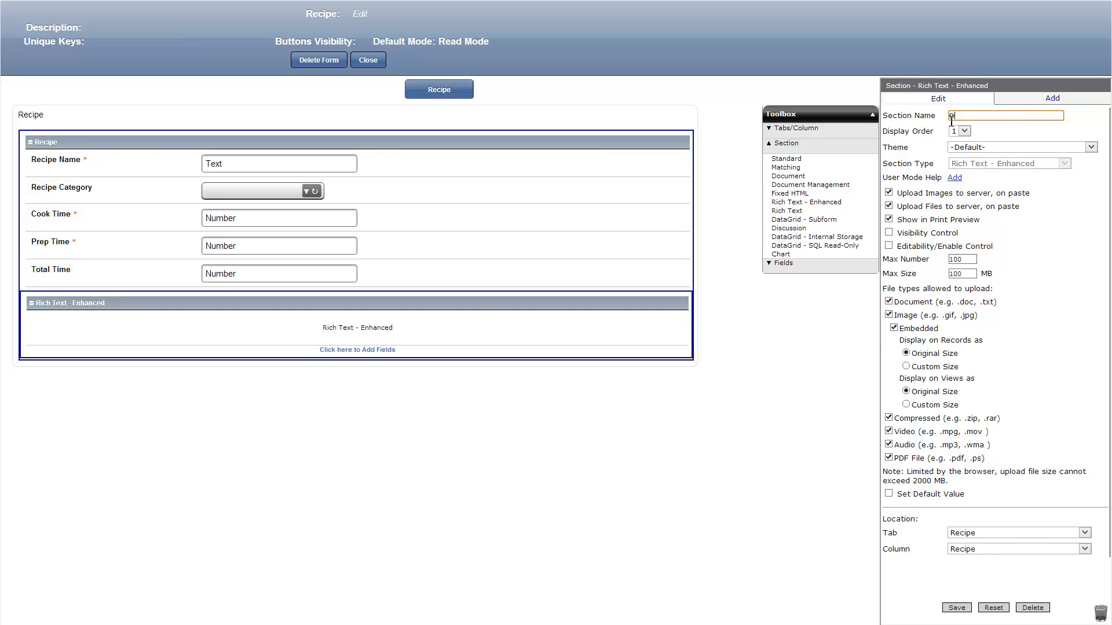
{"action": "type", "text": "Directions"}
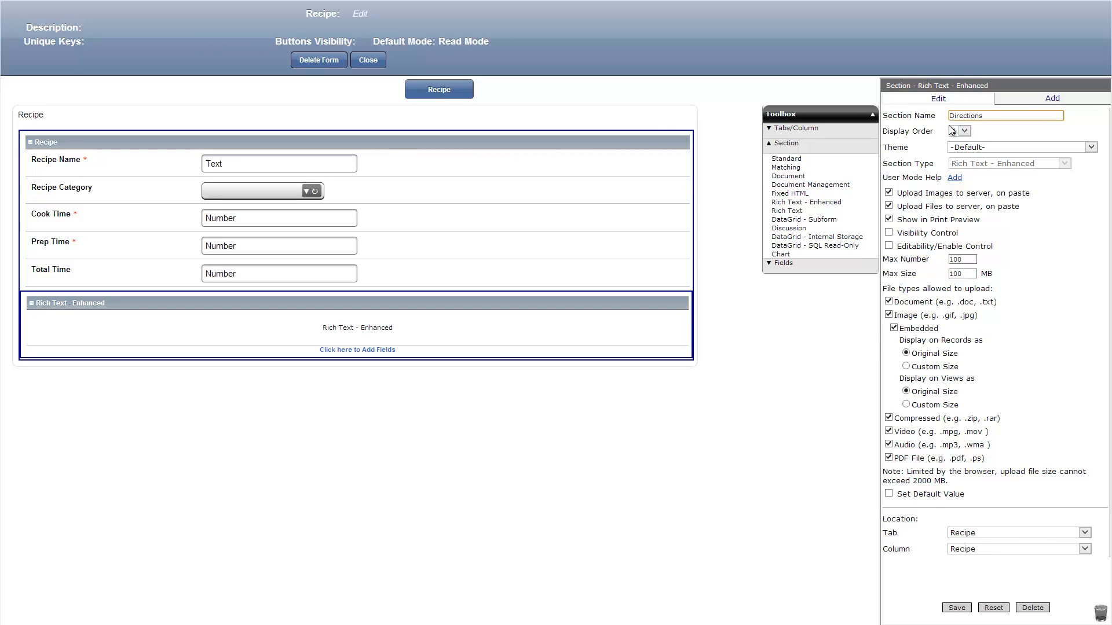
{"action": "left_click", "coordinate": [955, 608]}
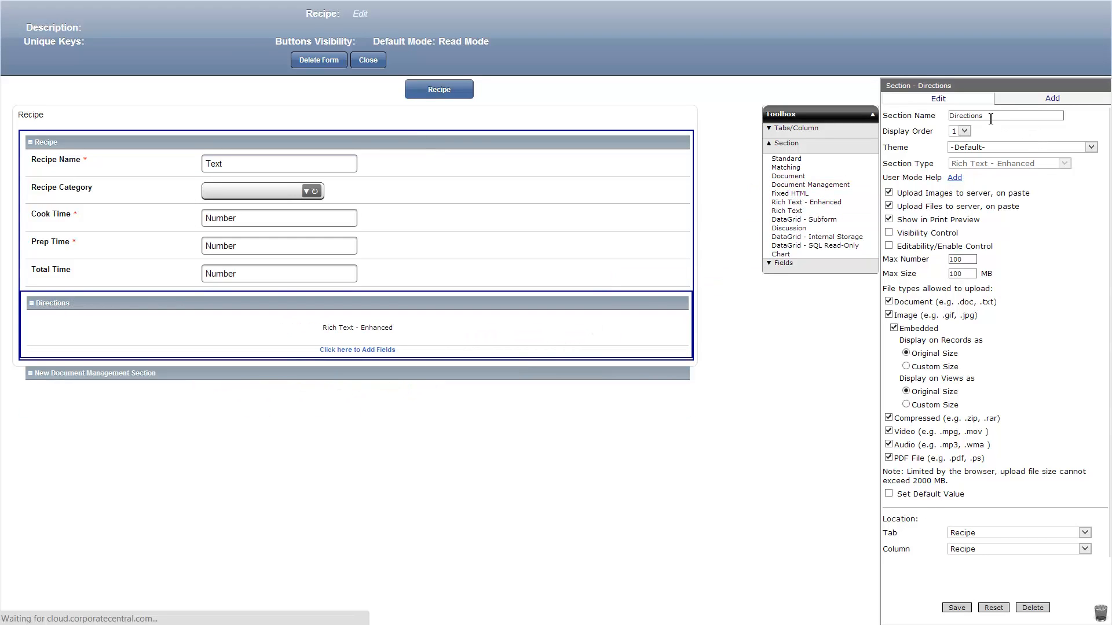
Turn the document management section into an image-only 'Pictures' section sized 100×100 px
{"action": "left_click", "coordinate": [955, 608]}
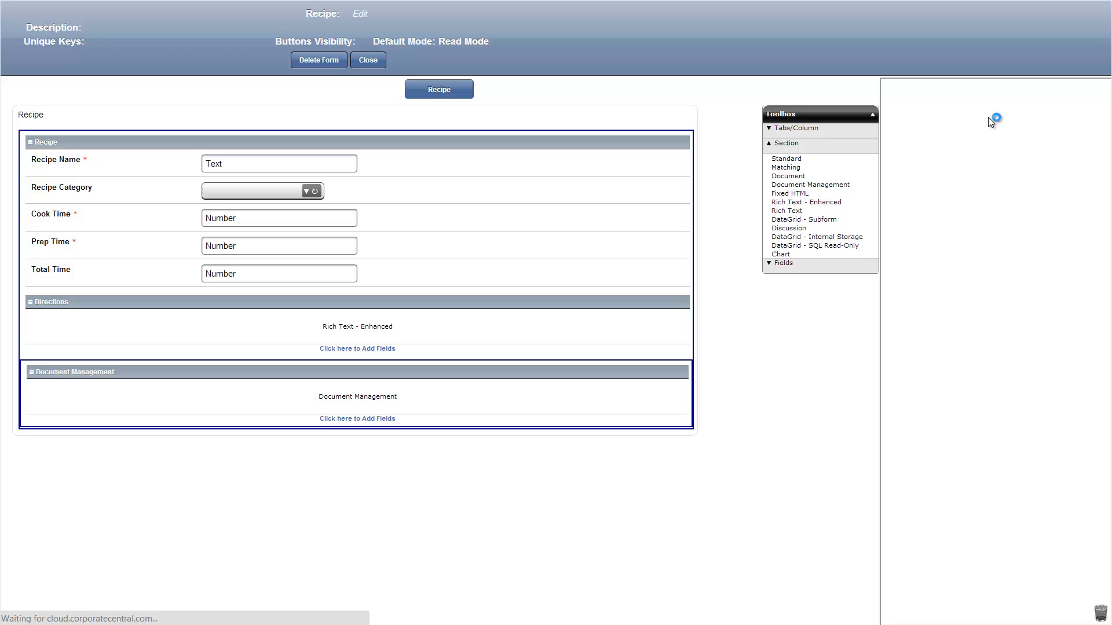
{"action": "left_click", "coordinate": [73, 372]}
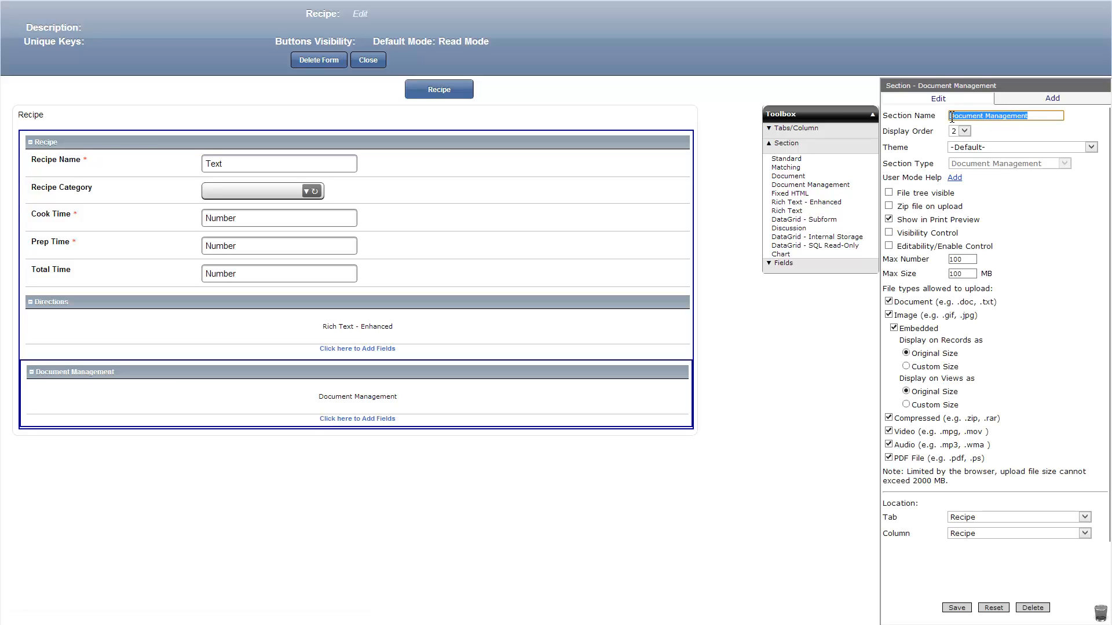
{"action": "type", "text": "Pictures"}
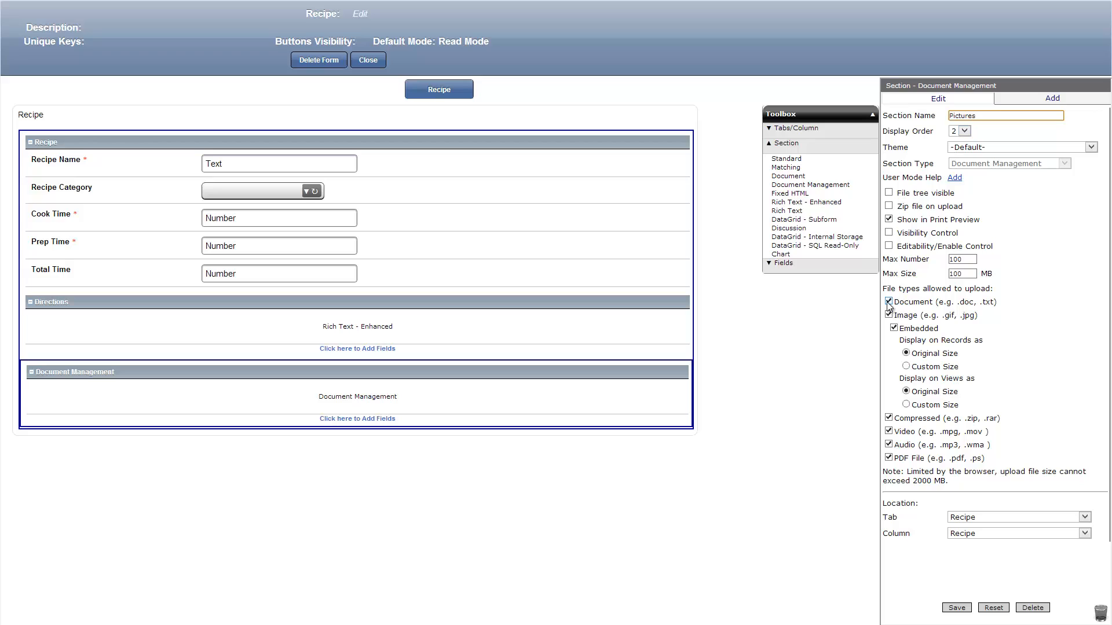
{"action": "left_click", "coordinate": [888, 301]}
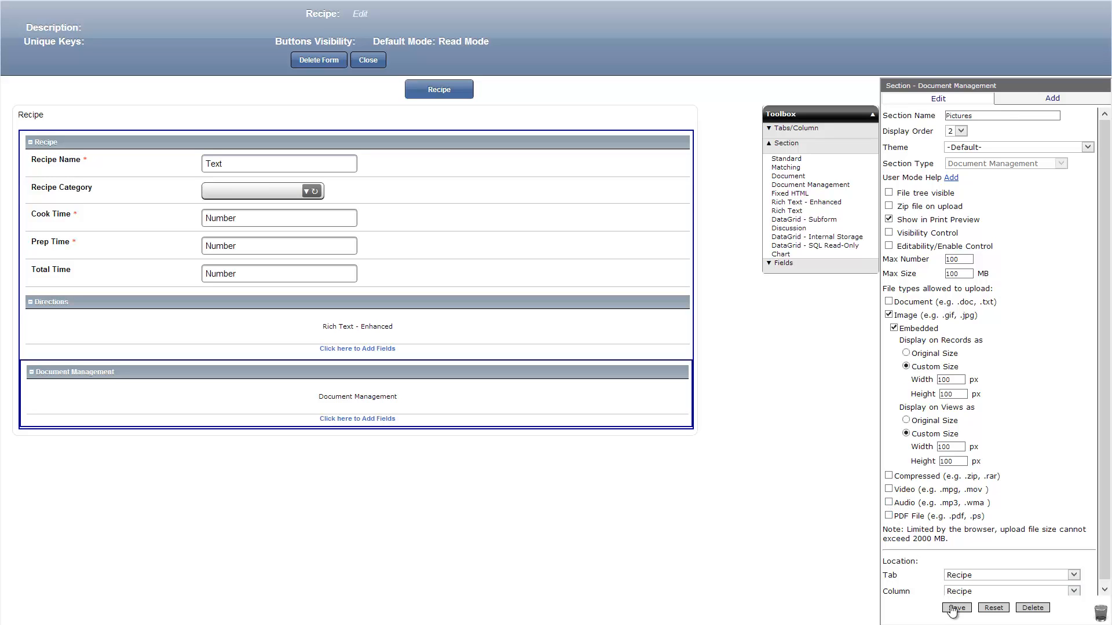
{"action": "left_click", "coordinate": [955, 606]}
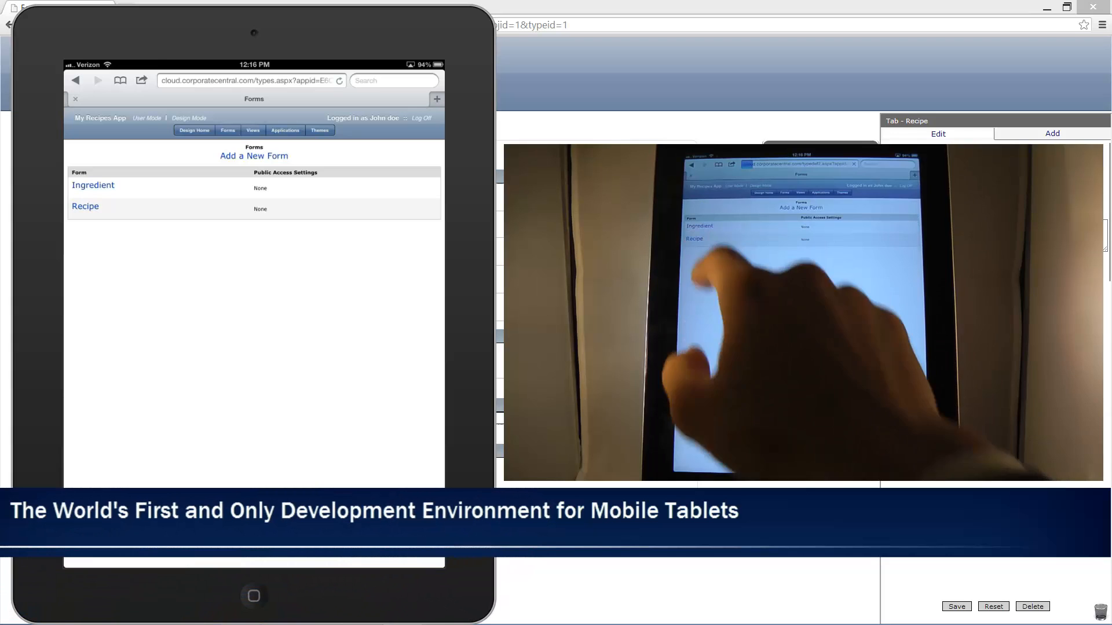
On the iPad, add a Text field named 'Extras' to the Recipe form and save
{"action": "left_click", "coordinate": [86, 206]}
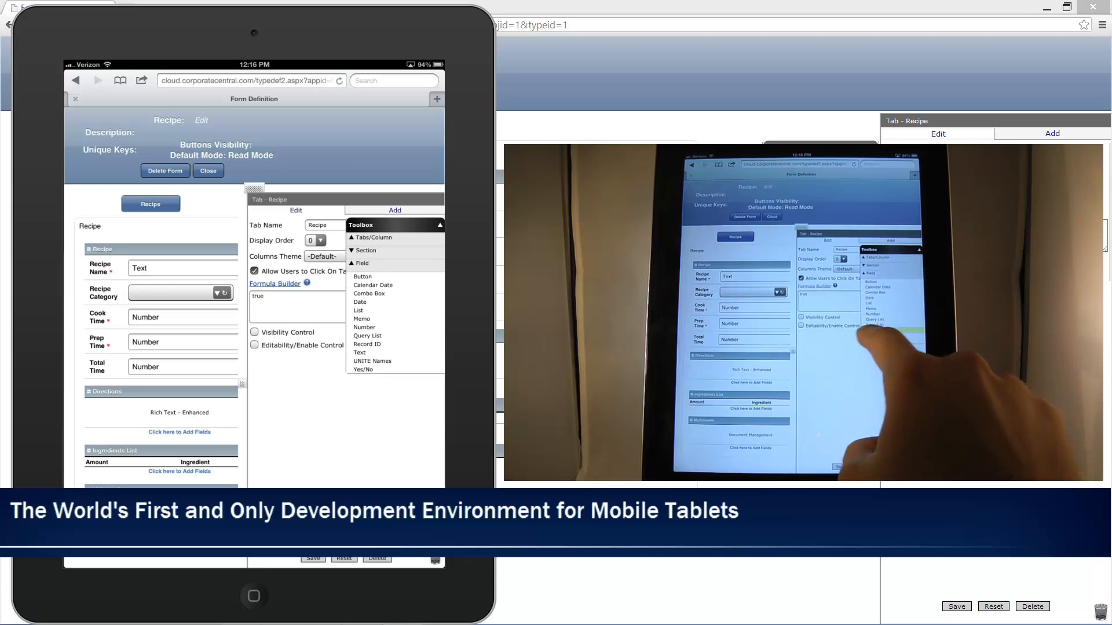
{"action": "left_click", "coordinate": [359, 352]}
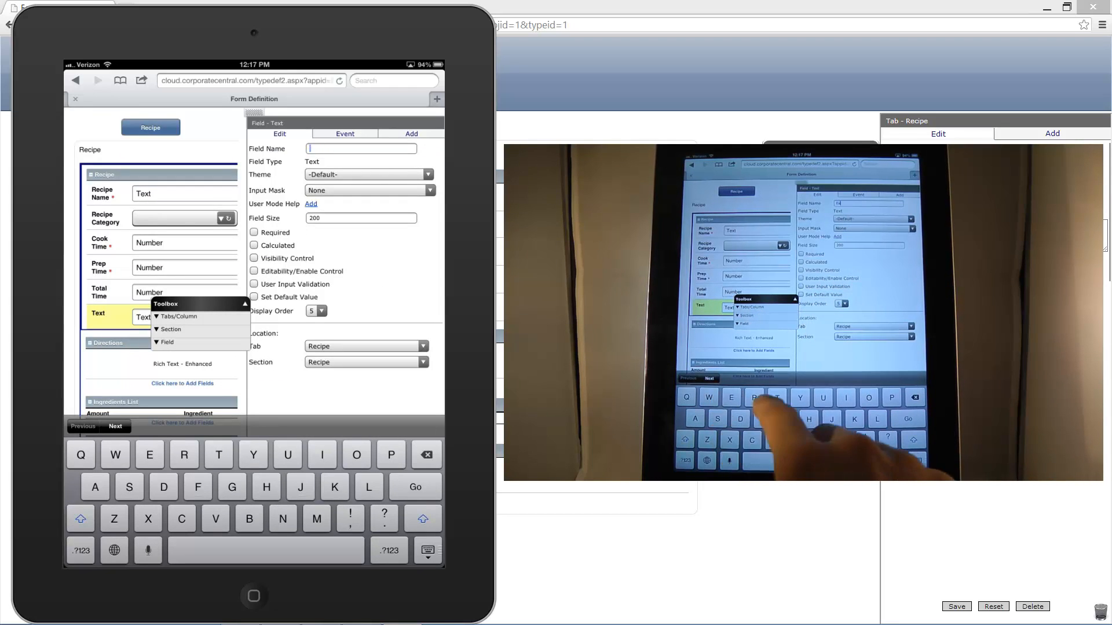
{"action": "type", "text": "Extra"}
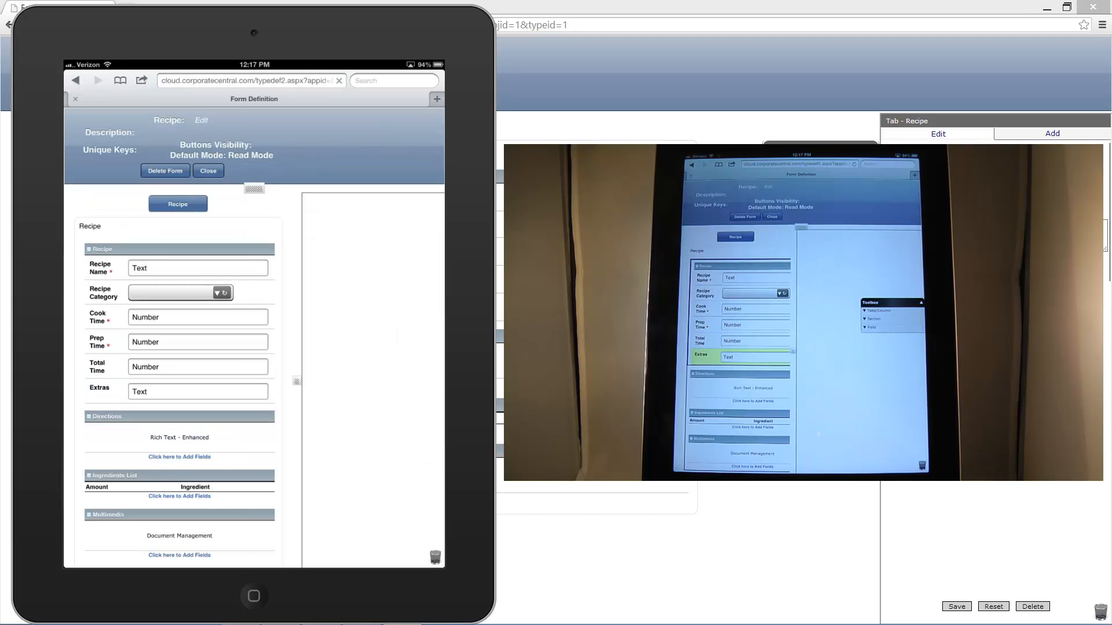
{"action": "left_click", "coordinate": [197, 391]}
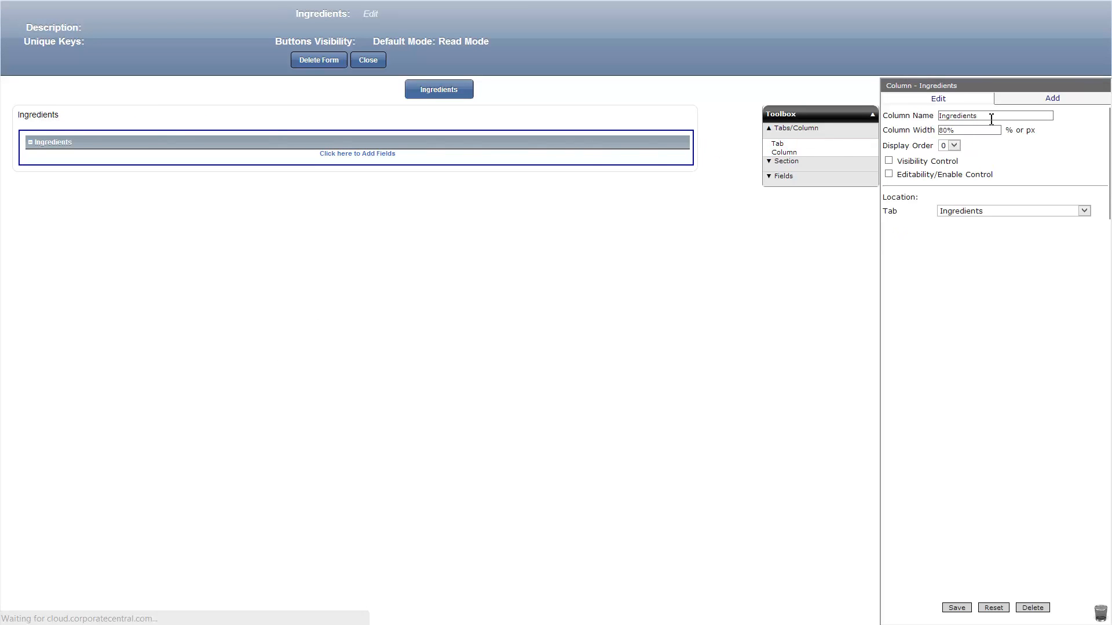
Name the 80%-wide column and its section 'Amounts', then save a required 'Amount' text field
{"action": "type", "text": "Amounts"}
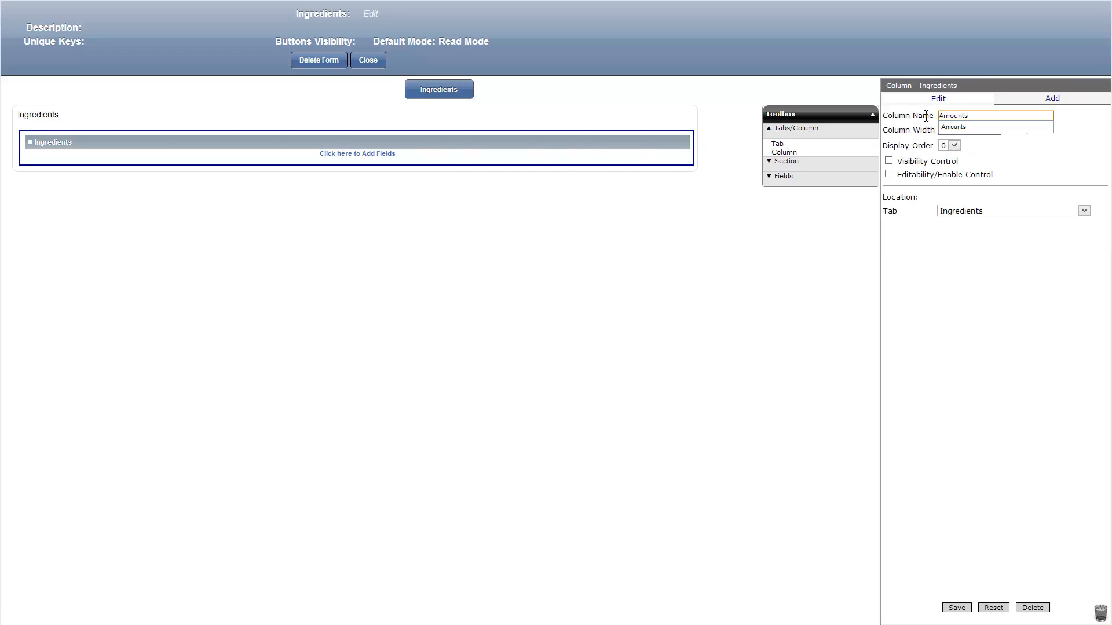
{"action": "type", "text": "80"}
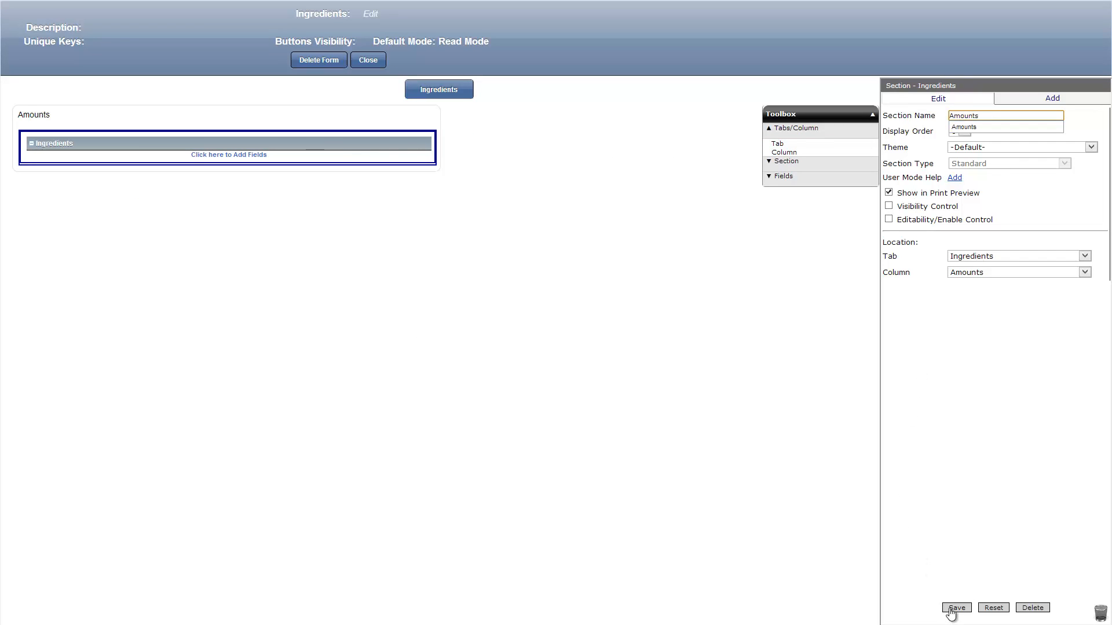
{"action": "left_click", "coordinate": [955, 607]}
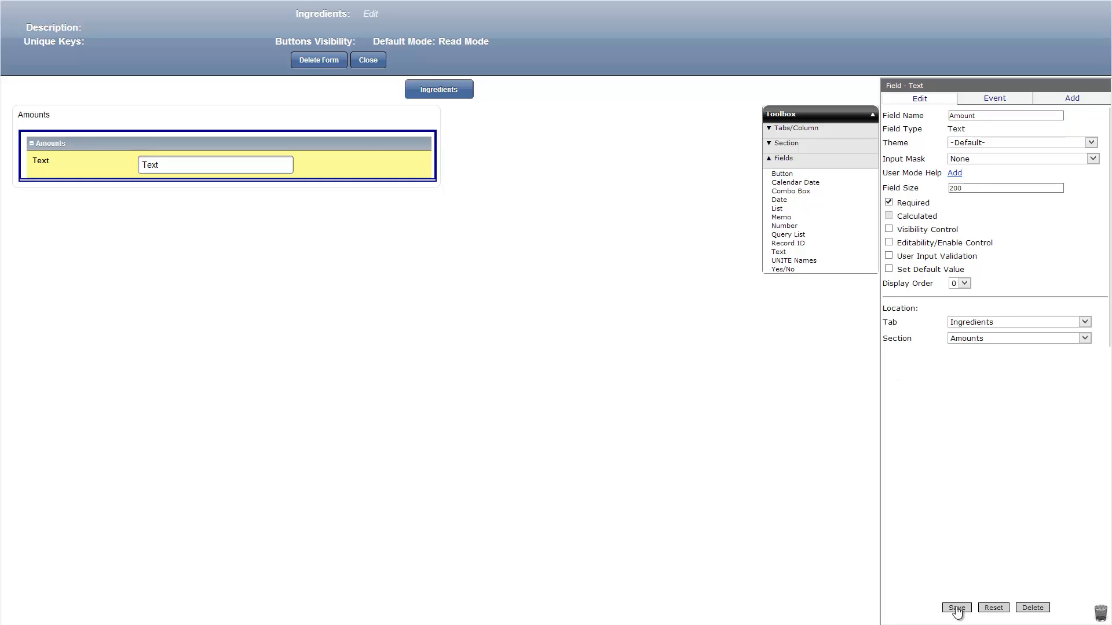
{"action": "left_click", "coordinate": [955, 607]}
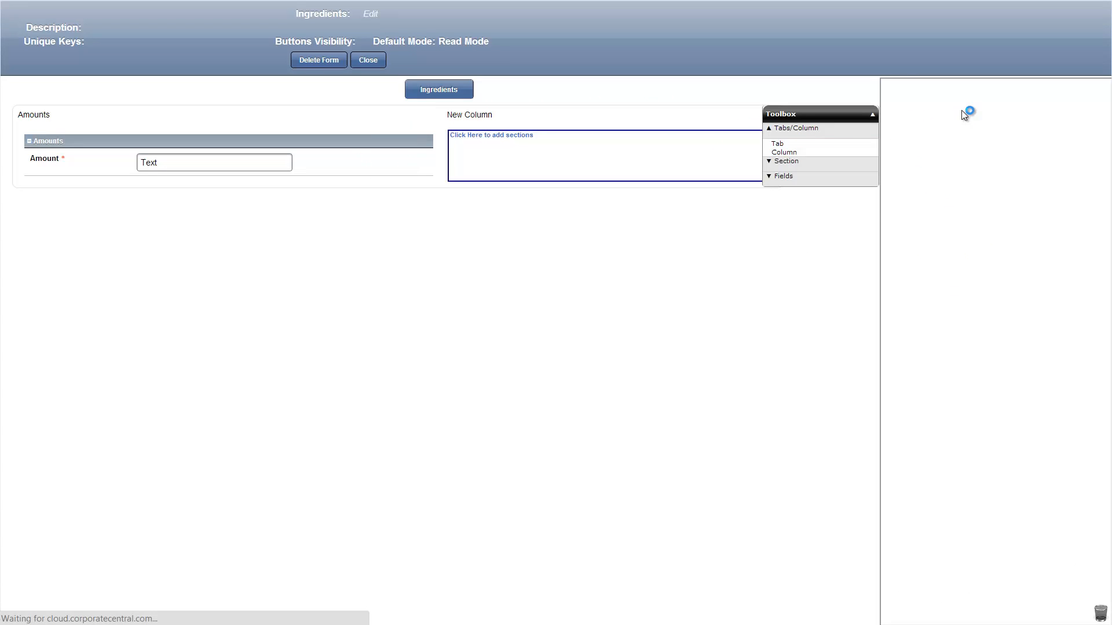
Set the second column, Ingredients, to 50% width
{"action": "left_click", "coordinate": [468, 114]}
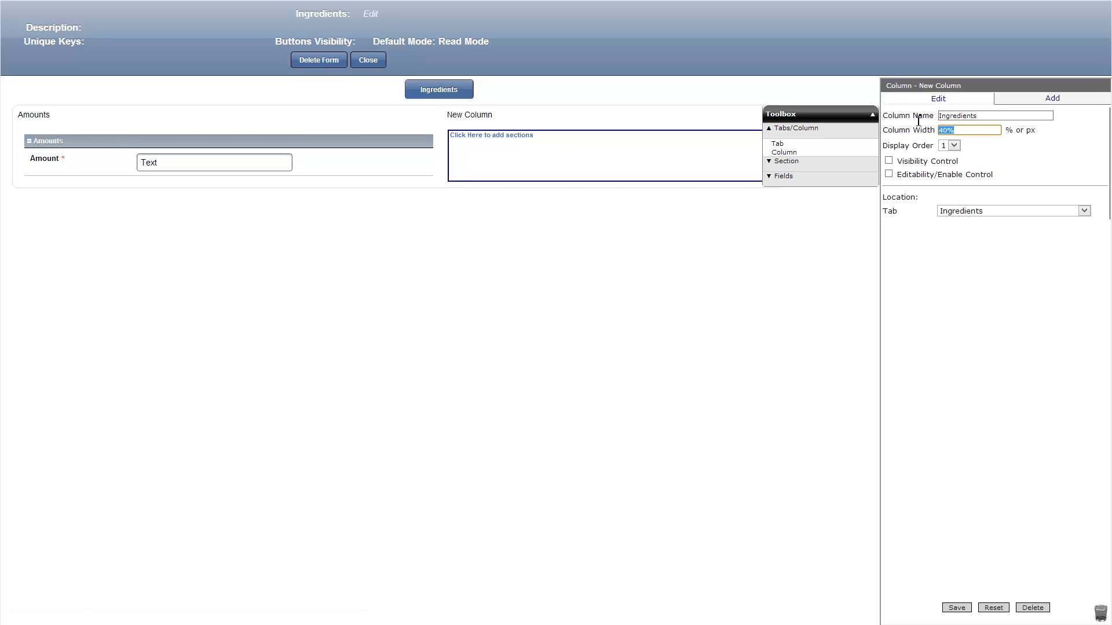
{"action": "type", "text": "50"}
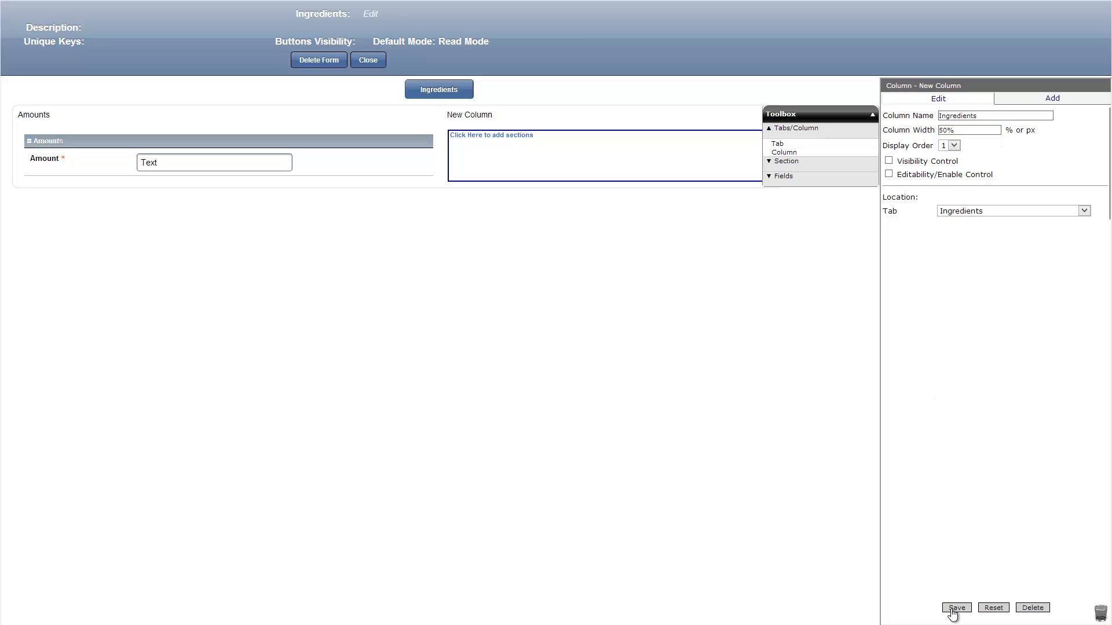
{"action": "left_click", "coordinate": [954, 607]}
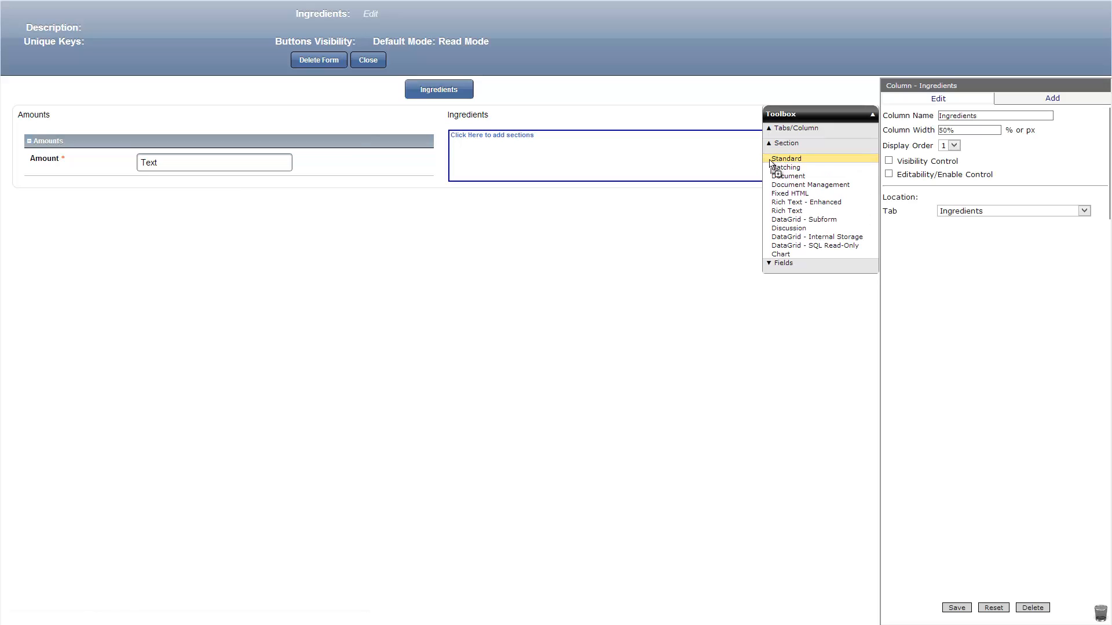
Add a standard section named 'Ingredients' and begin naming its text field
{"action": "left_click", "coordinate": [786, 158]}
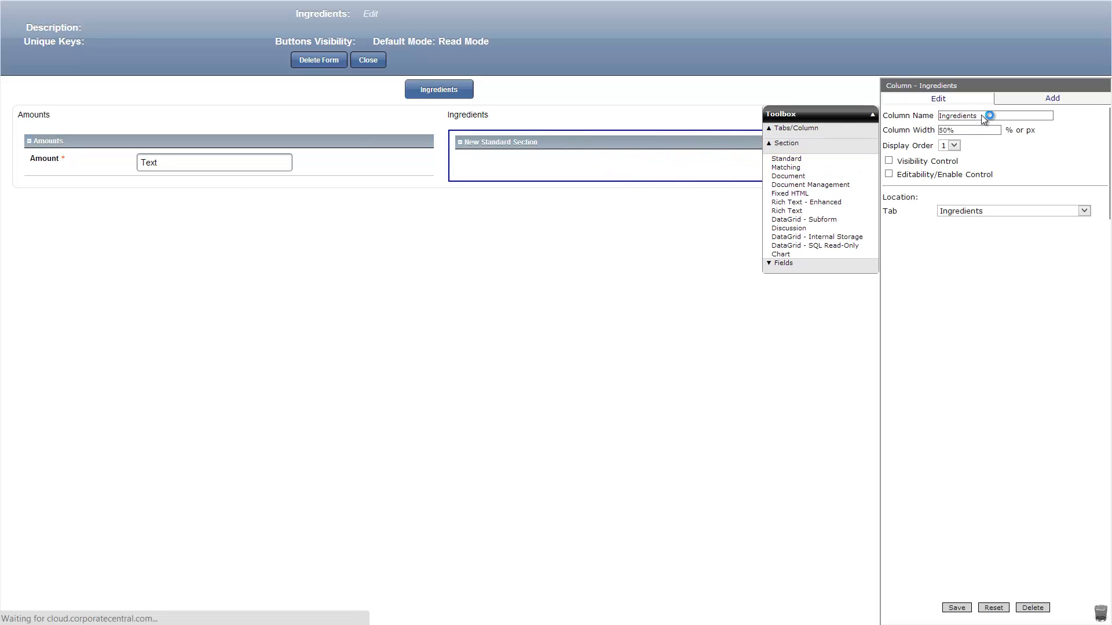
{"action": "left_click", "coordinate": [498, 142]}
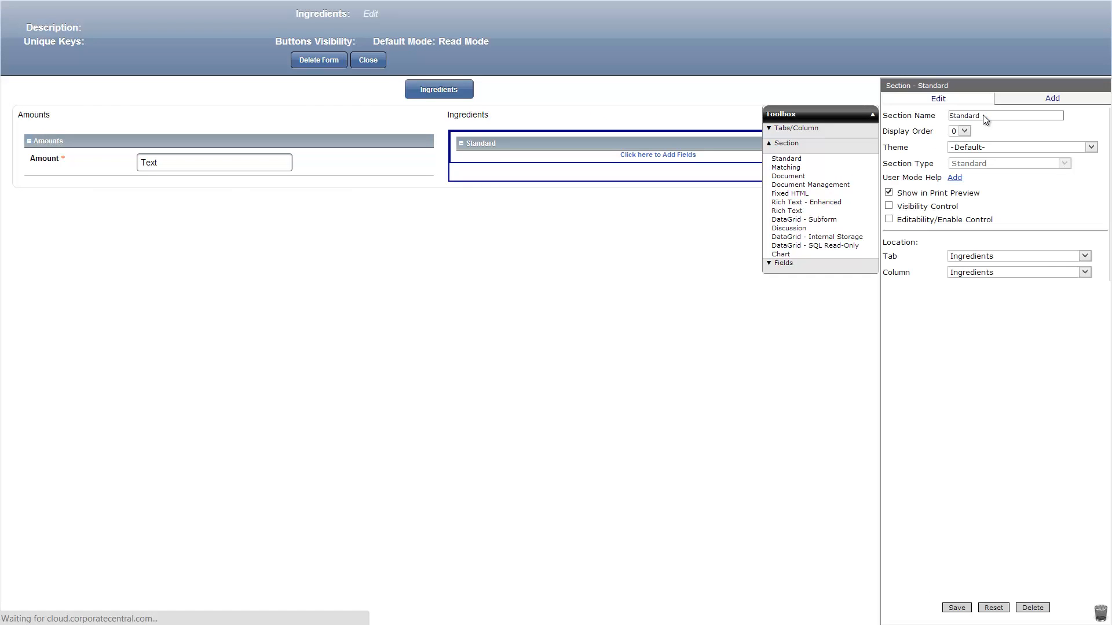
{"action": "type", "text": "Ingredients"}
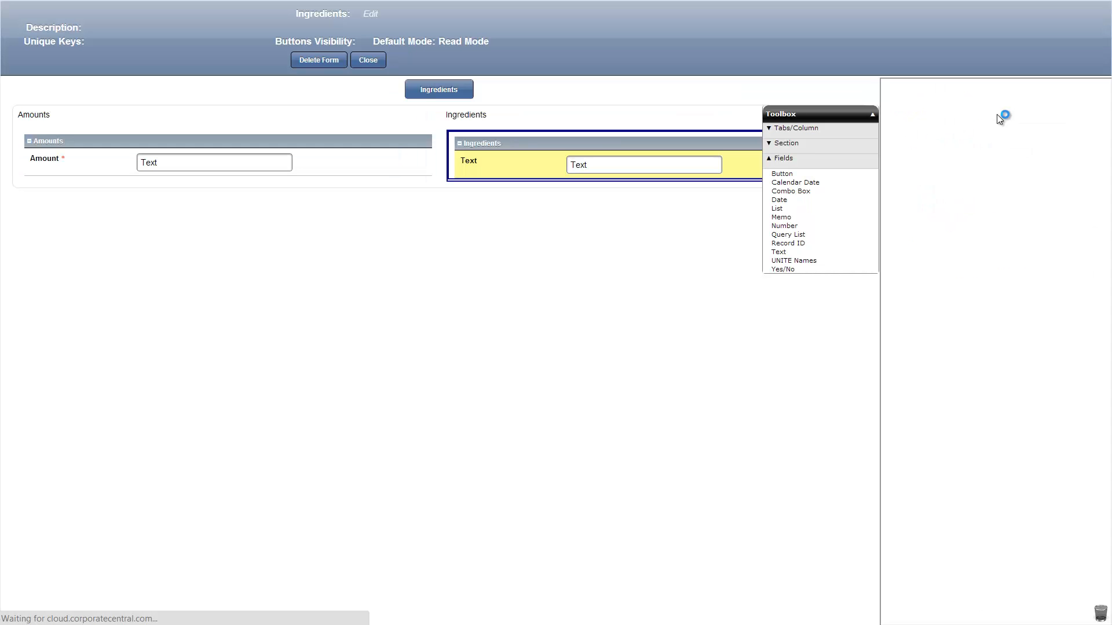
{"action": "left_click", "coordinate": [644, 164]}
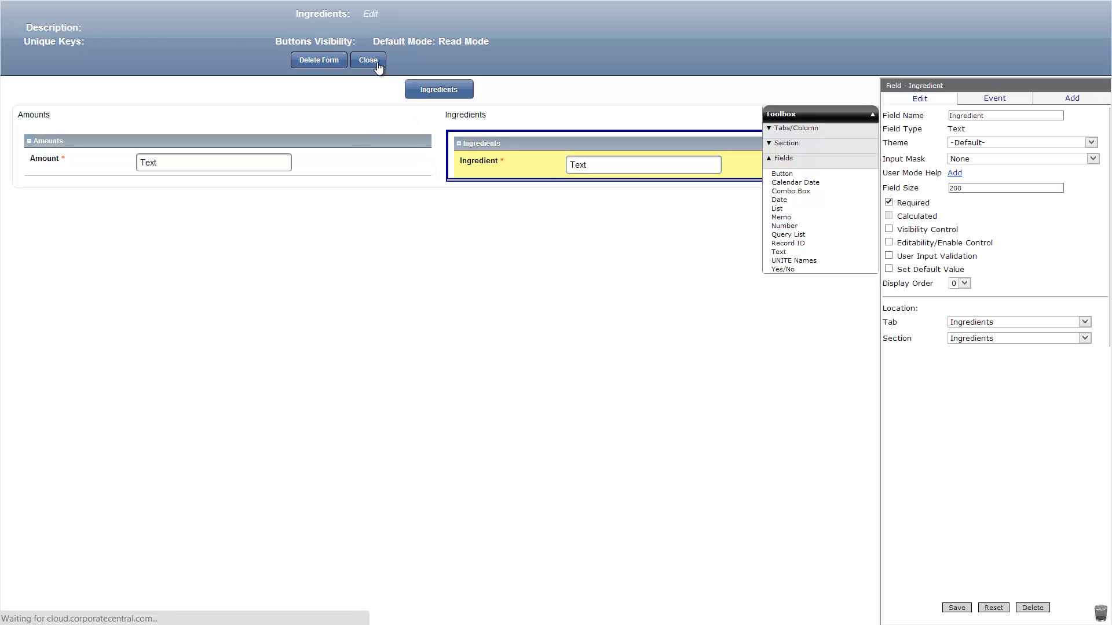
Add an 'Ingredients List' DataGrid subform of Ingredients records to the Recipe form
{"action": "left_click", "coordinate": [368, 60]}
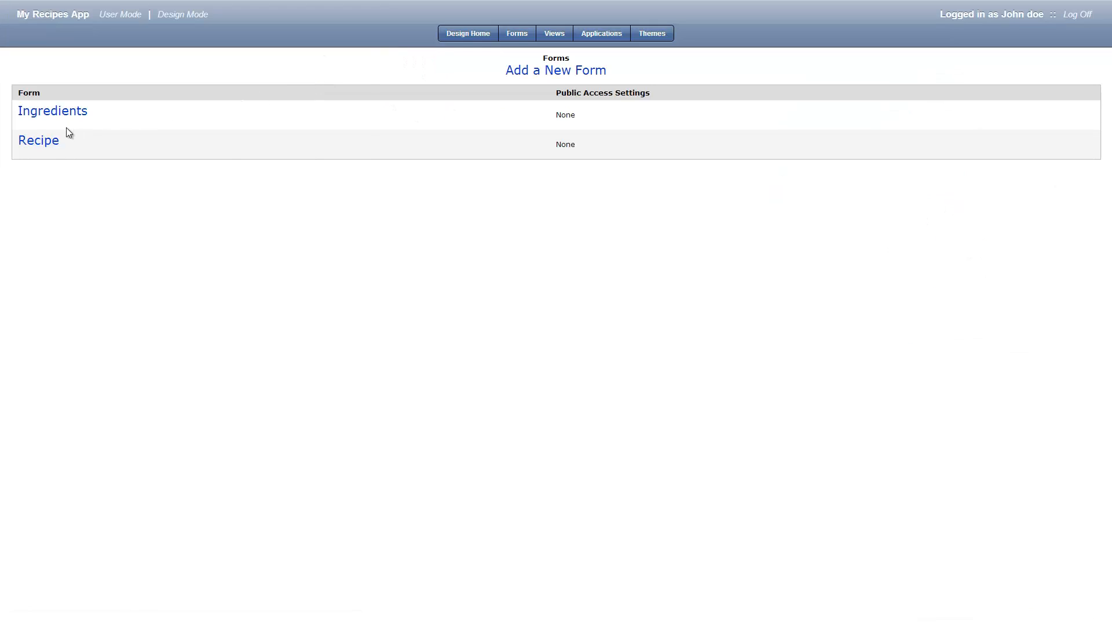
{"action": "left_click", "coordinate": [38, 141]}
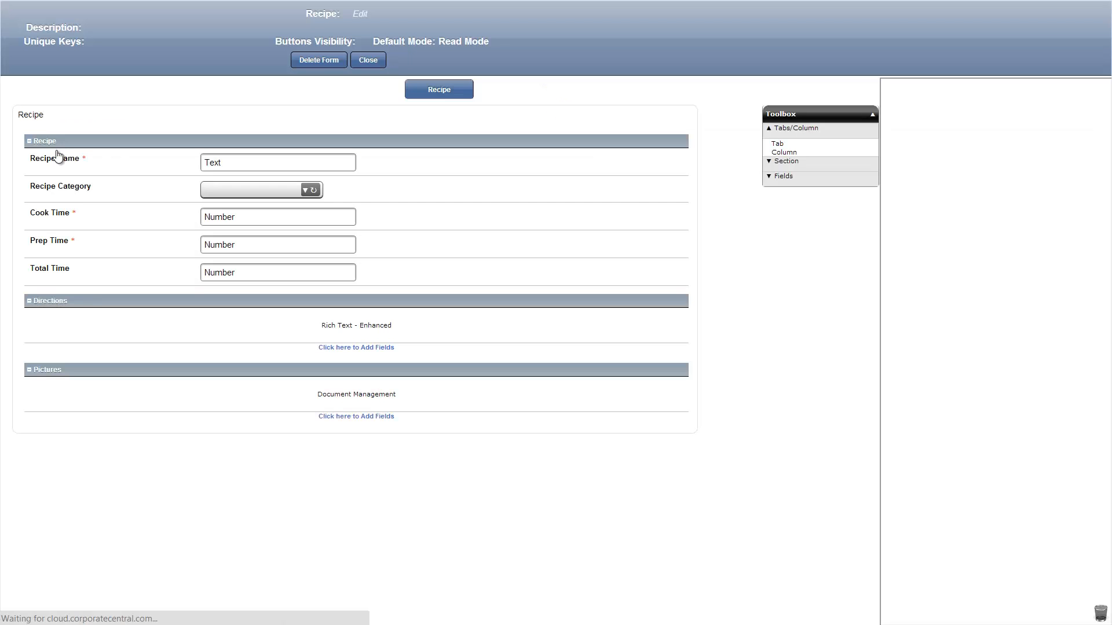
{"action": "left_click", "coordinate": [439, 89]}
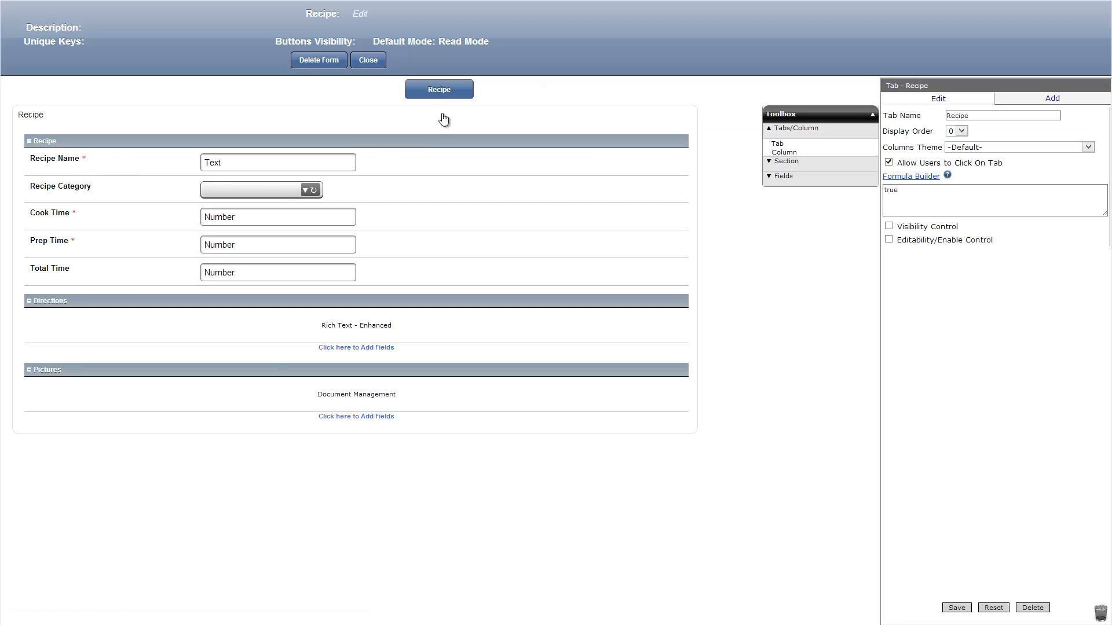
{"action": "left_click", "coordinate": [786, 143]}
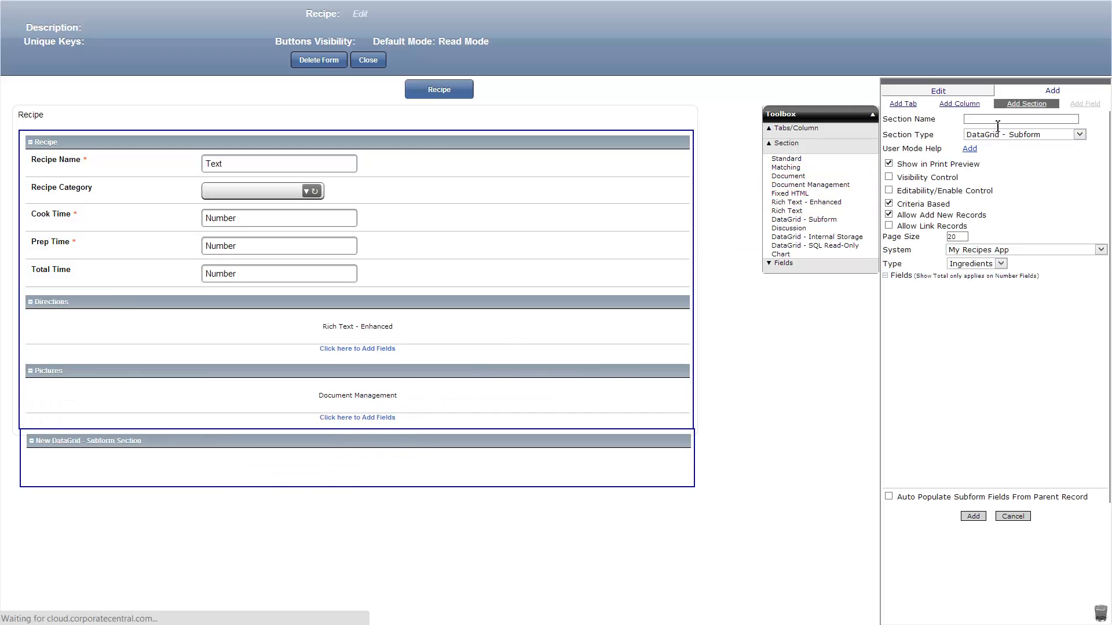
{"action": "type", "text": "Ingredients List"}
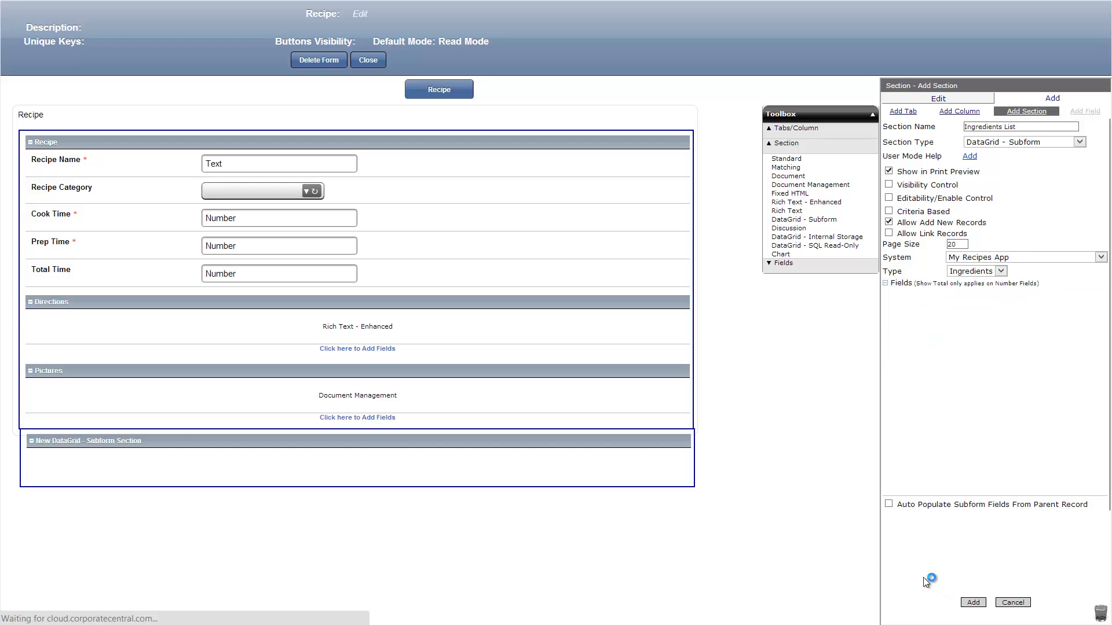
{"action": "left_click", "coordinate": [973, 603]}
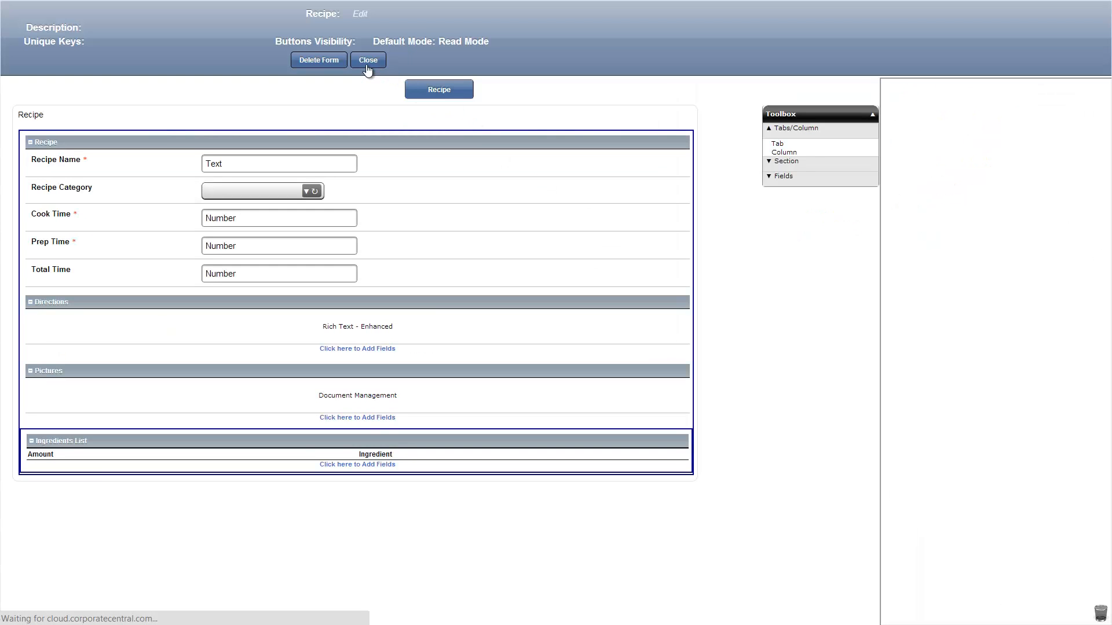
{"action": "left_click", "coordinate": [368, 60]}
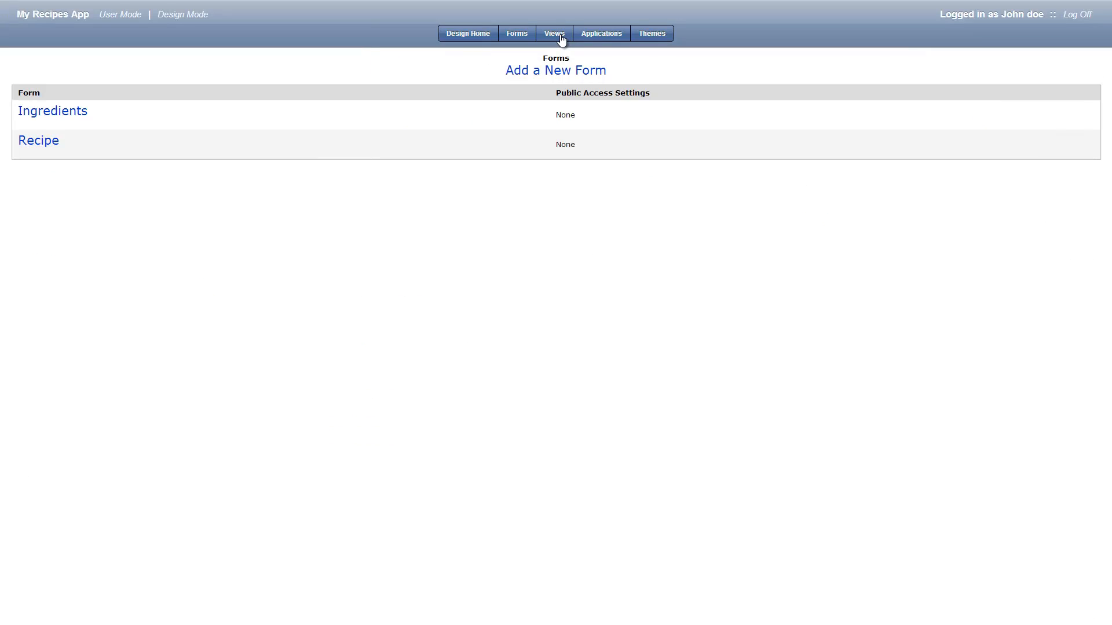
Create and save a 'Recipes' view of Recipe records showing Pictures section images, then open it
{"action": "left_click", "coordinate": [554, 34]}
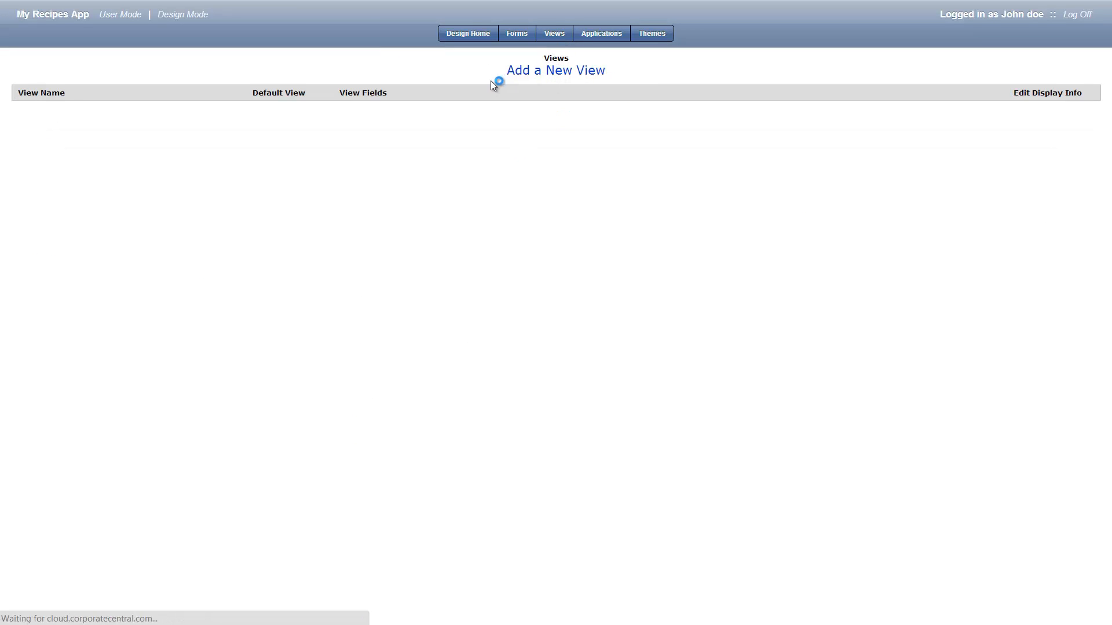
{"action": "left_click", "coordinate": [556, 70]}
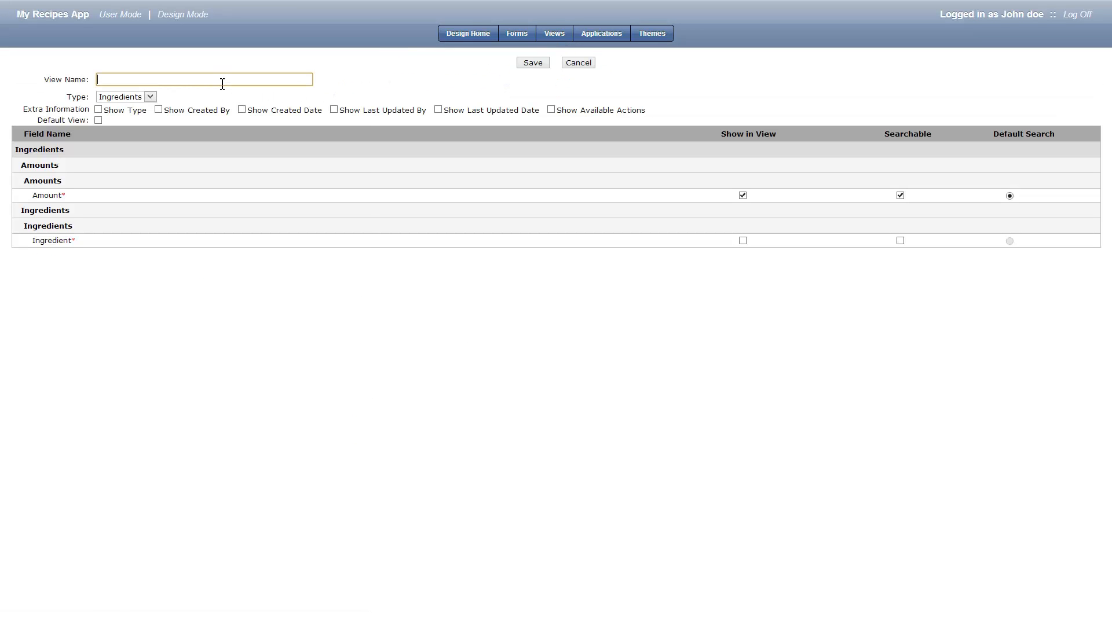
{"action": "type", "text": "Recipes"}
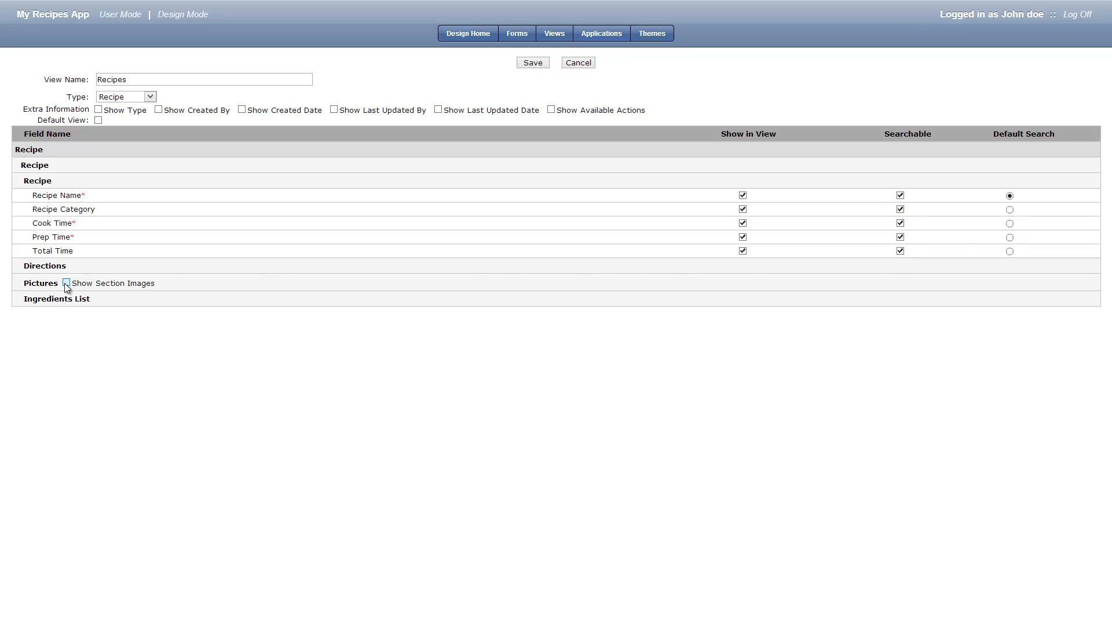
{"action": "left_click", "coordinate": [66, 283]}
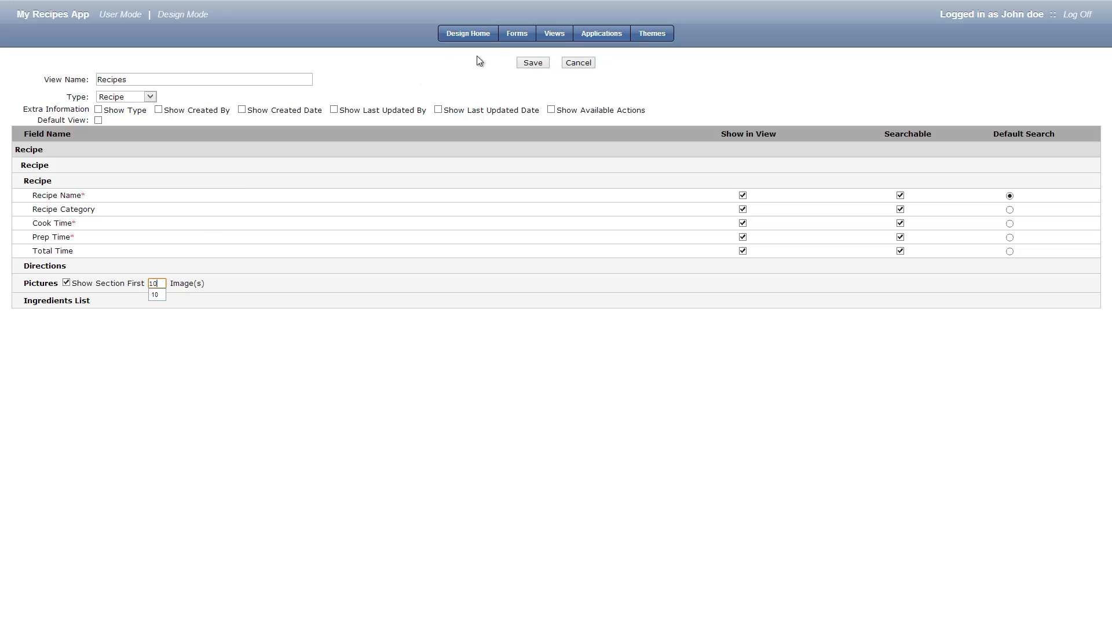
{"action": "left_click", "coordinate": [531, 63]}
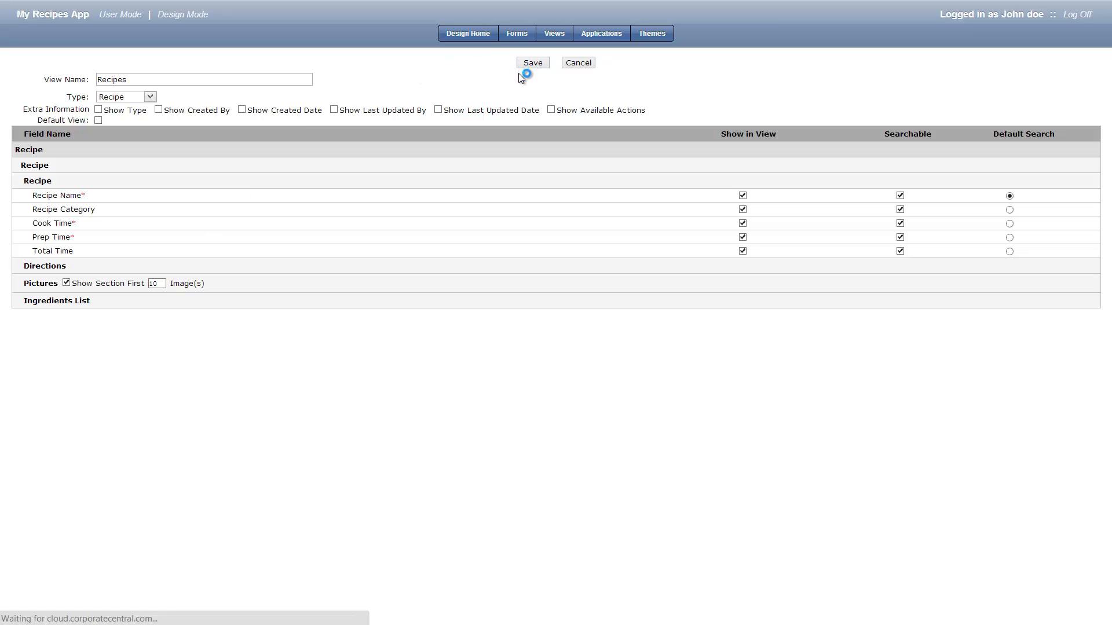
{"action": "left_click", "coordinate": [531, 63]}
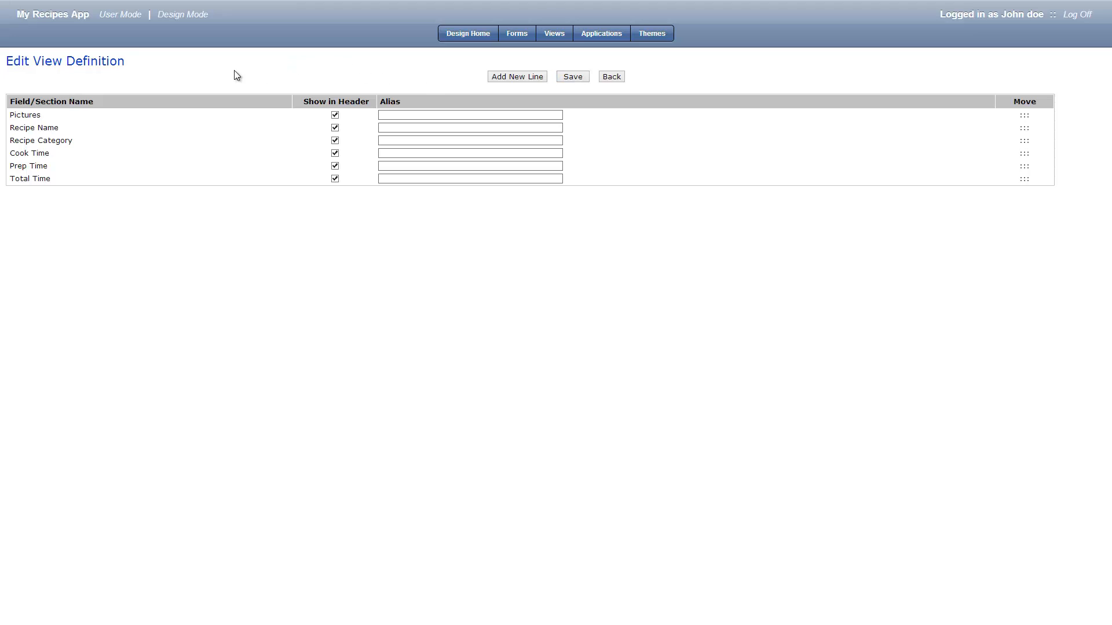
{"action": "left_click", "coordinate": [610, 76]}
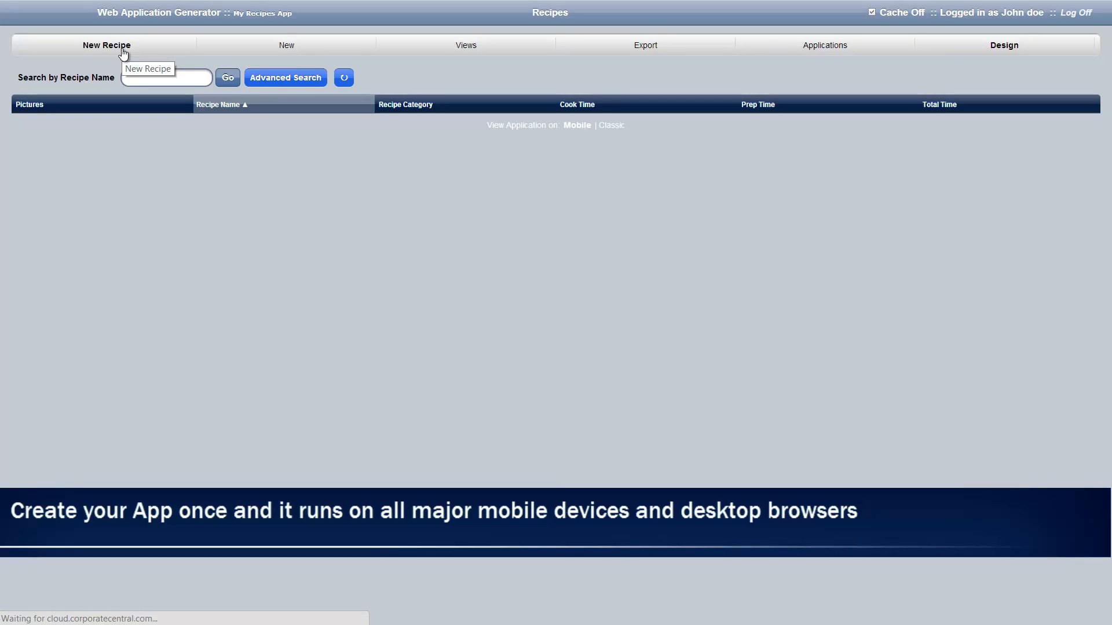
Enter a new 'Orange Chicken' recipe in the Chicken category, with times 30 and 45
{"action": "left_click", "coordinate": [107, 44]}
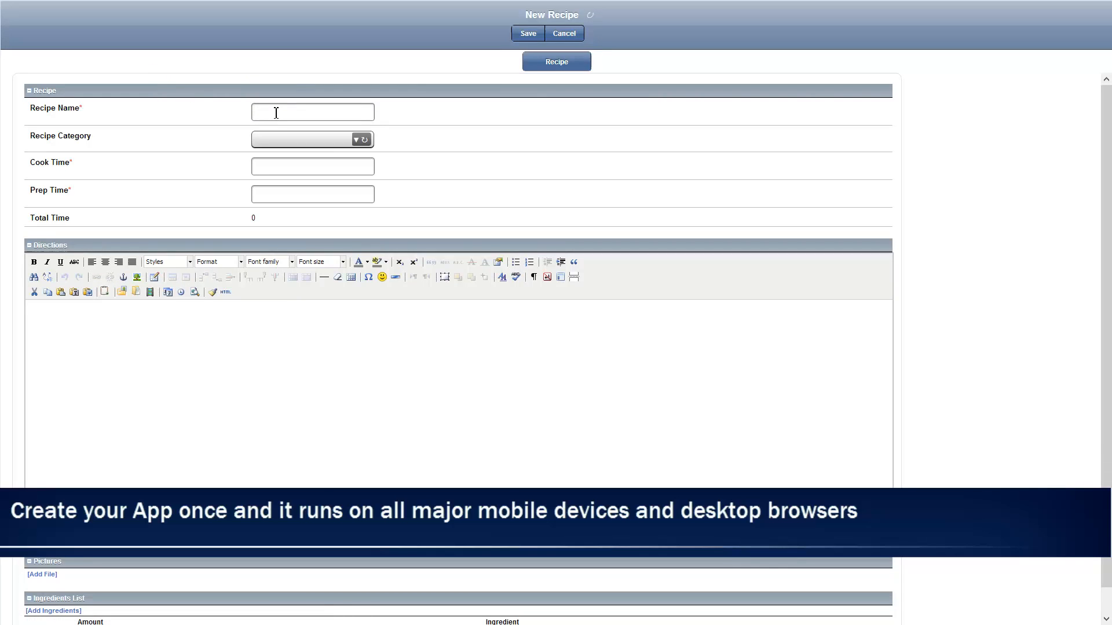
{"action": "type", "text": "O"}
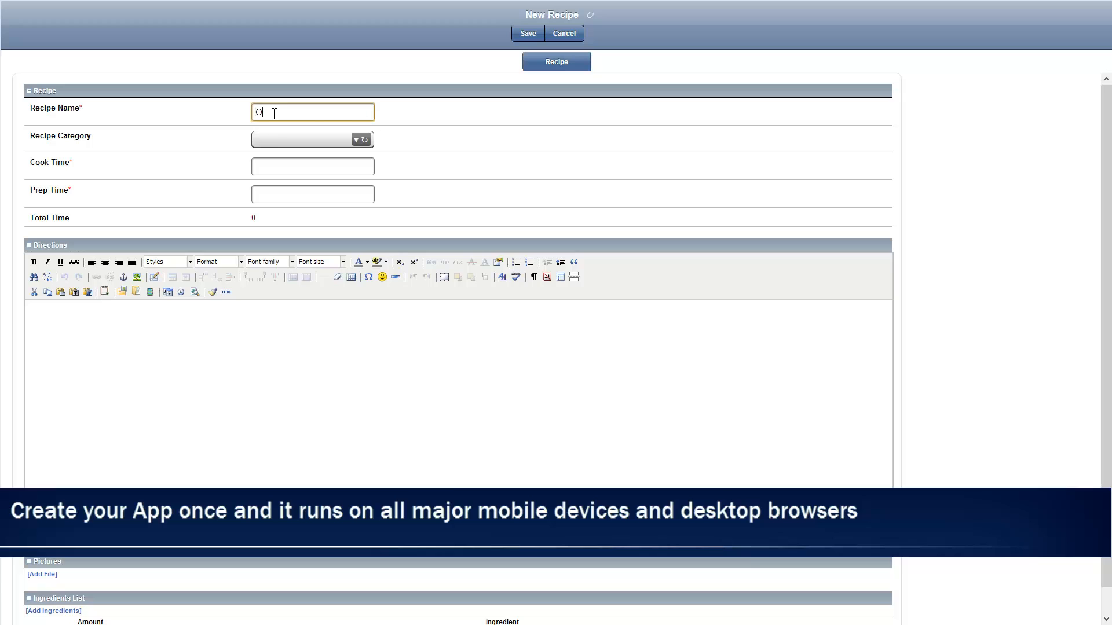
{"action": "type", "text": "range Chicken"}
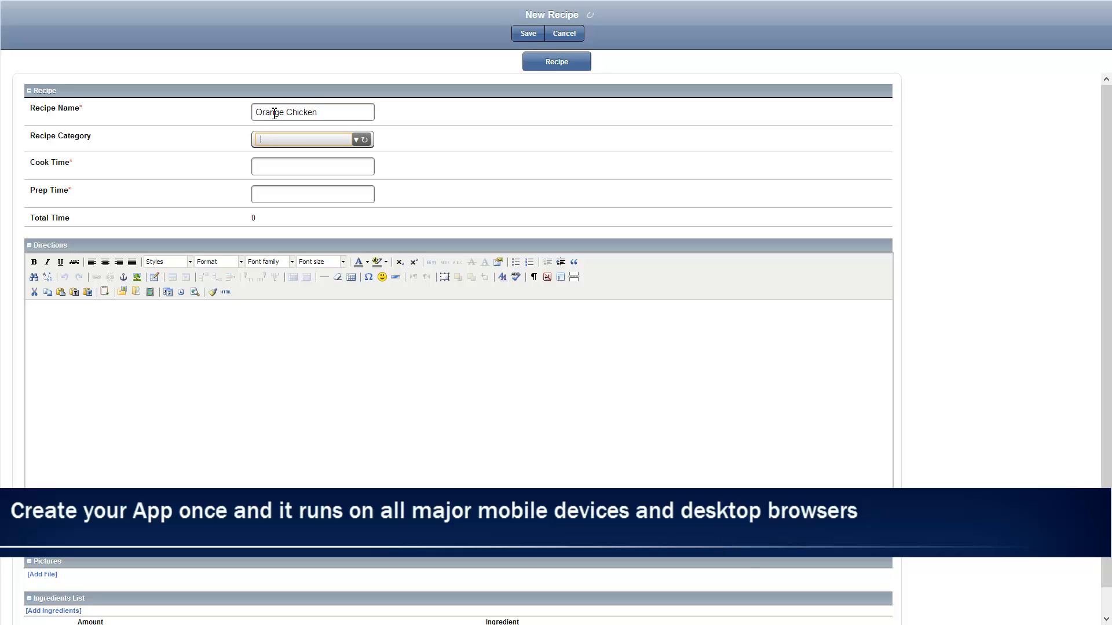
{"action": "type", "text": "d"}
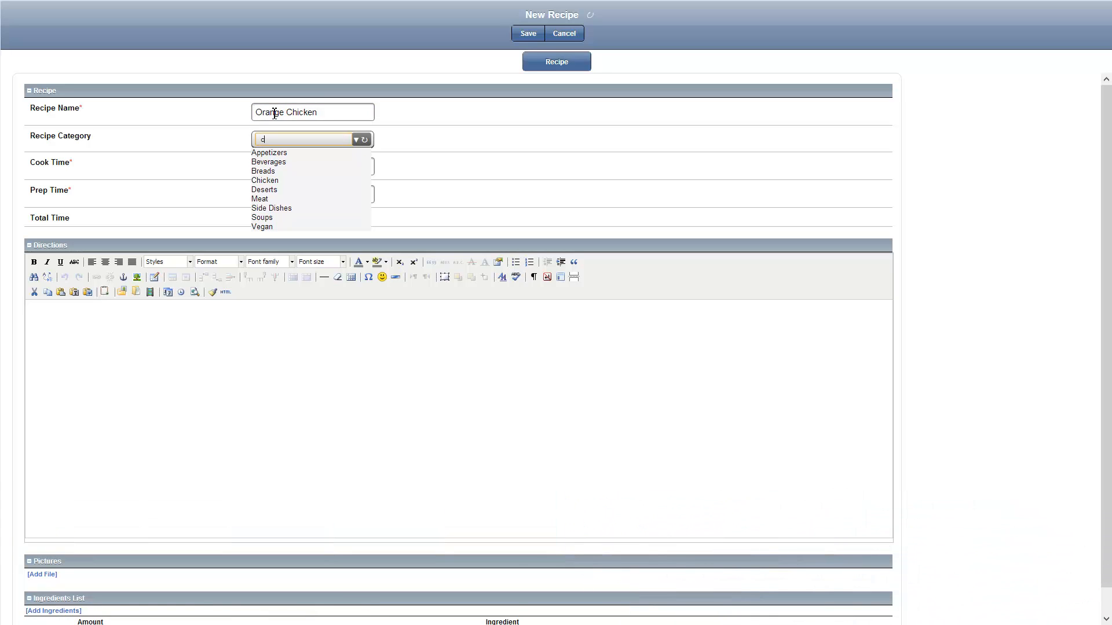
{"action": "left_click", "coordinate": [264, 181]}
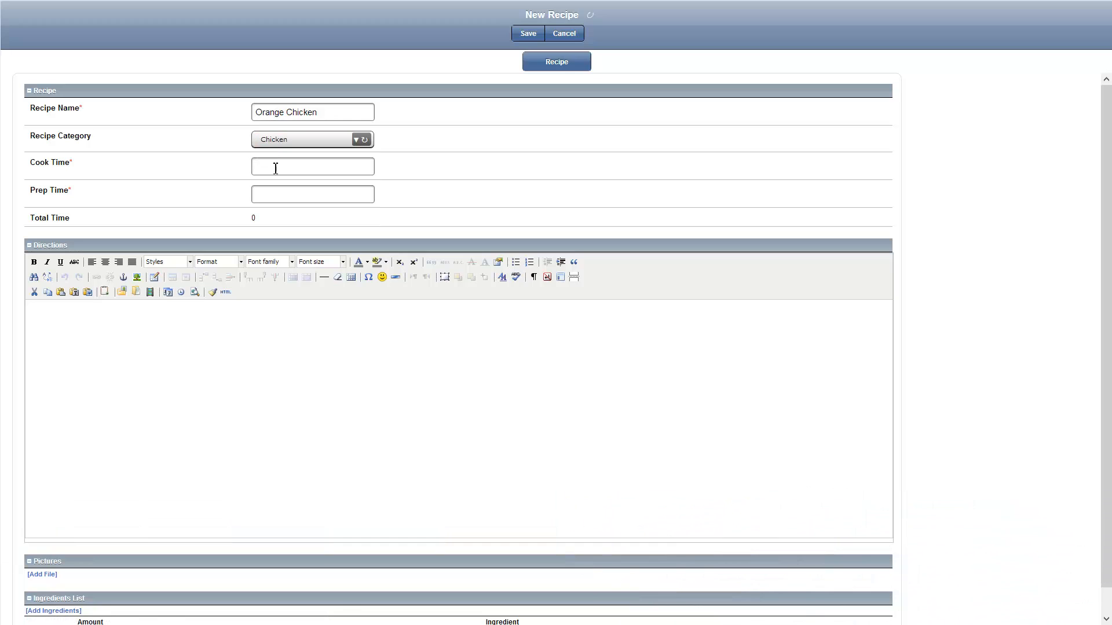
{"action": "type", "text": "30"}
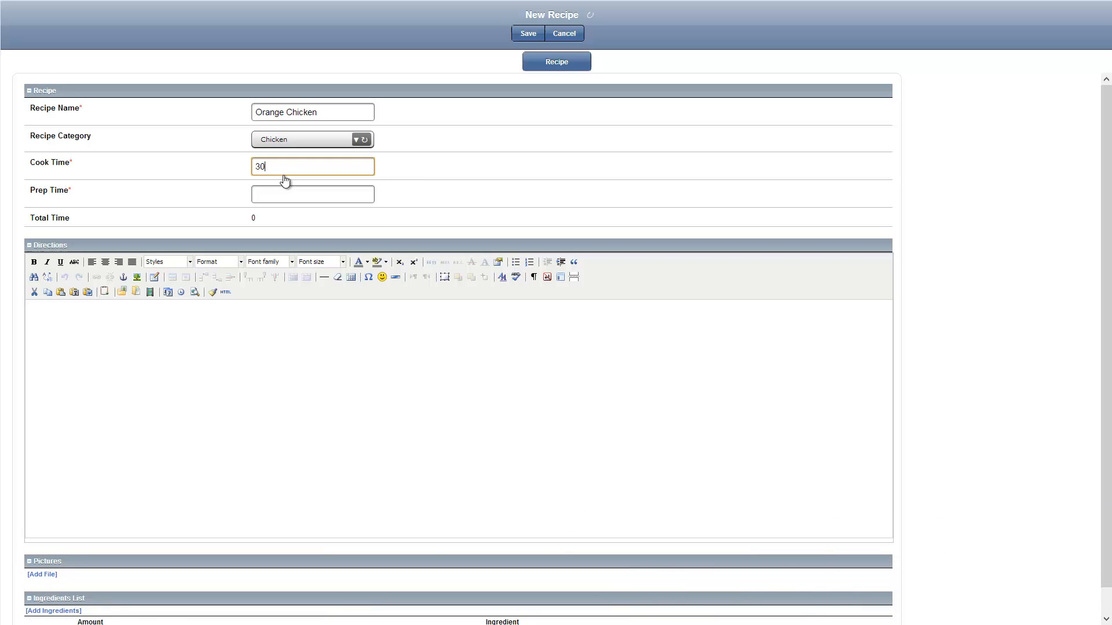
{"action": "type", "text": "45"}
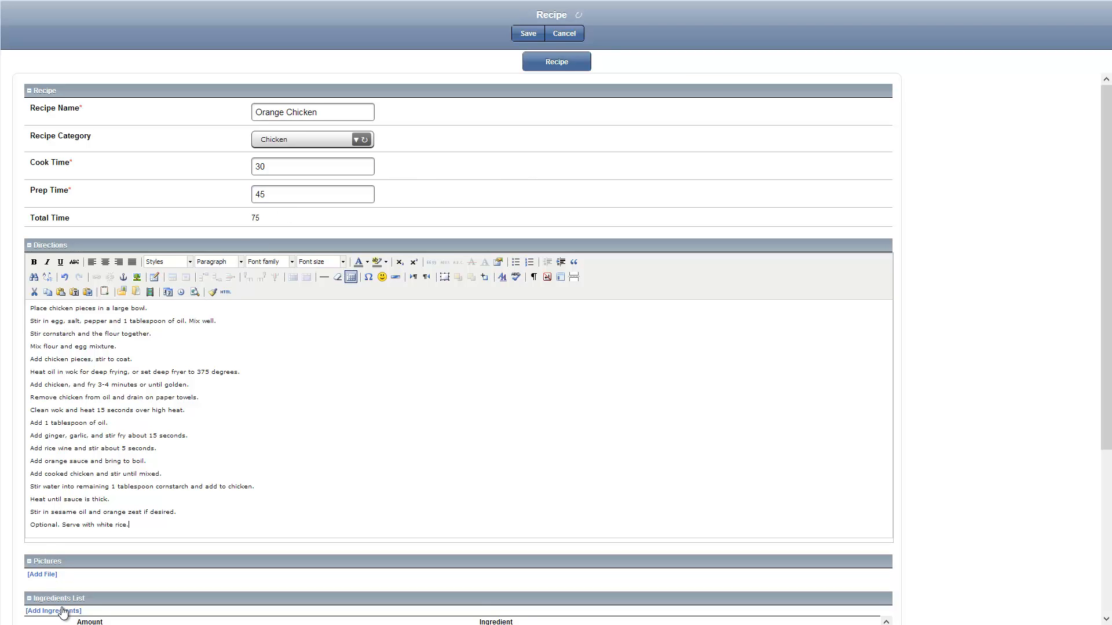
Add '6 pounds' of boneless chicken as the recipe's first ingredient
{"action": "left_click", "coordinate": [53, 610]}
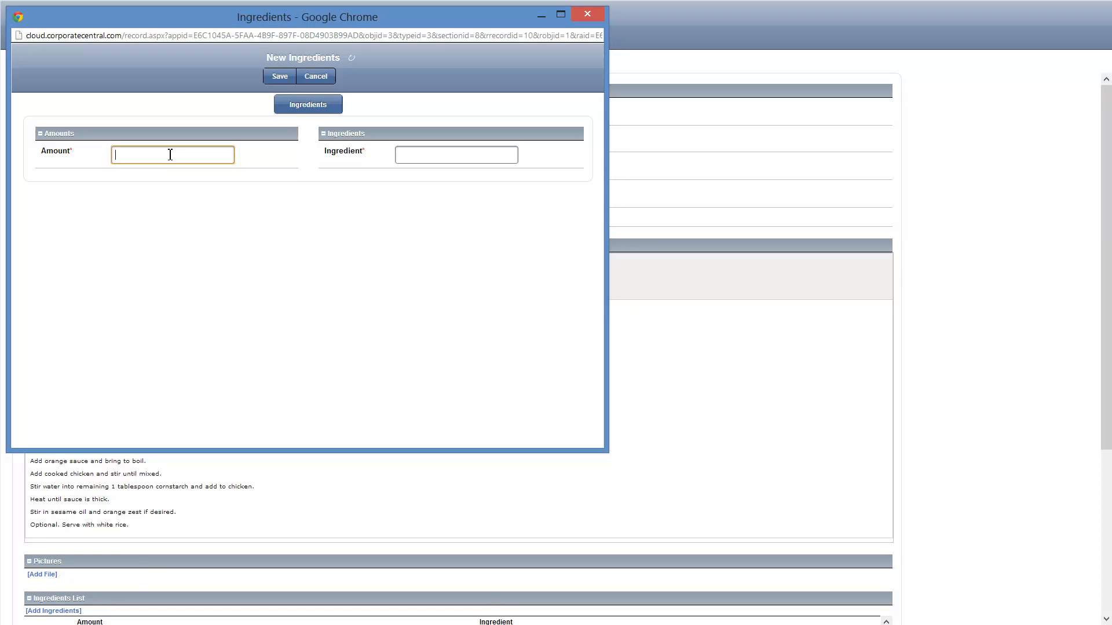
{"action": "type", "text": "6 pounds"}
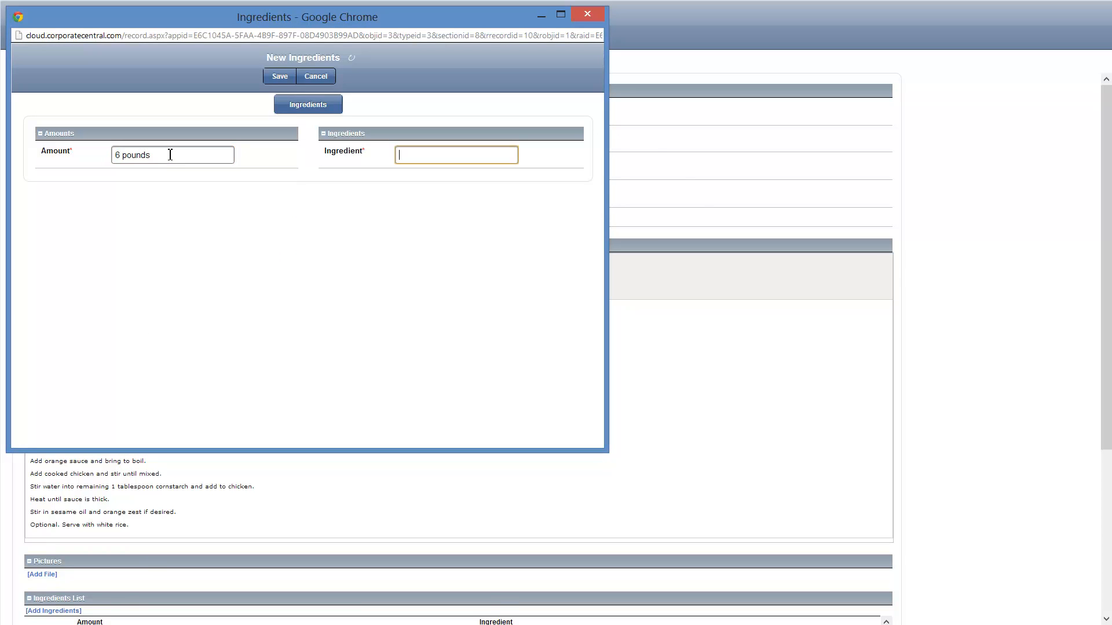
{"action": "type", "text": "bone"}
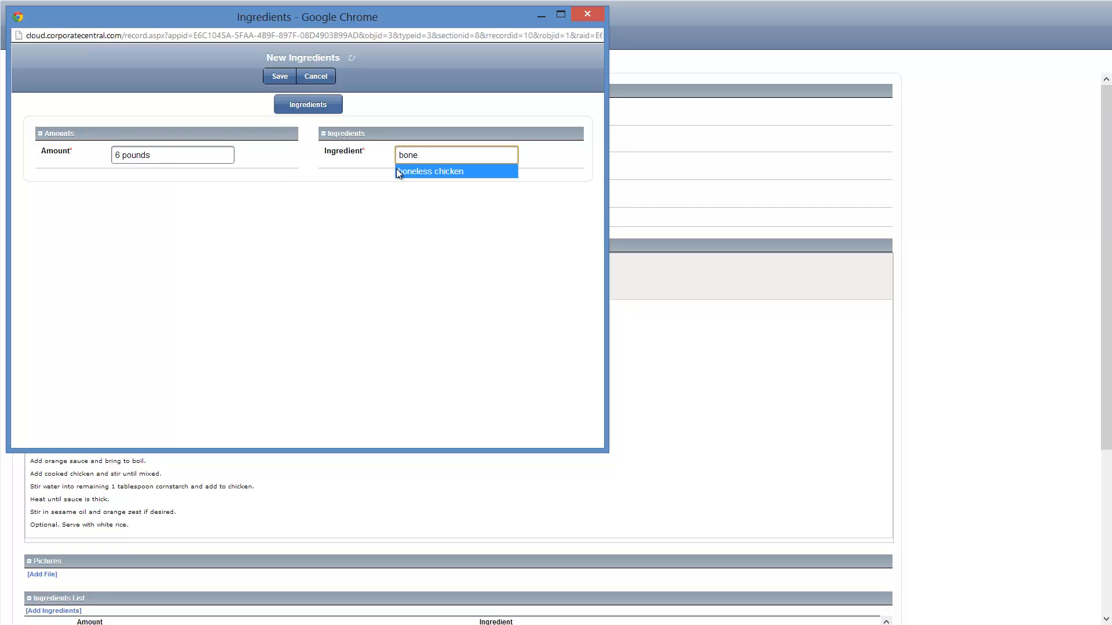
{"action": "left_click", "coordinate": [428, 171]}
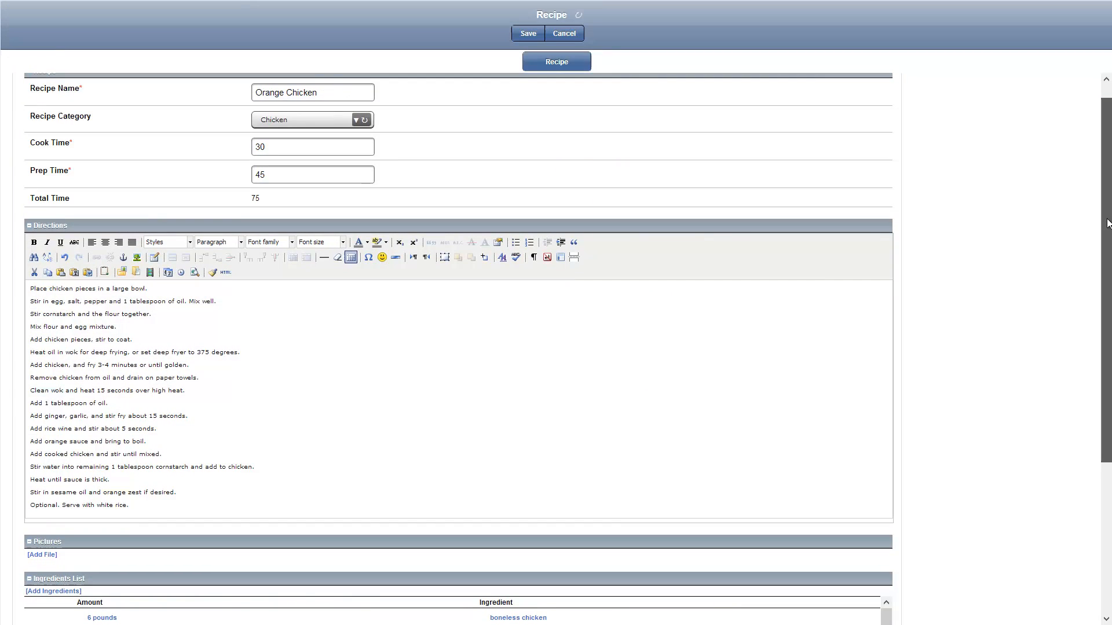
{"action": "mouse_move", "coordinate": [682, 304]}
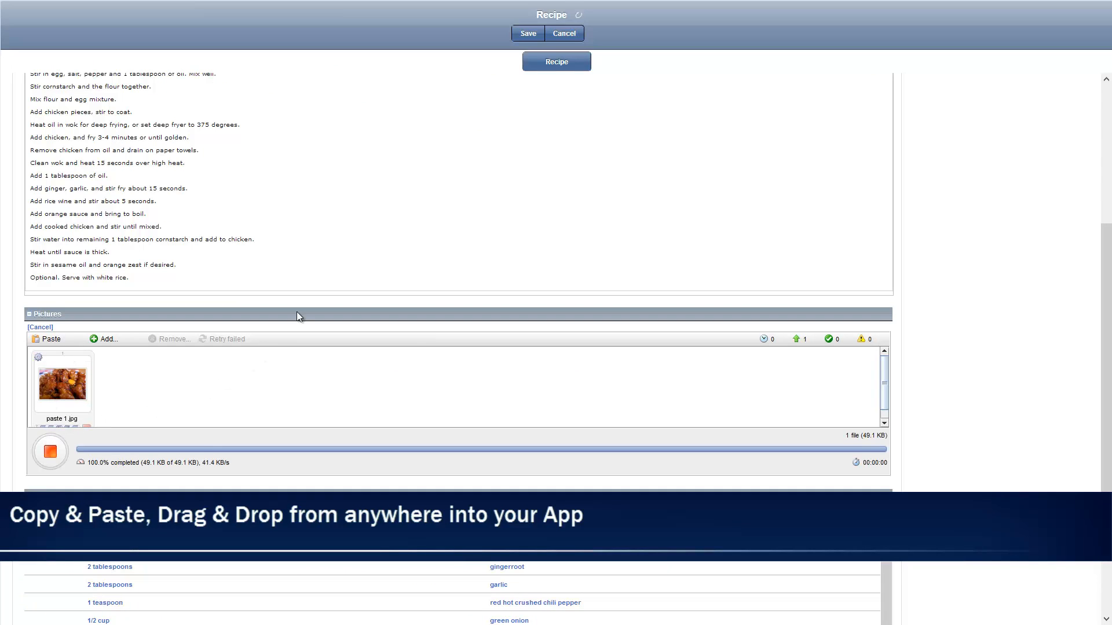
Save the Orange Chicken recipe and return to the recipes list
{"action": "left_click", "coordinate": [527, 34]}
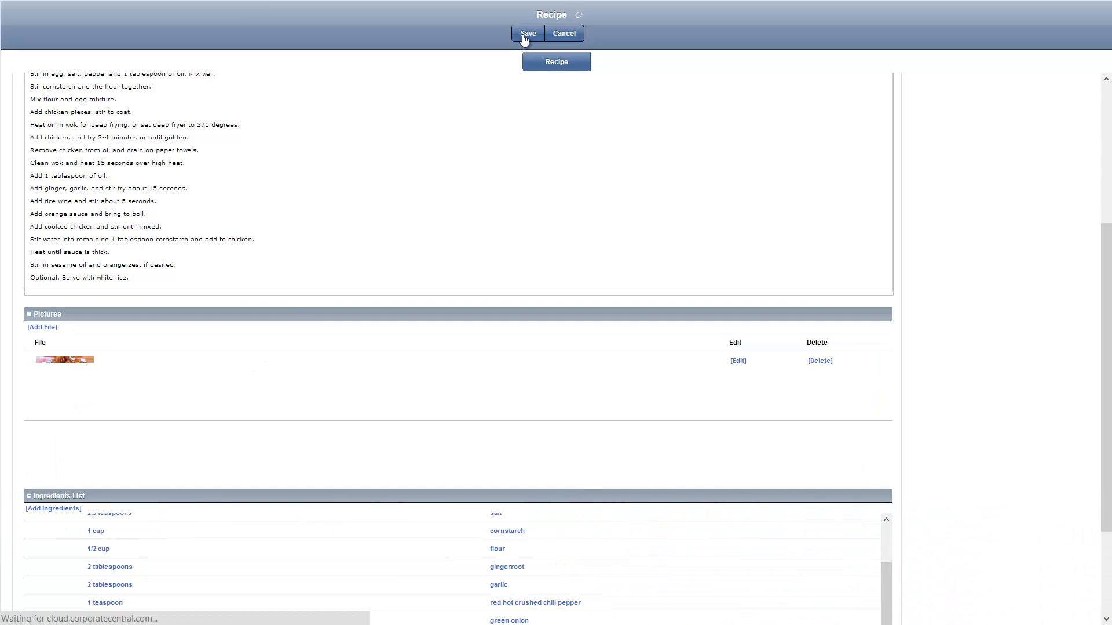
{"action": "left_click", "coordinate": [528, 33]}
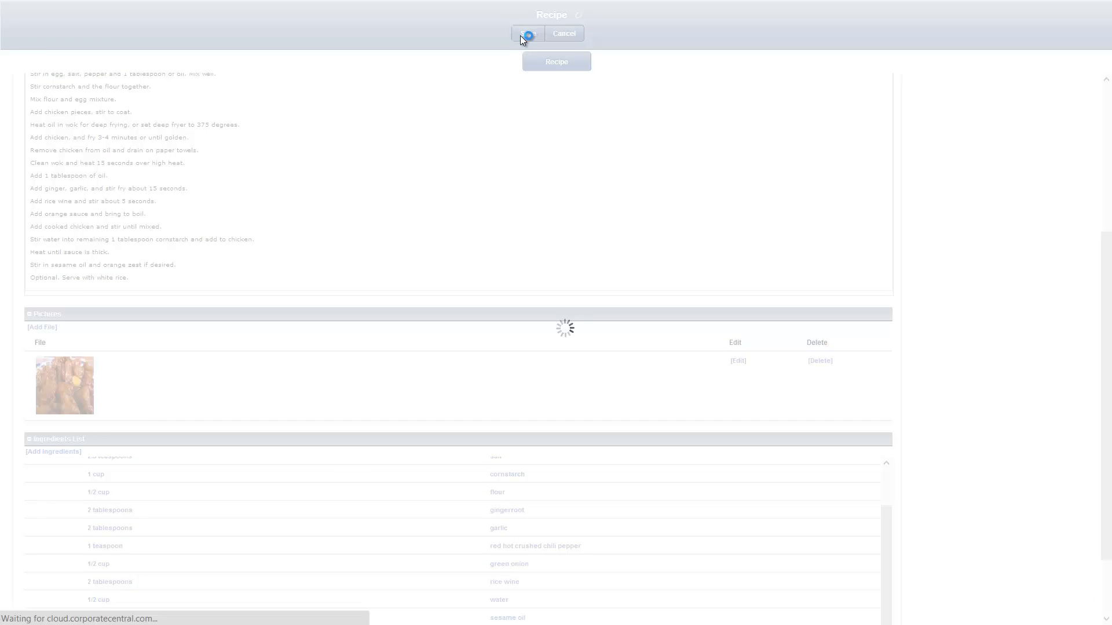
{"action": "left_click", "coordinate": [527, 32]}
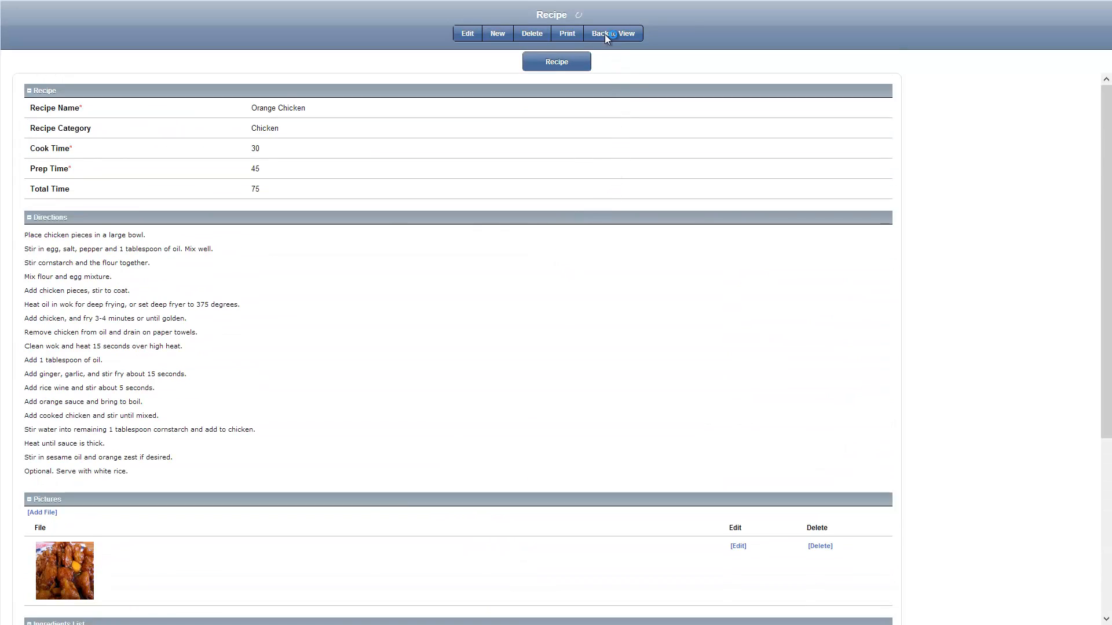
{"action": "left_click", "coordinate": [613, 33]}
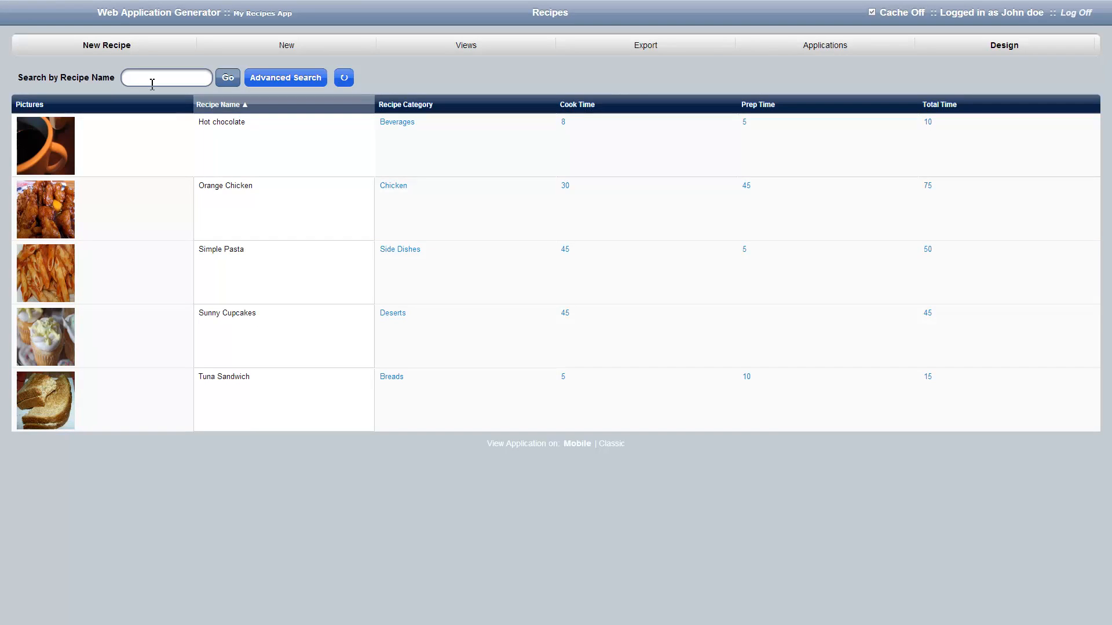
Switch the recipes app into design mode and open its Themes settings
{"action": "left_click", "coordinate": [166, 77]}
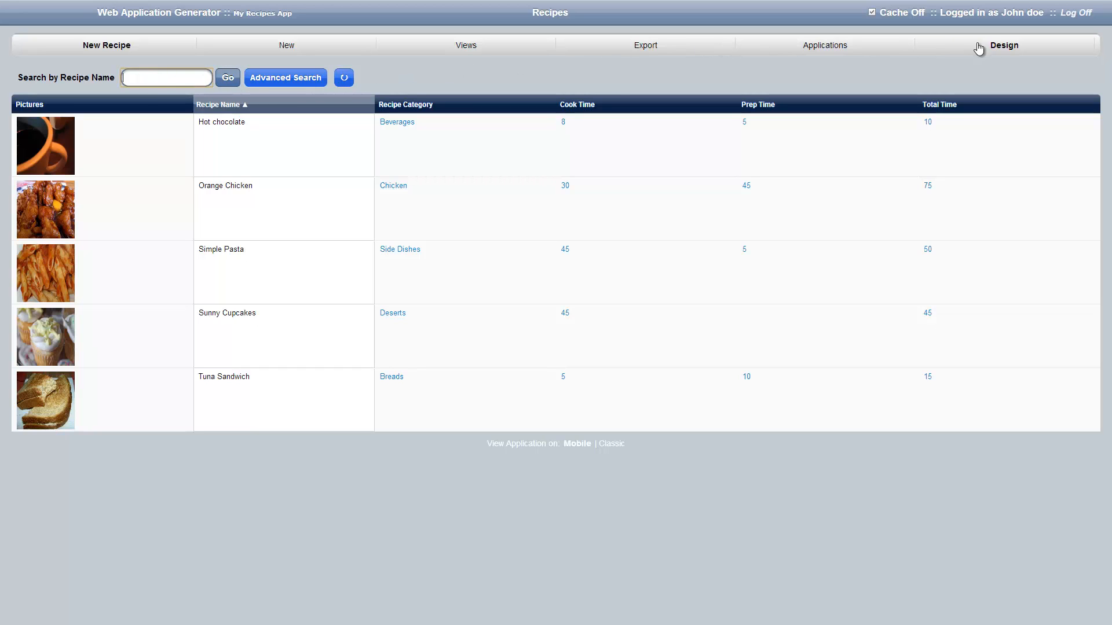
{"action": "left_click", "coordinate": [1002, 45]}
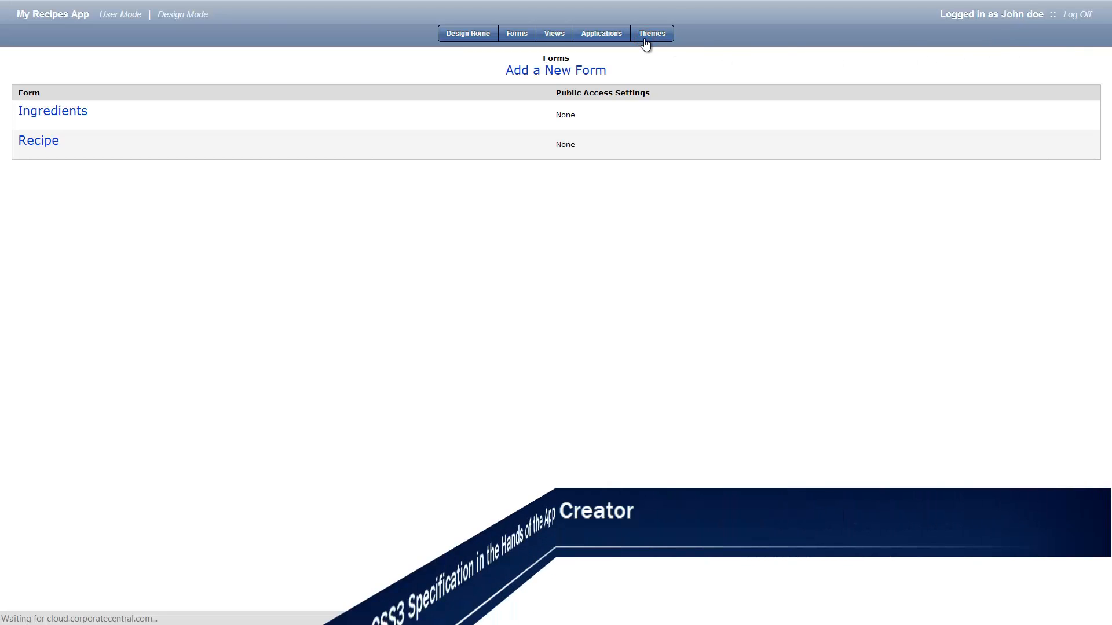
{"action": "left_click", "coordinate": [651, 34]}
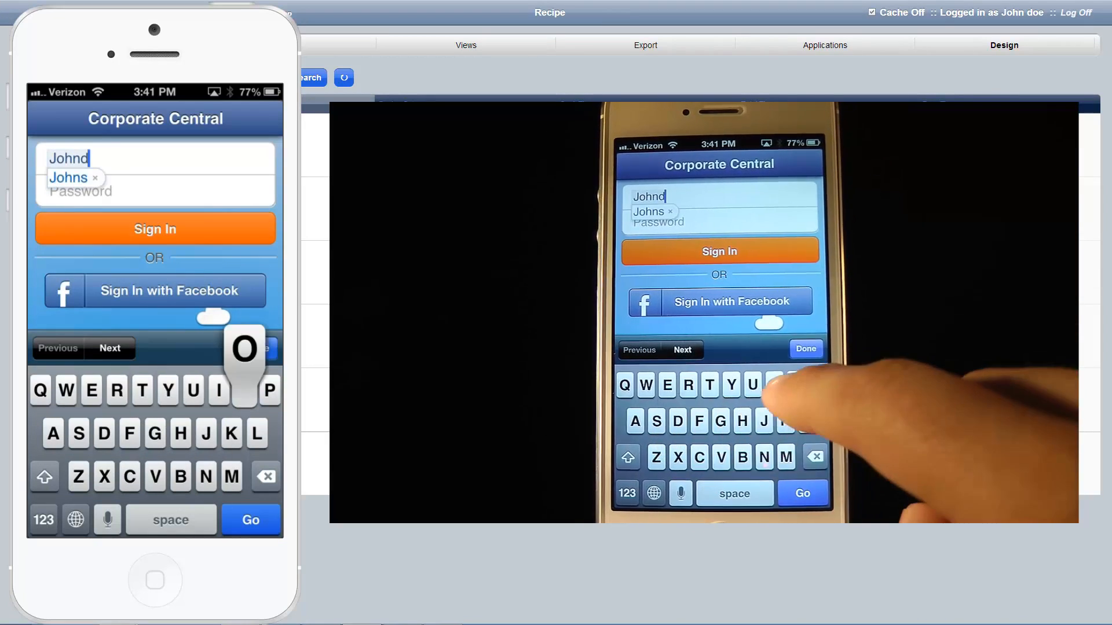
Sign in on the iPhone and view the Orange Chicken recipe's details
{"action": "left_click", "coordinate": [43, 520]}
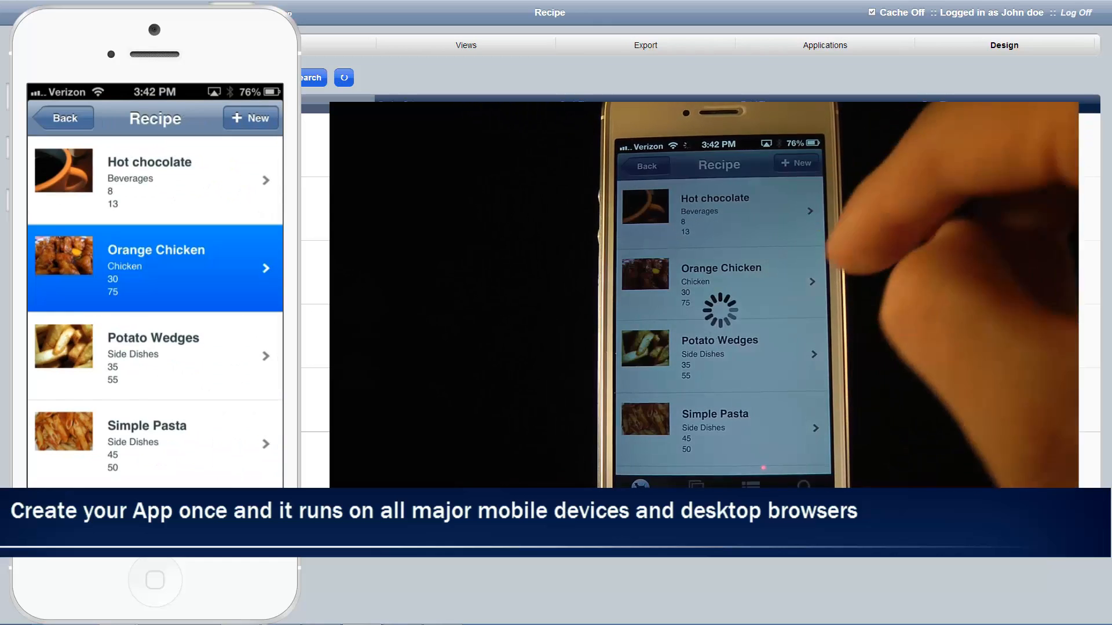
{"action": "left_click", "coordinate": [156, 268]}
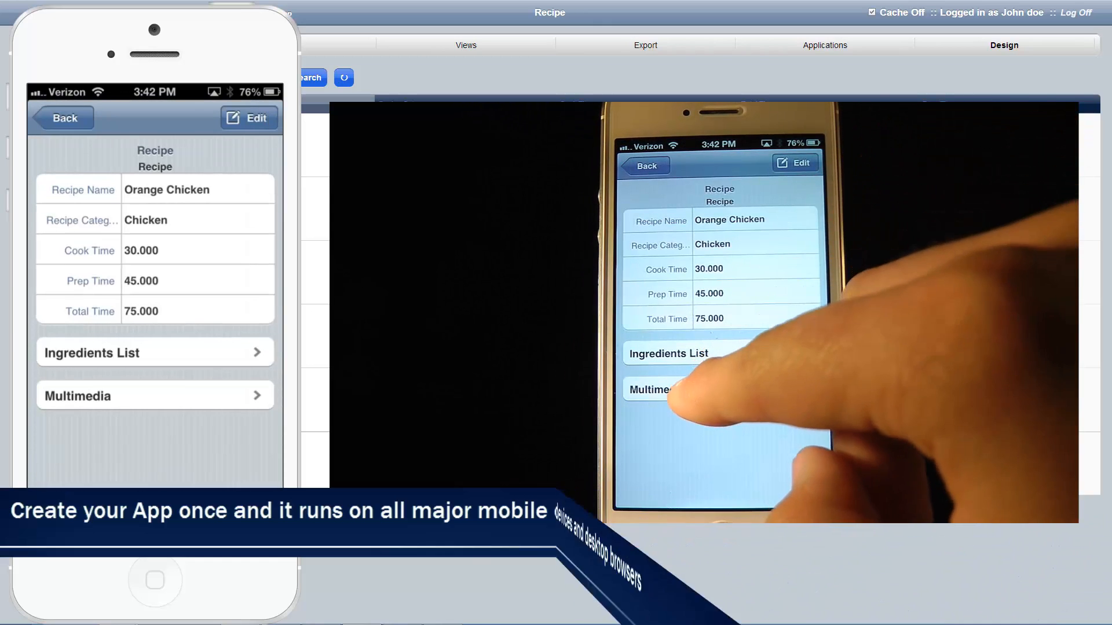
{"action": "left_click", "coordinate": [92, 396]}
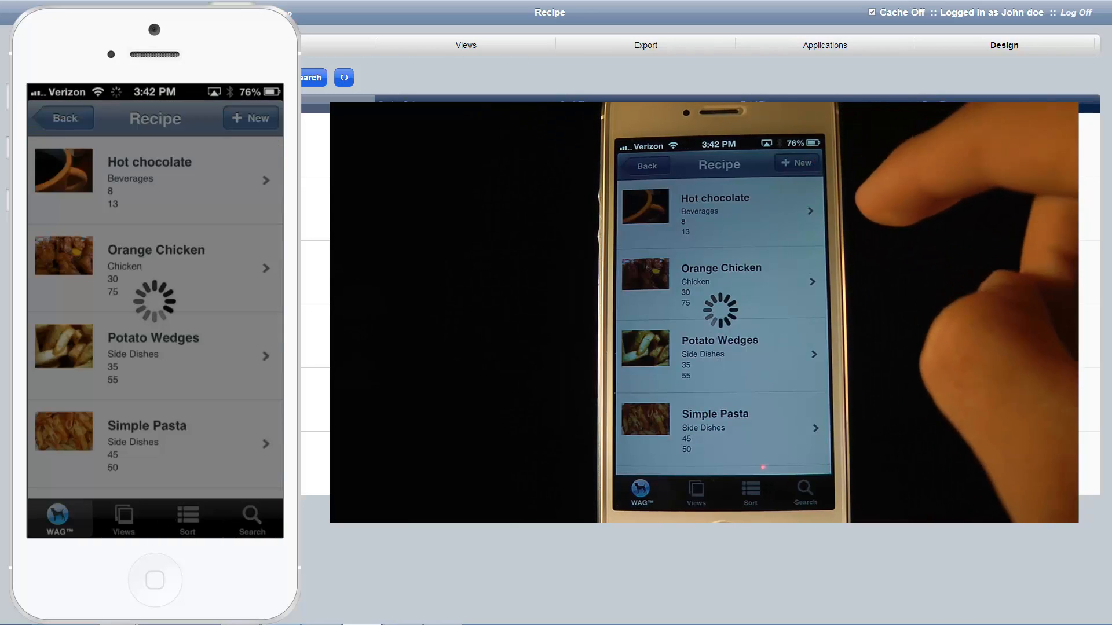
Add a Granola bar dessert recipe with cook and prep times and a camera photo, then save
{"action": "left_click", "coordinate": [250, 117]}
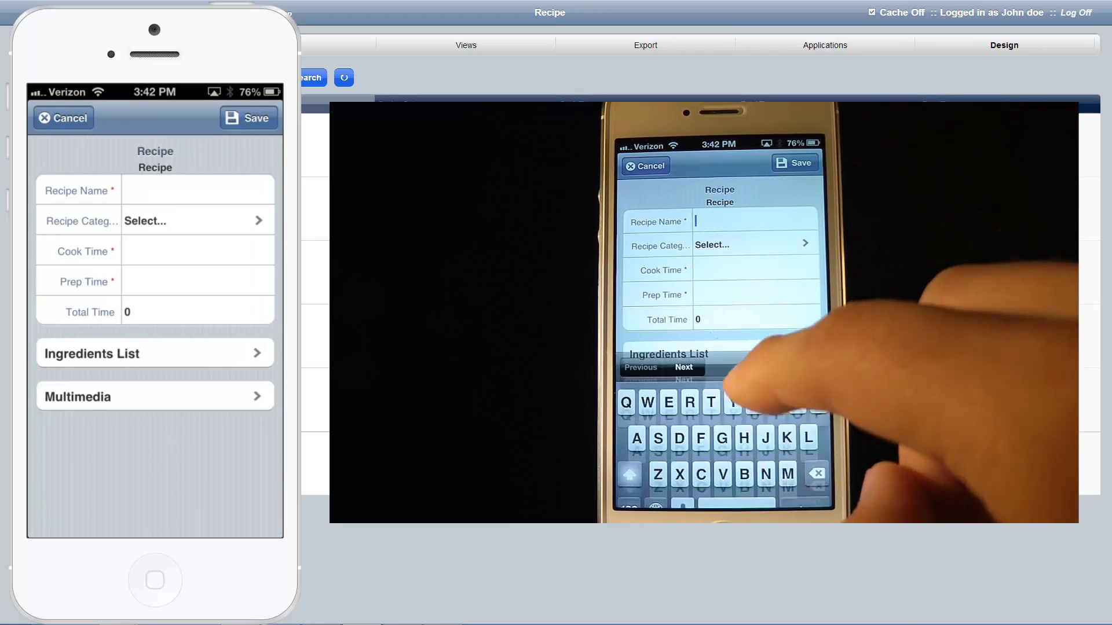
{"action": "type", "text": "Gra"}
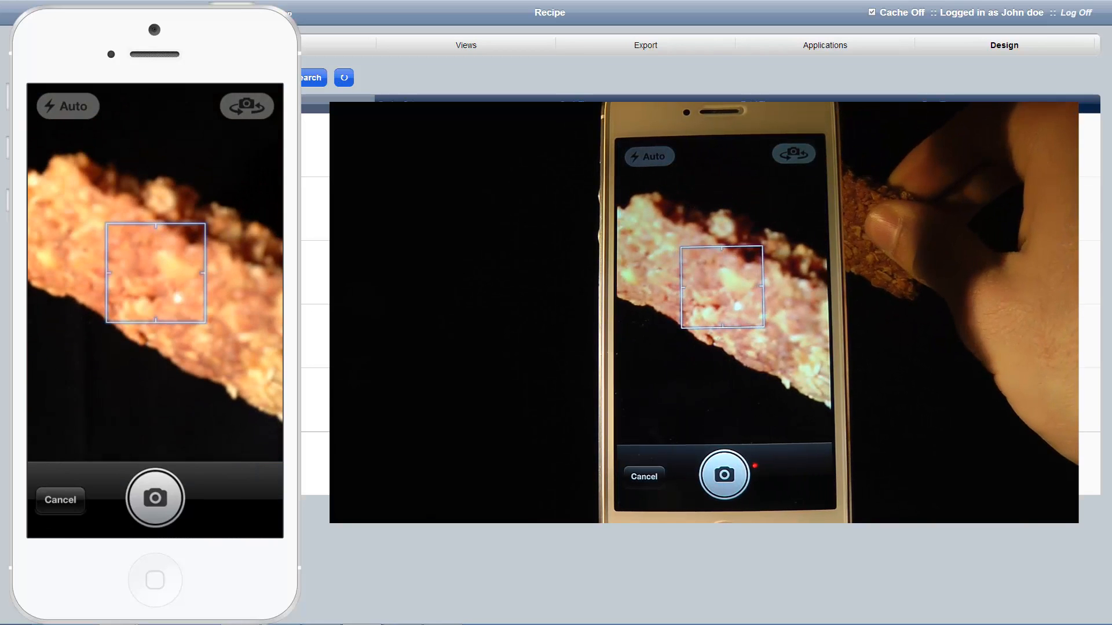
{"action": "left_click", "coordinate": [723, 475]}
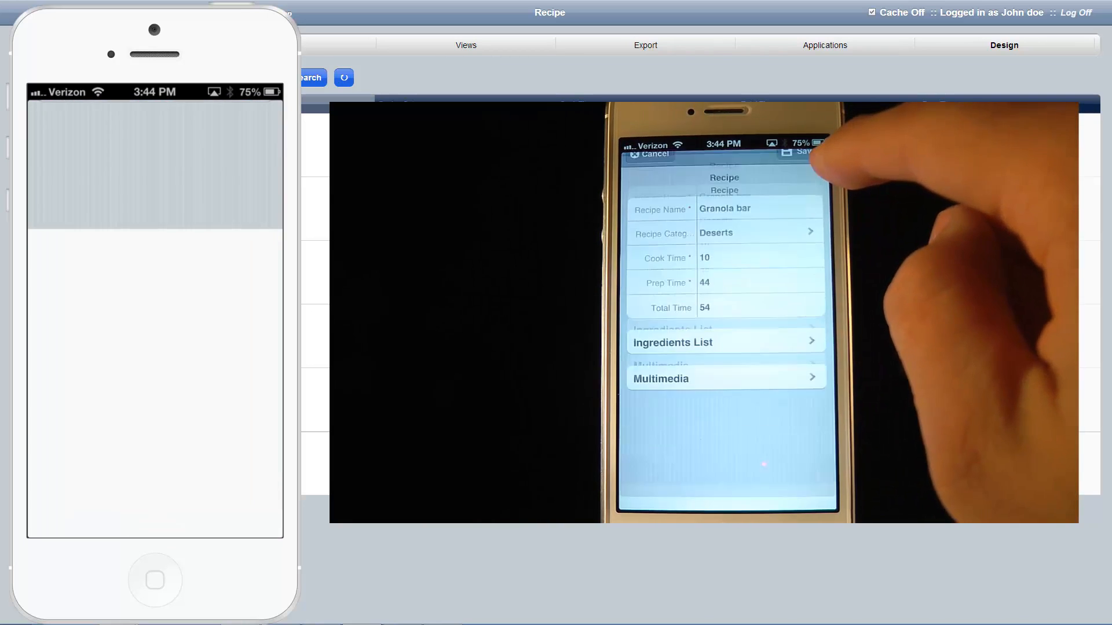
{"action": "left_click", "coordinate": [803, 162]}
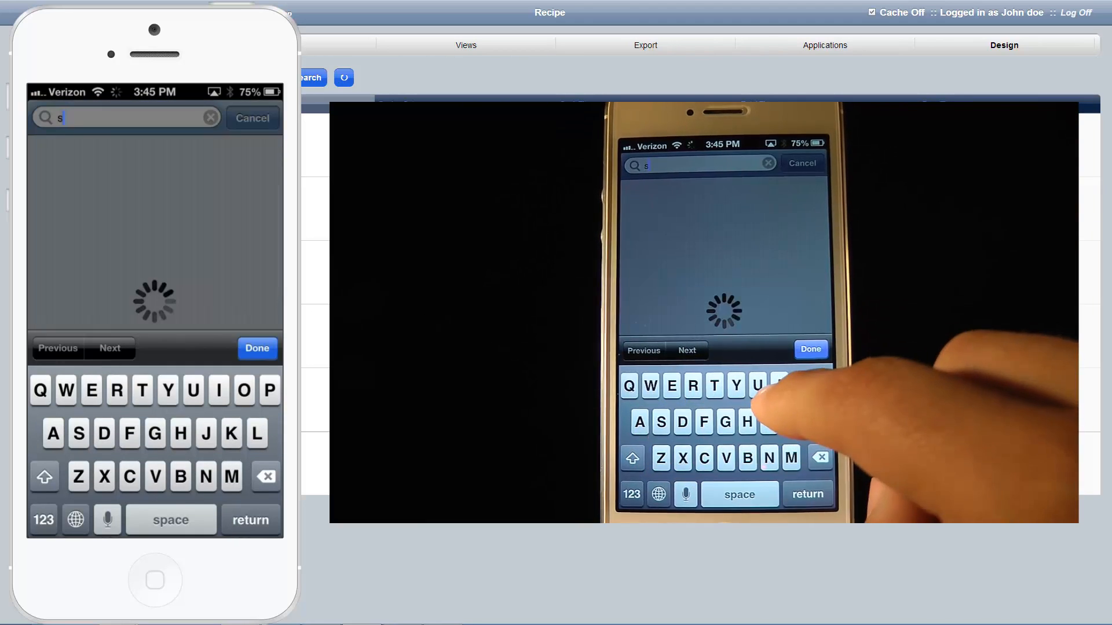
Type 'i' into the iPhone recipe search field to filter recipes by name
{"action": "type", "text": "i"}
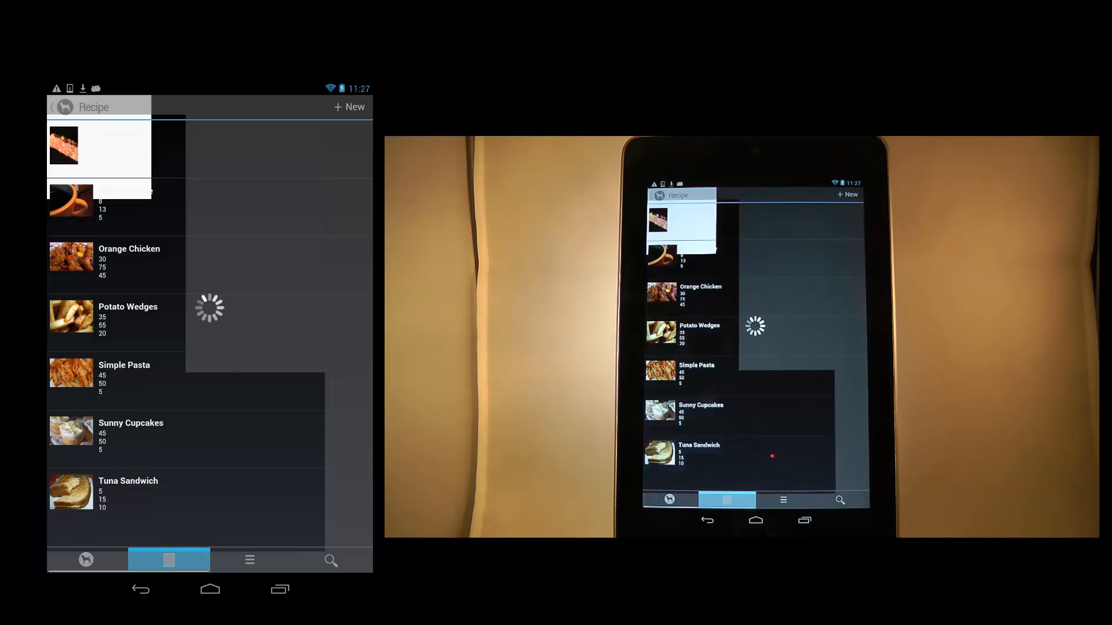
Save a hashbrowns Appetizers recipe (cook 25, prep 10) with a photo, then return to the recipe list
{"action": "left_click", "coordinate": [348, 107]}
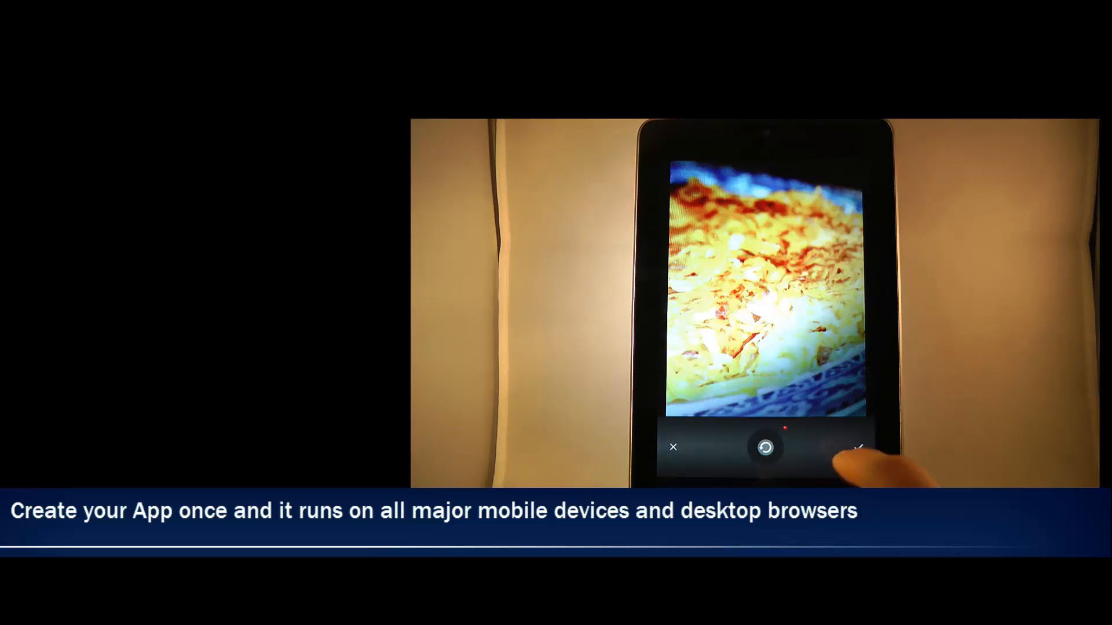
{"action": "left_click", "coordinate": [858, 448]}
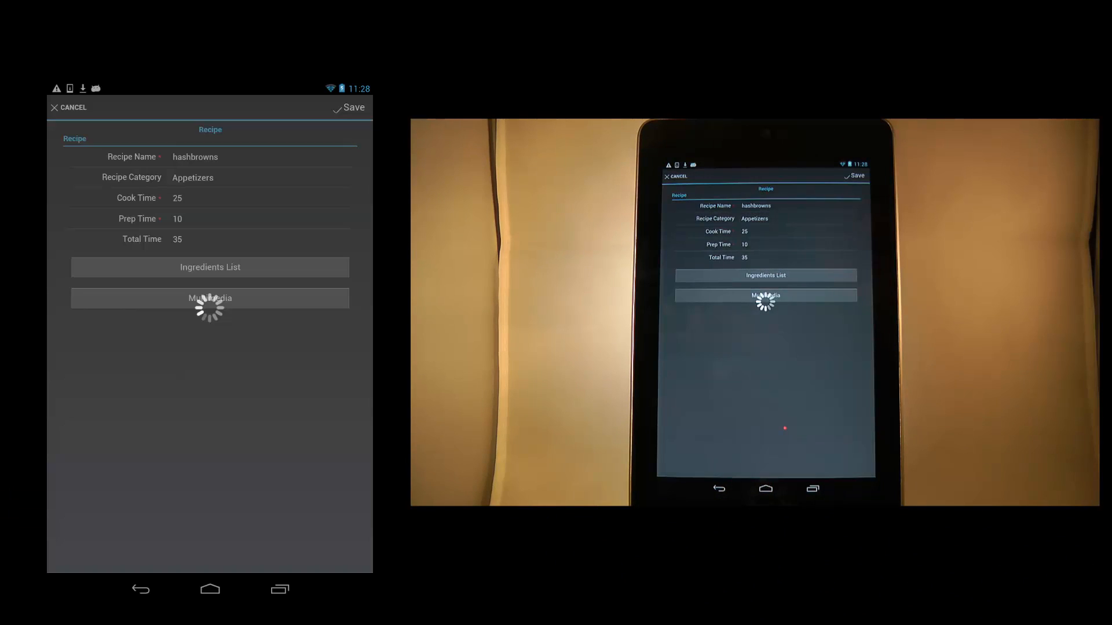
{"action": "left_click", "coordinate": [350, 107]}
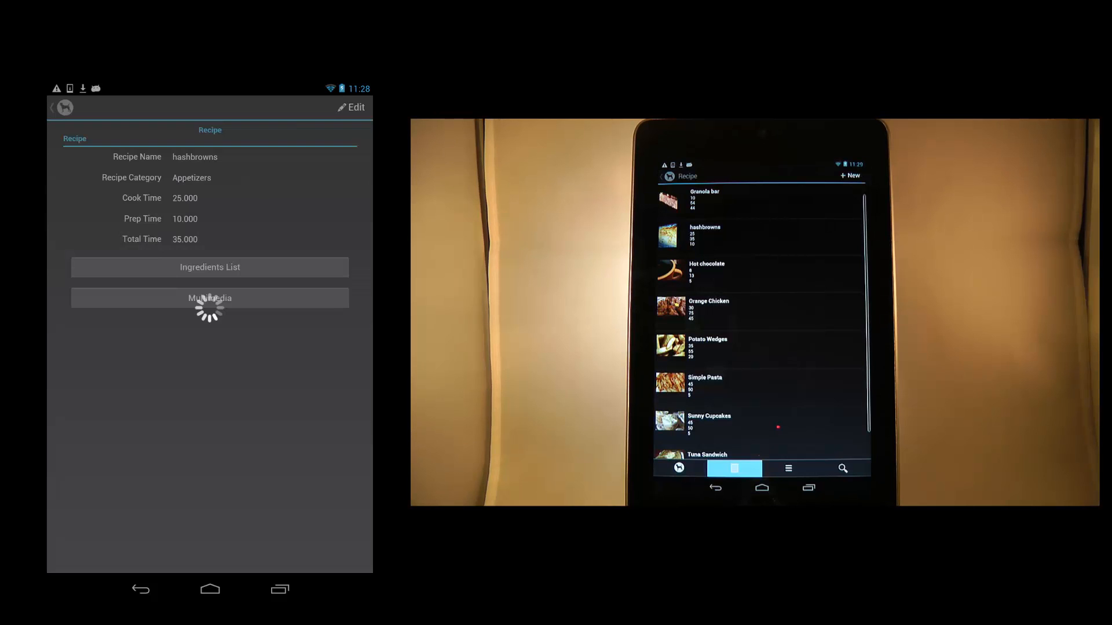
{"action": "left_click", "coordinate": [51, 108]}
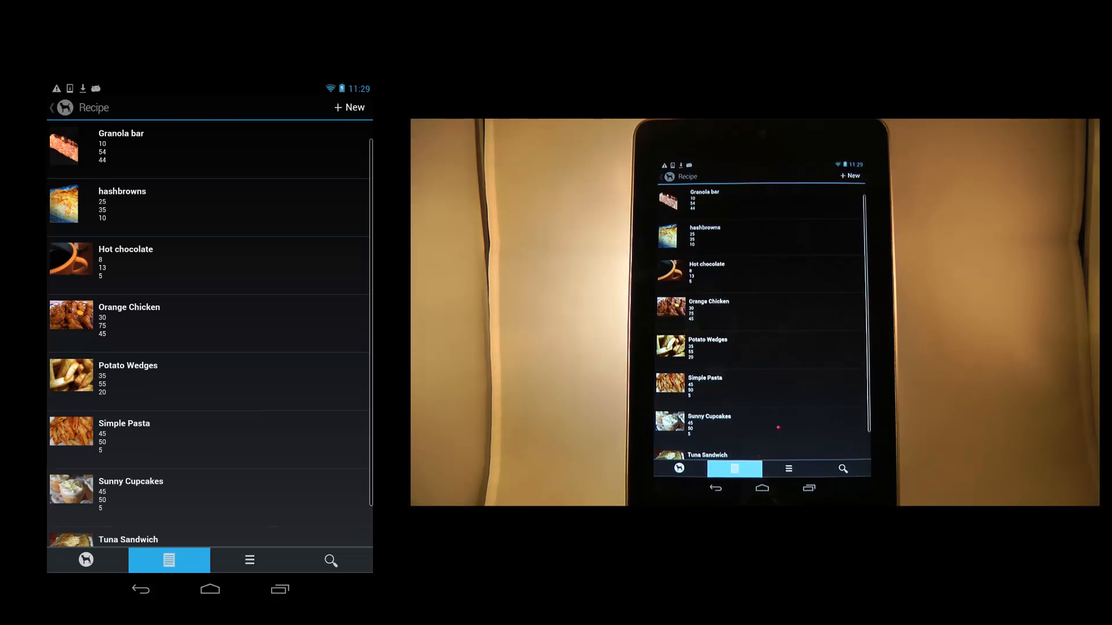